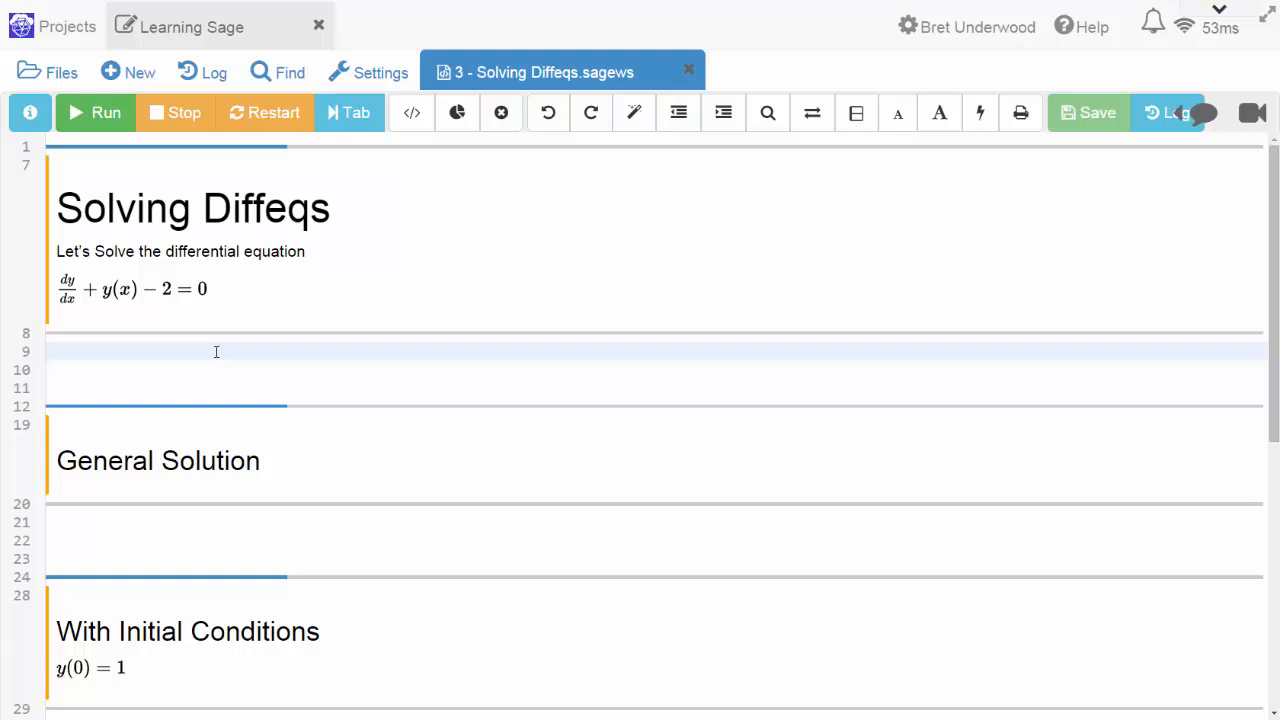
Define y = function('y',x) as the unknown function of x.
{"action": "left_click", "coordinate": [216, 352]}
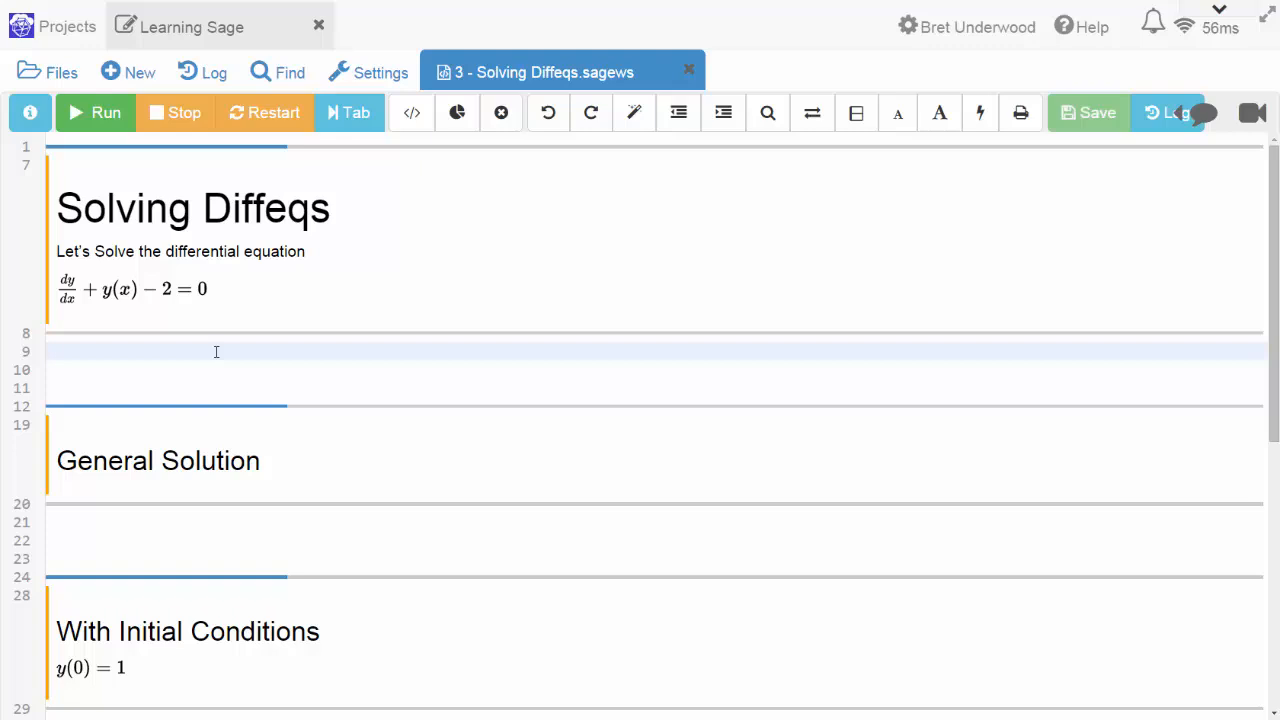
{"action": "type", "text": "y = f"}
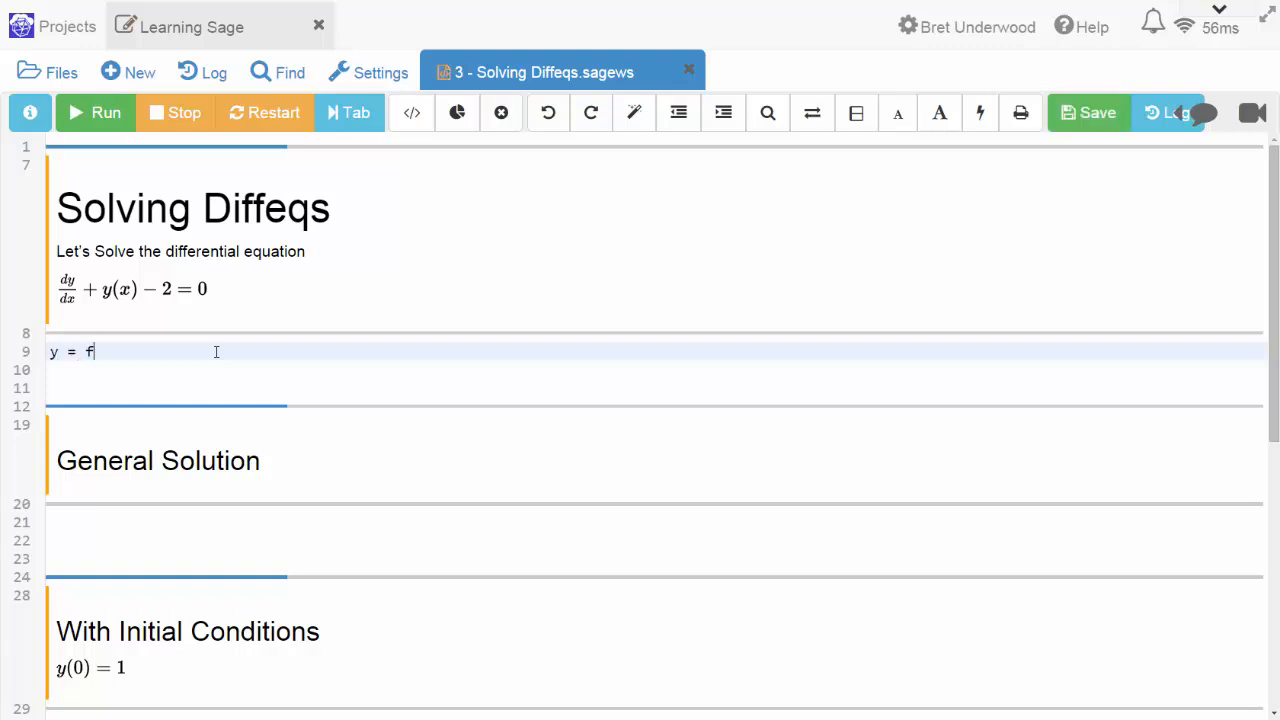
{"action": "type", "text": "unction"}
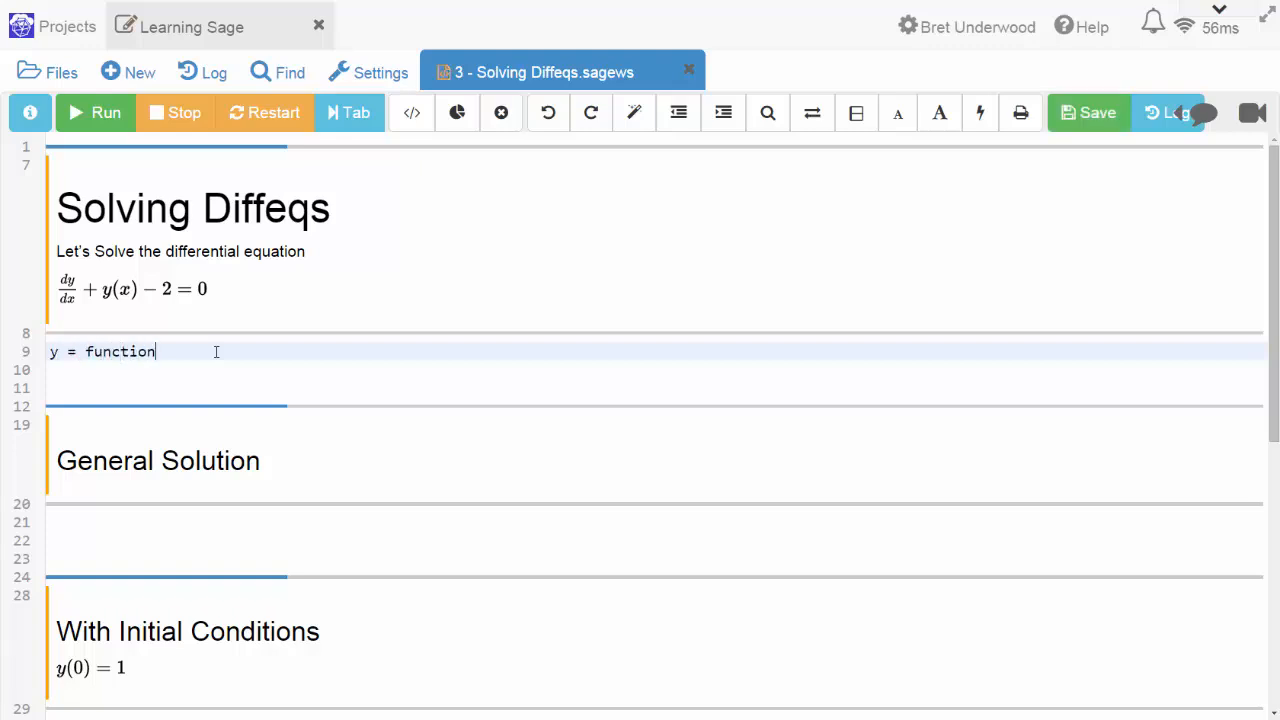
{"action": "type", "text": "()"}
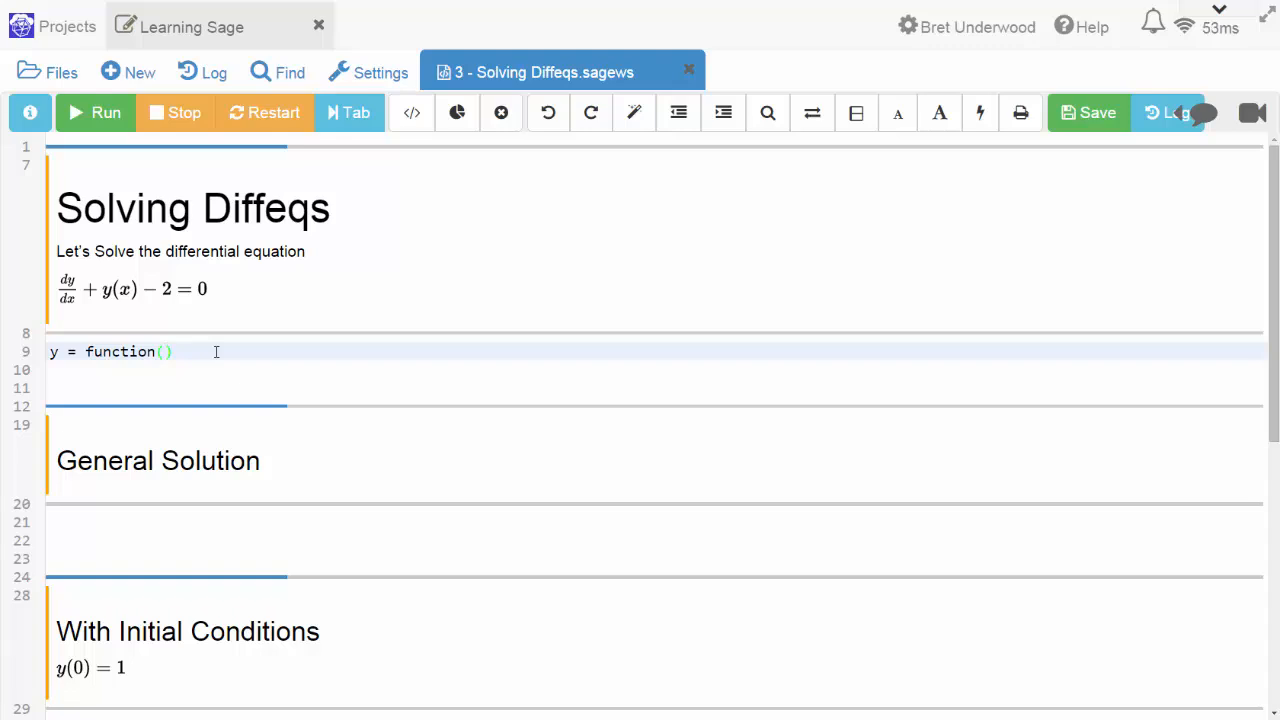
{"action": "type", "text": "'y',x"}
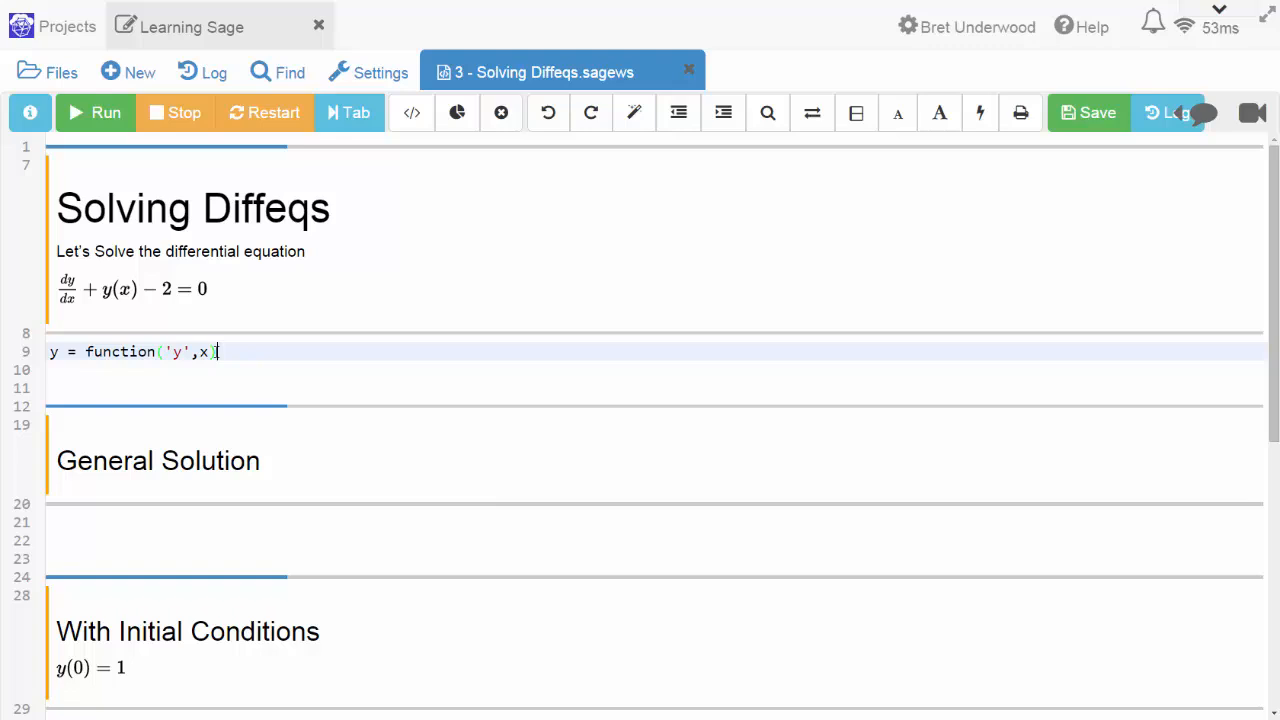
{"action": "key", "text": "Return"}
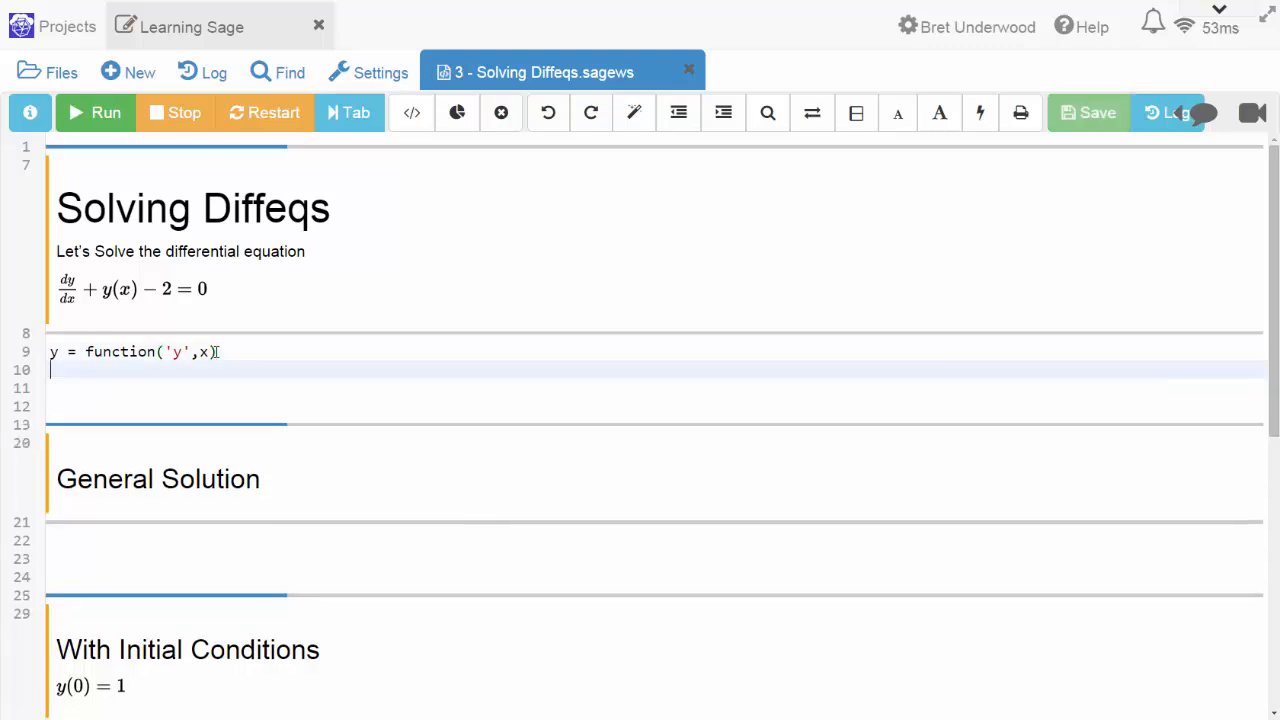
Store the equation de = diff(y,x)+y-2 == 0 on the next line.
{"action": "type", "text": "de"}
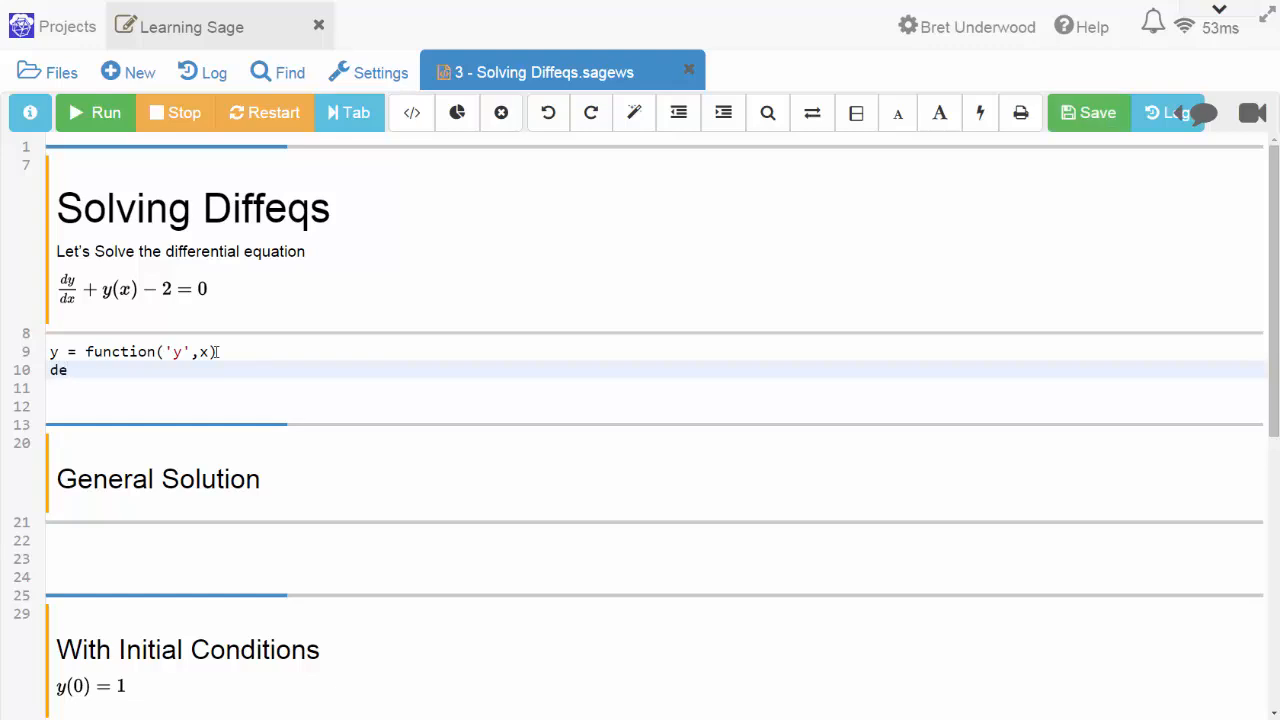
{"action": "type", "text": "="}
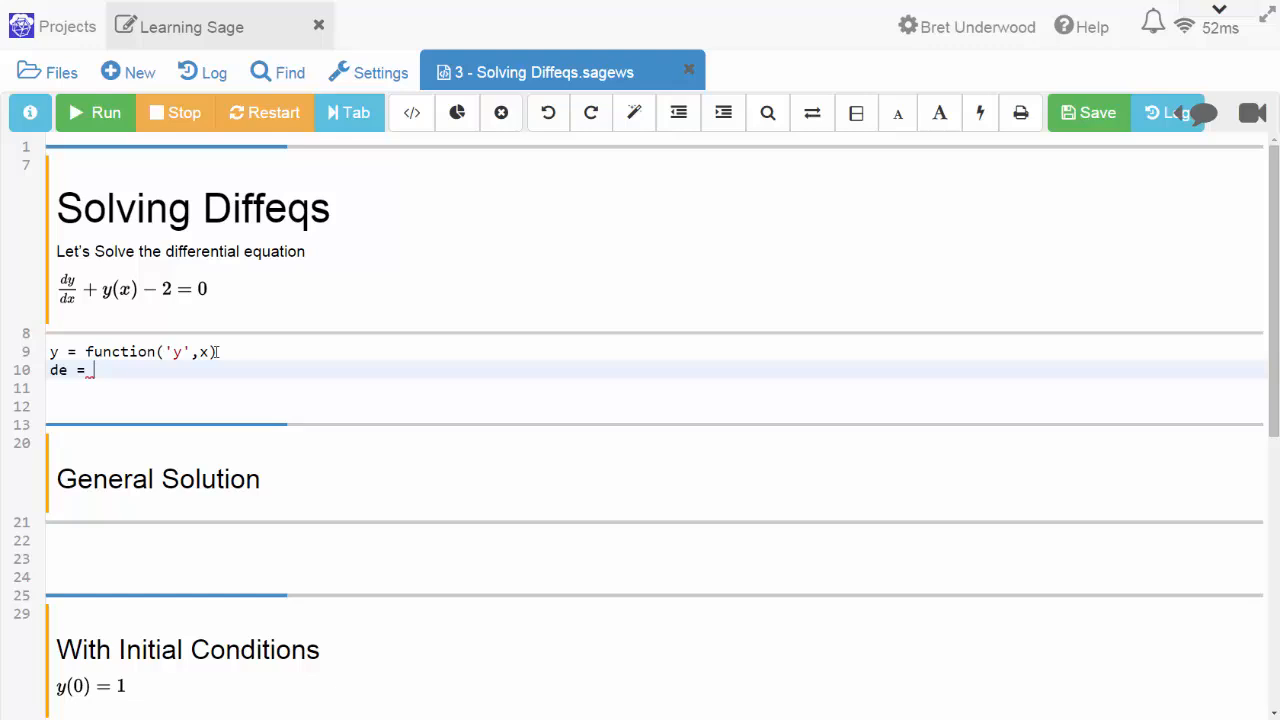
{"action": "type", "text": "diff("}
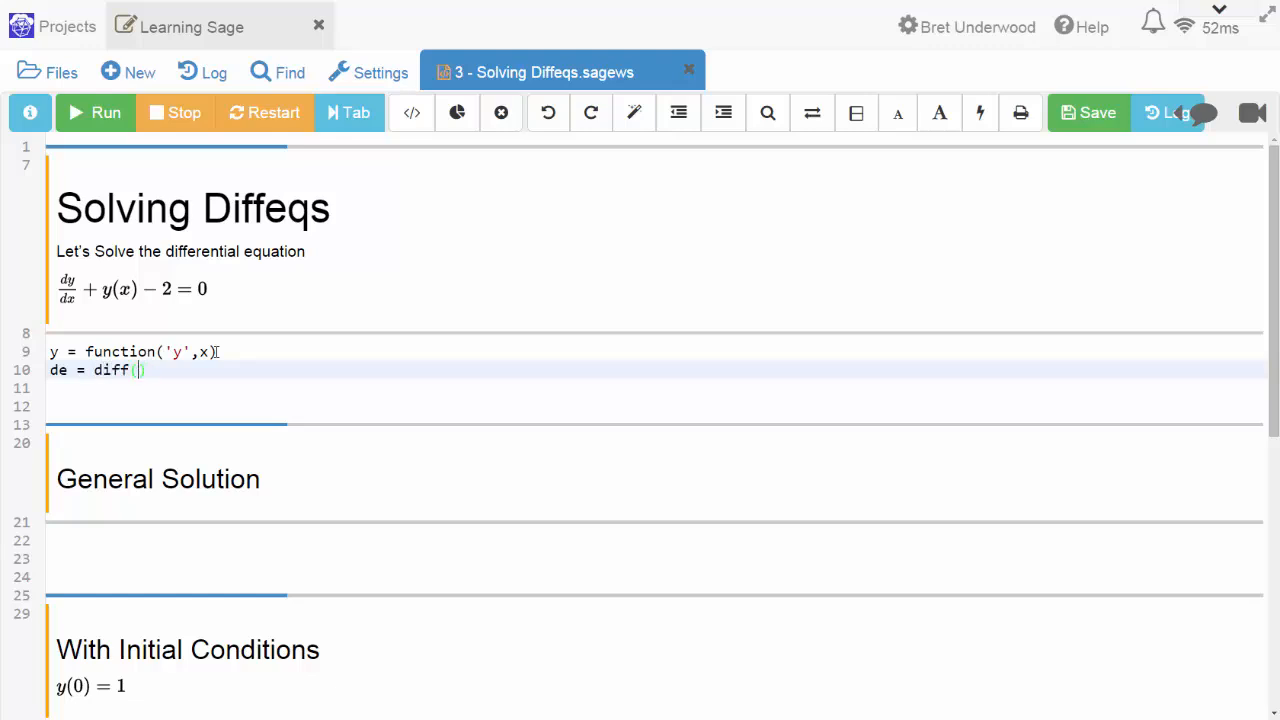
{"action": "type", "text": "y,x"}
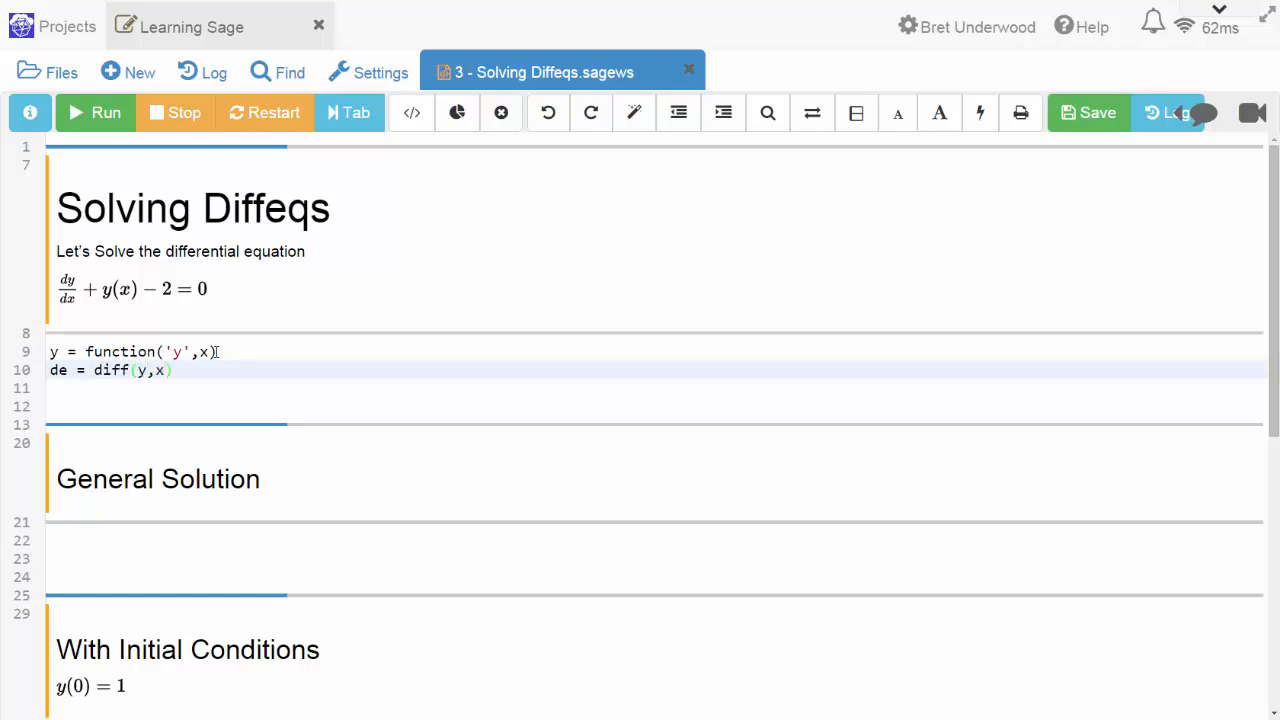
{"action": "type", "text": "+"}
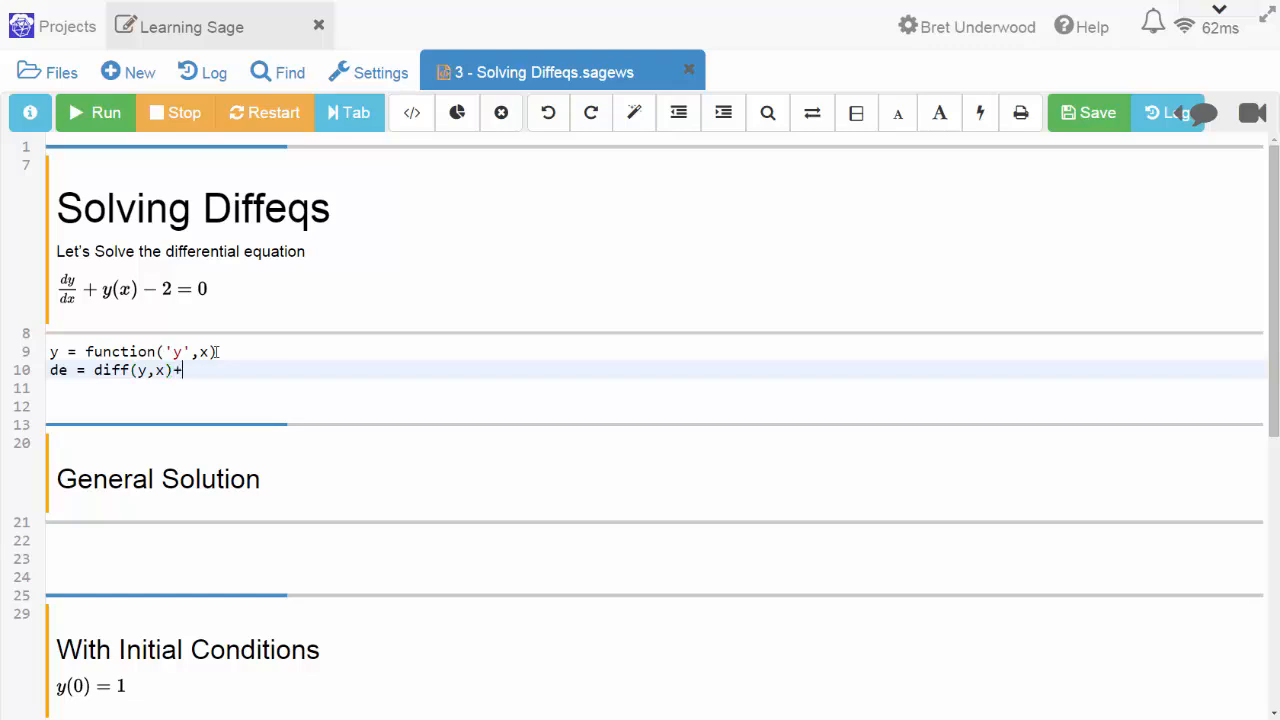
{"action": "type", "text": "y-2"}
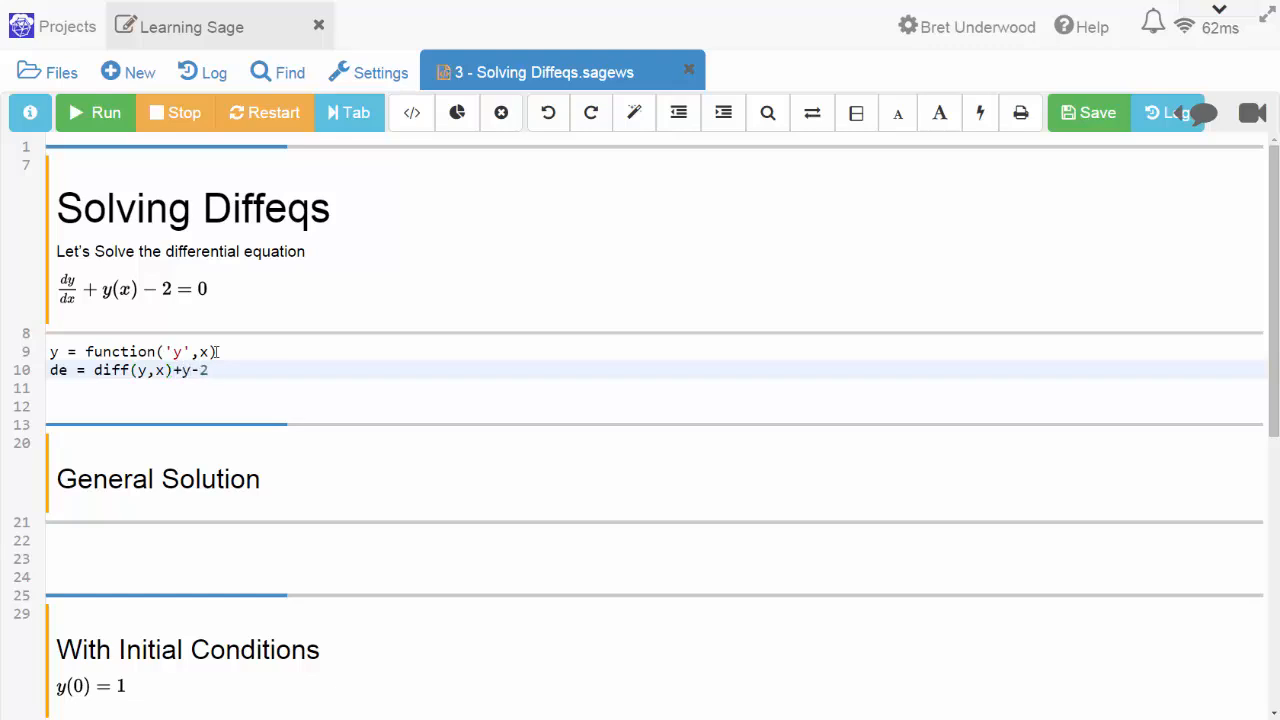
{"action": "type", "text": "=="}
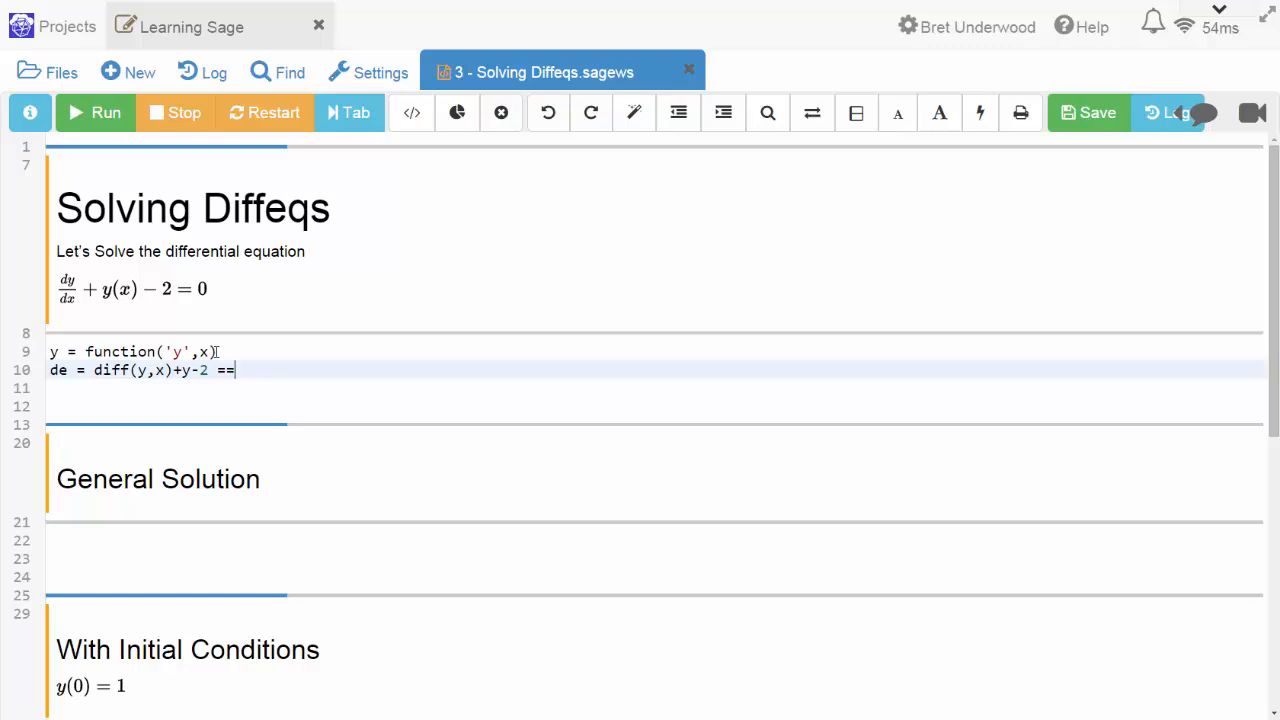
{"action": "type", "text": "0"}
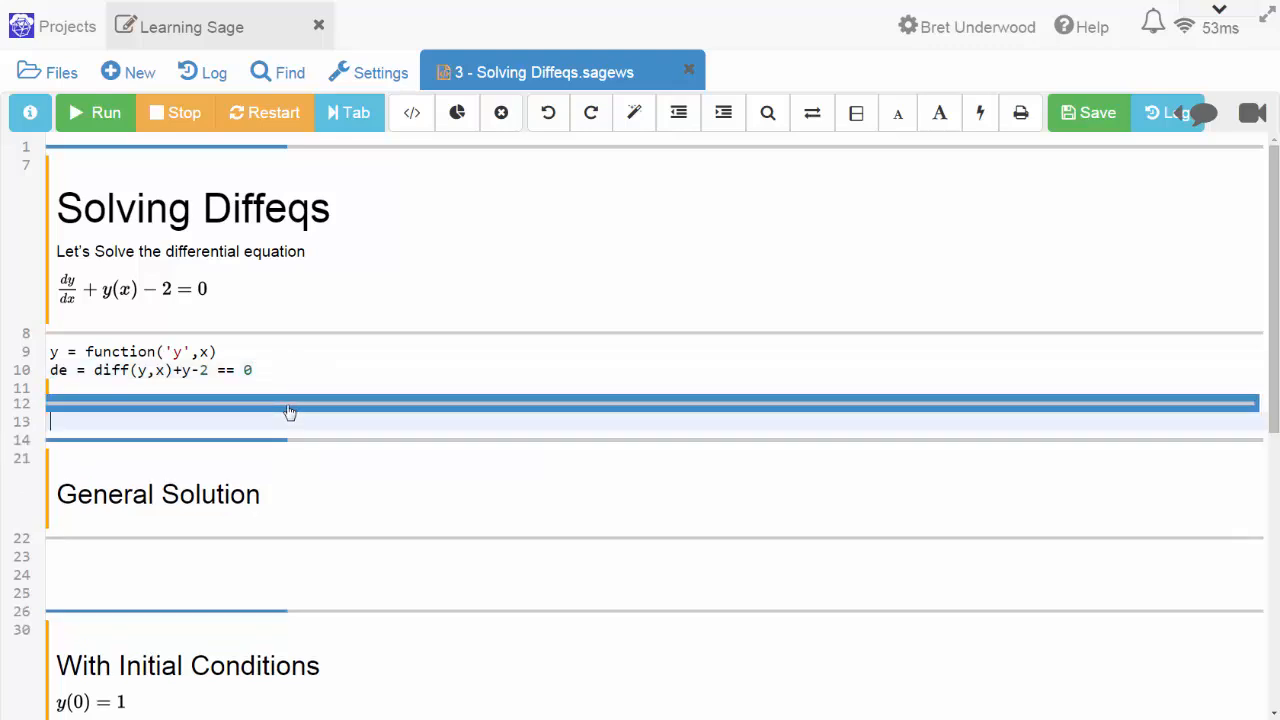
Evaluate de in a new cell, showing y(x) + D[0](y)(x) - 2 == 0.
{"action": "left_click", "coordinate": [104, 112]}
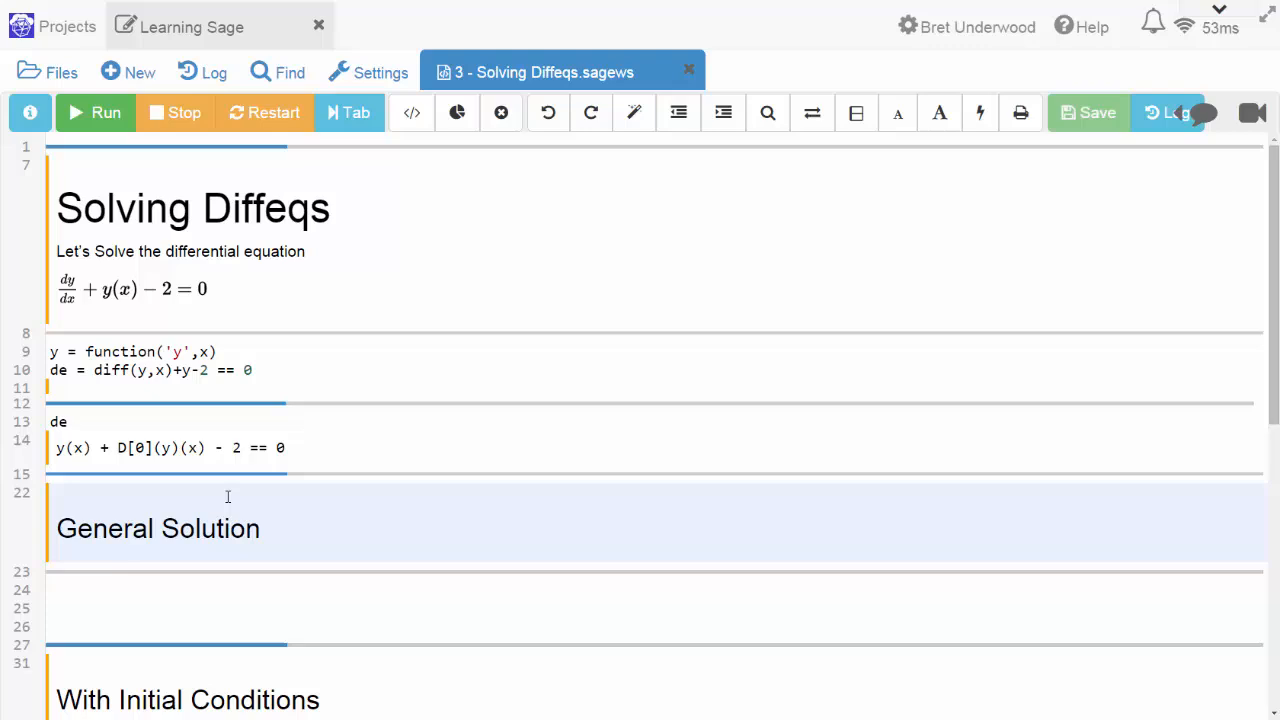
{"action": "scroll", "scroll_direction": "down", "scroll_amount": 3}
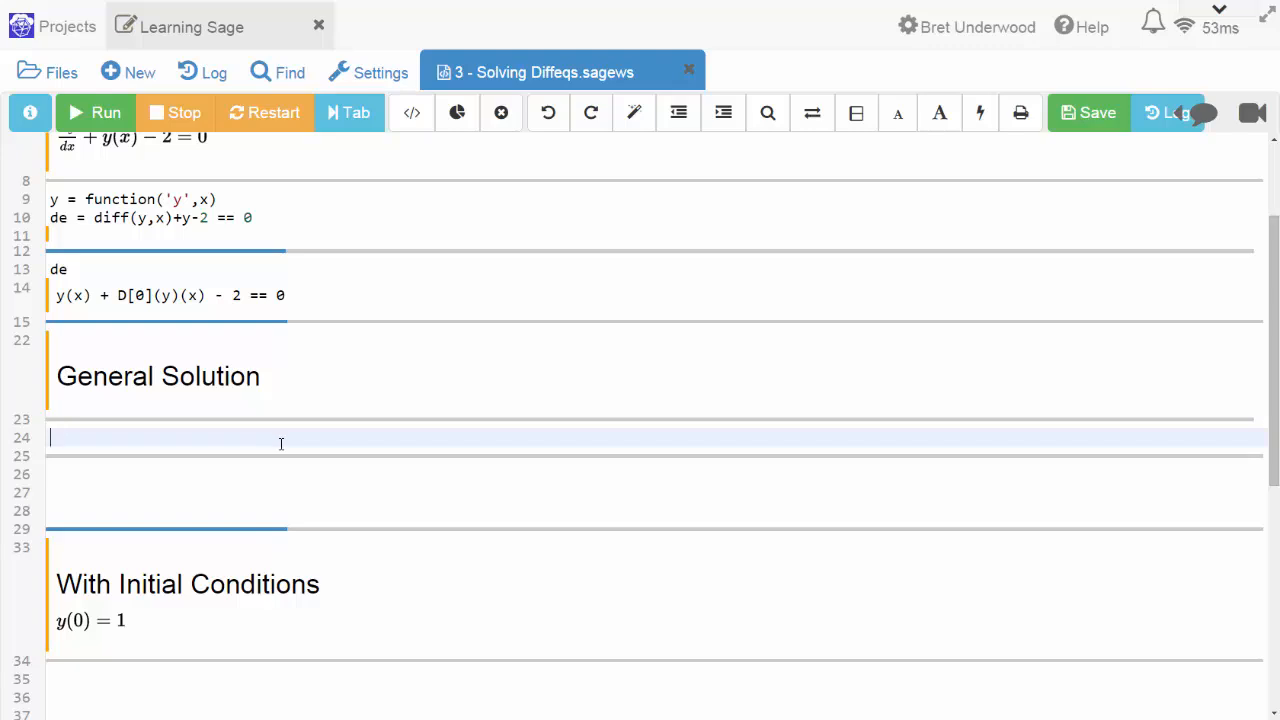
Run desolve(de,y) to get the general solution (_C + 2*e^x)*e^(-x).
{"action": "type", "text": "desolve"}
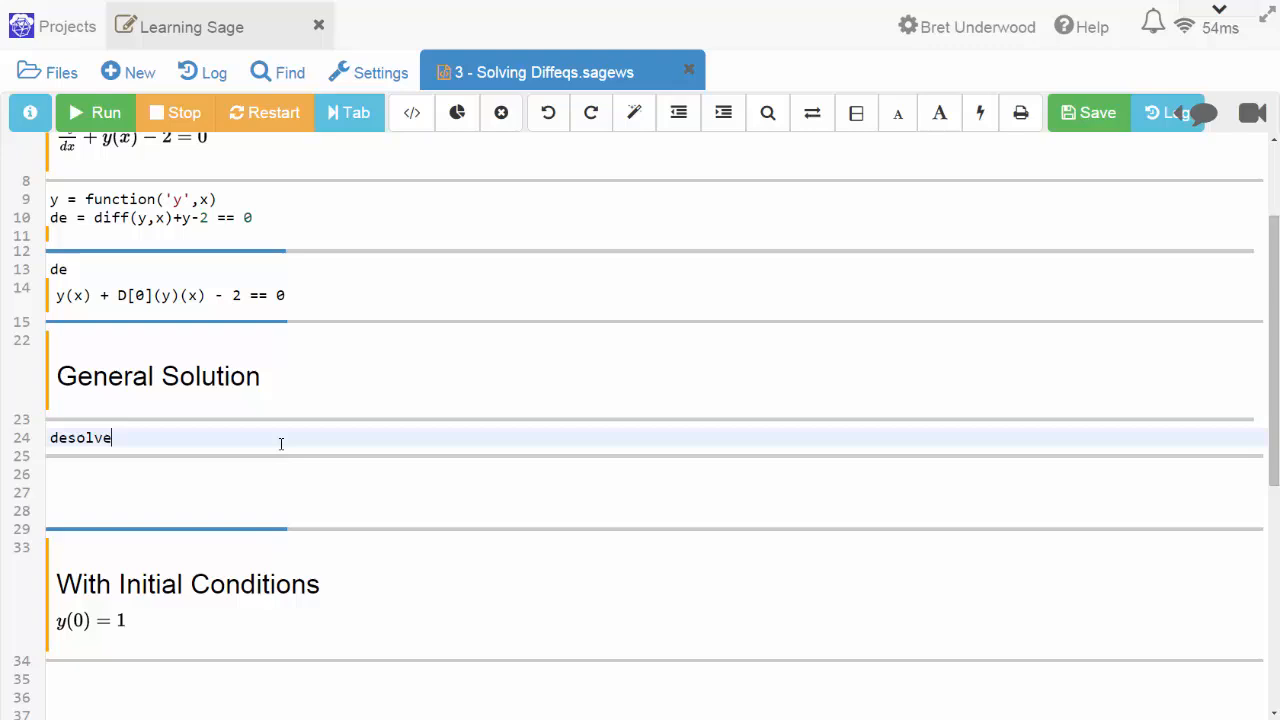
{"action": "type", "text": "()"}
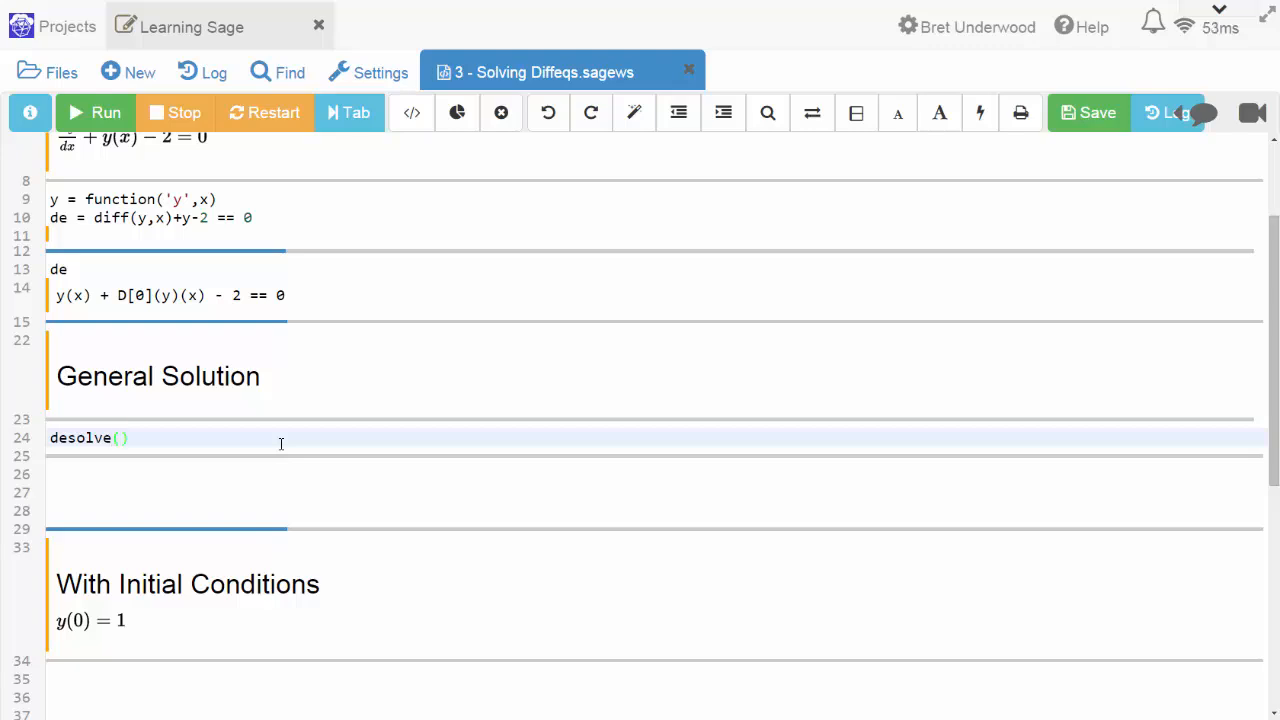
{"action": "type", "text": "de"}
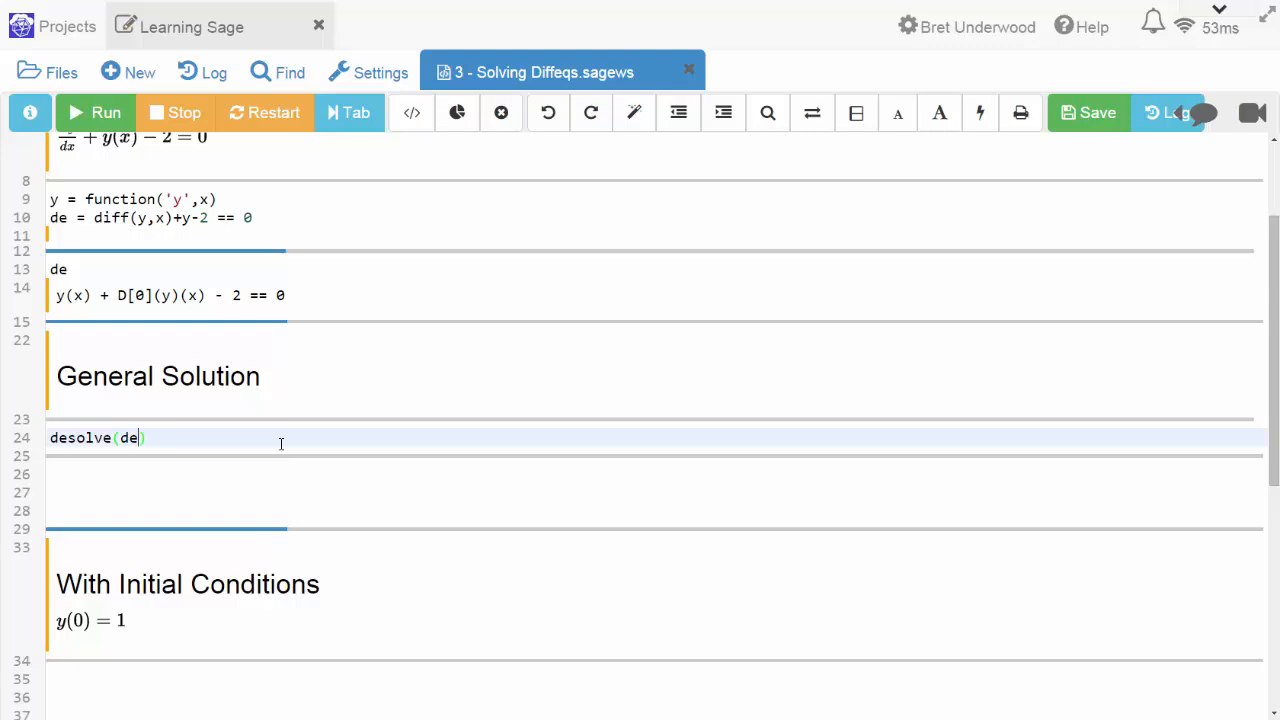
{"action": "type", "text": ","}
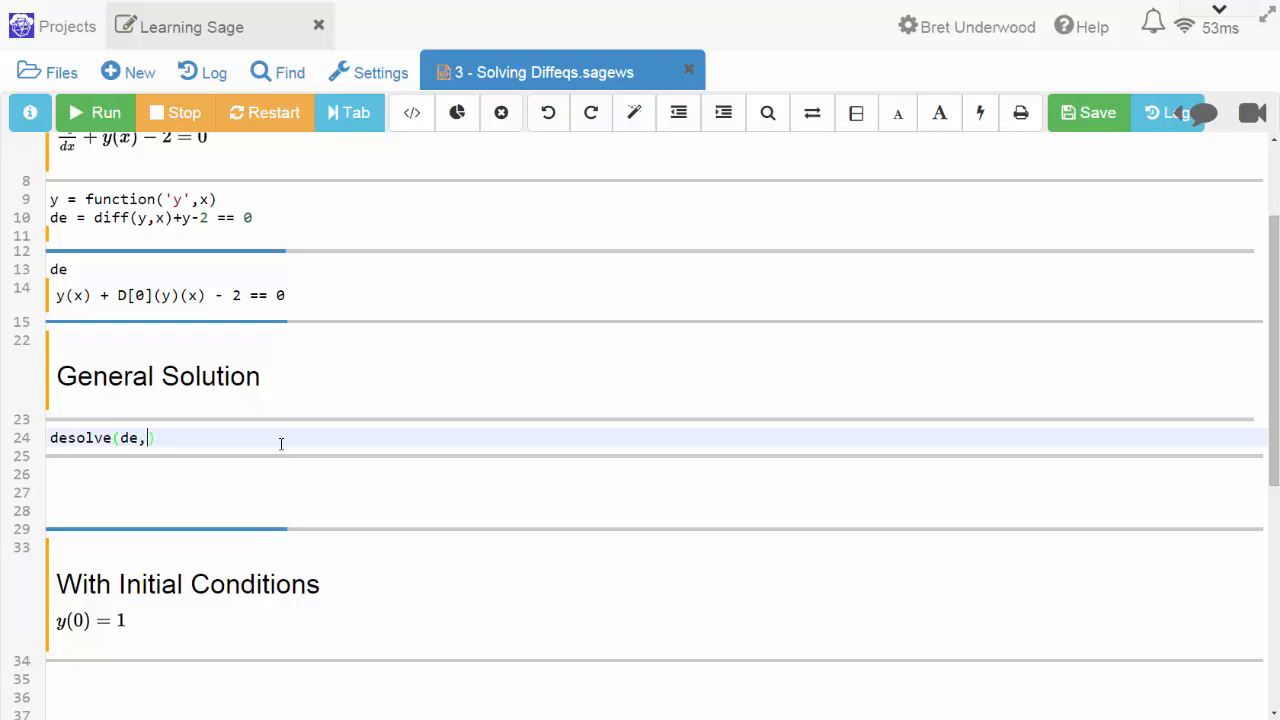
{"action": "type", "text": "y)"}
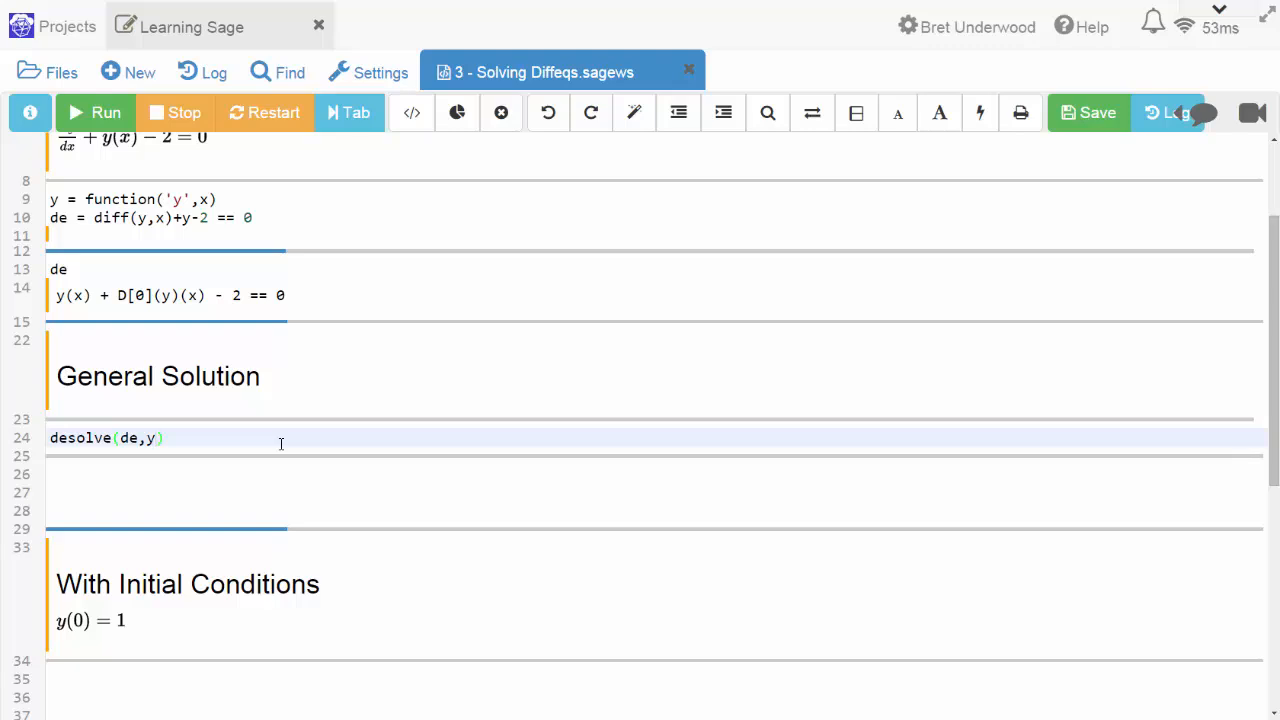
{"action": "left_click", "coordinate": [104, 112]}
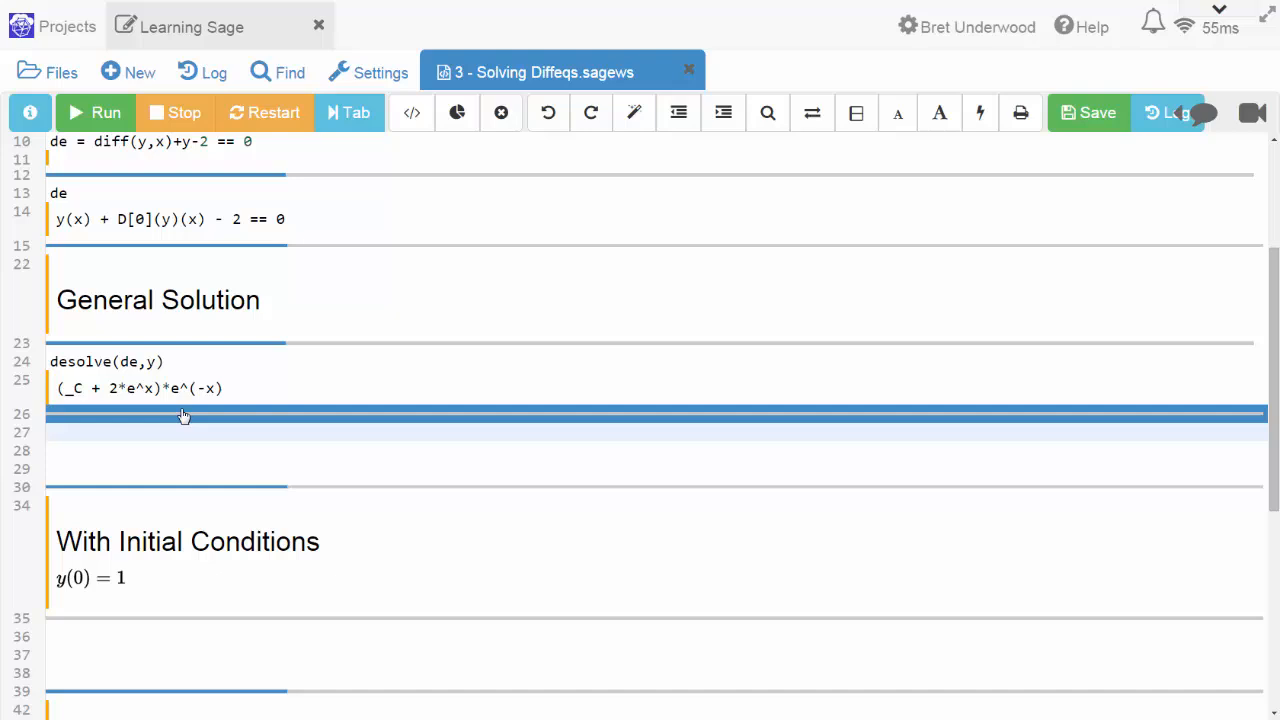
{"action": "left_click", "coordinate": [204, 432]}
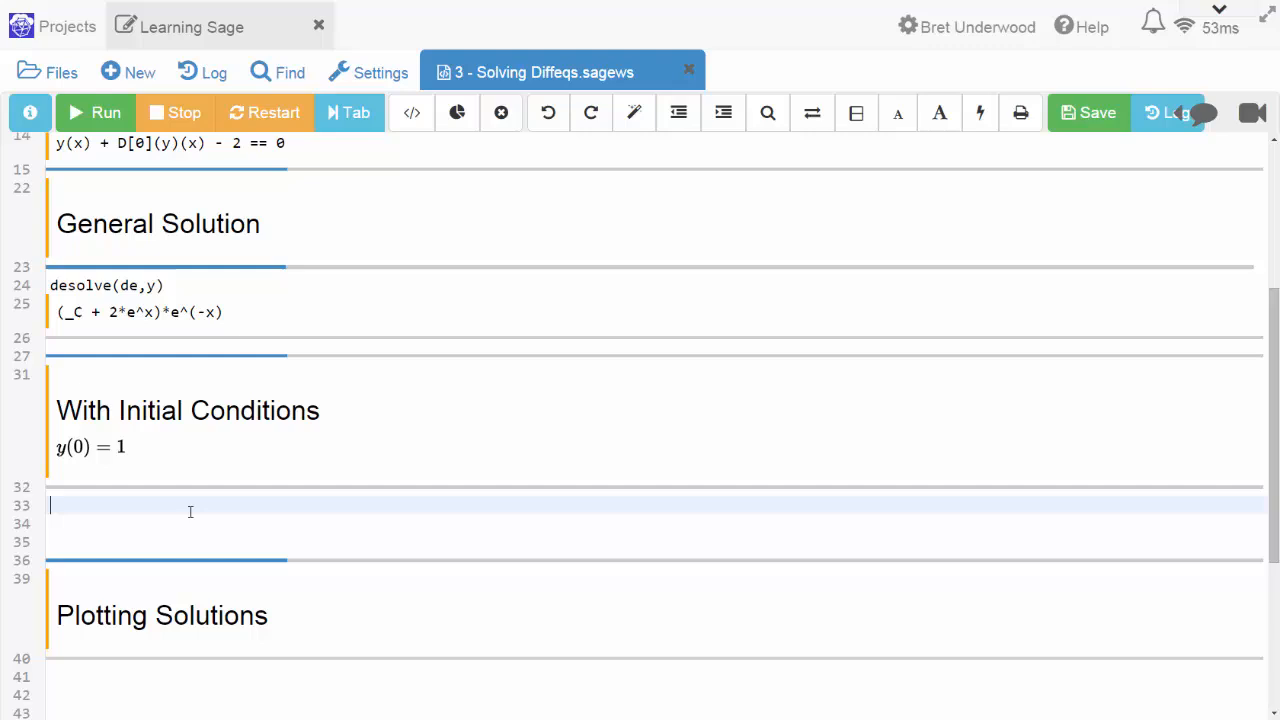
Run desolve(de,y,ics=[0,1]) to get the particular solution (2*e^x - 1)*e^(-x).
{"action": "type", "text": "deso"}
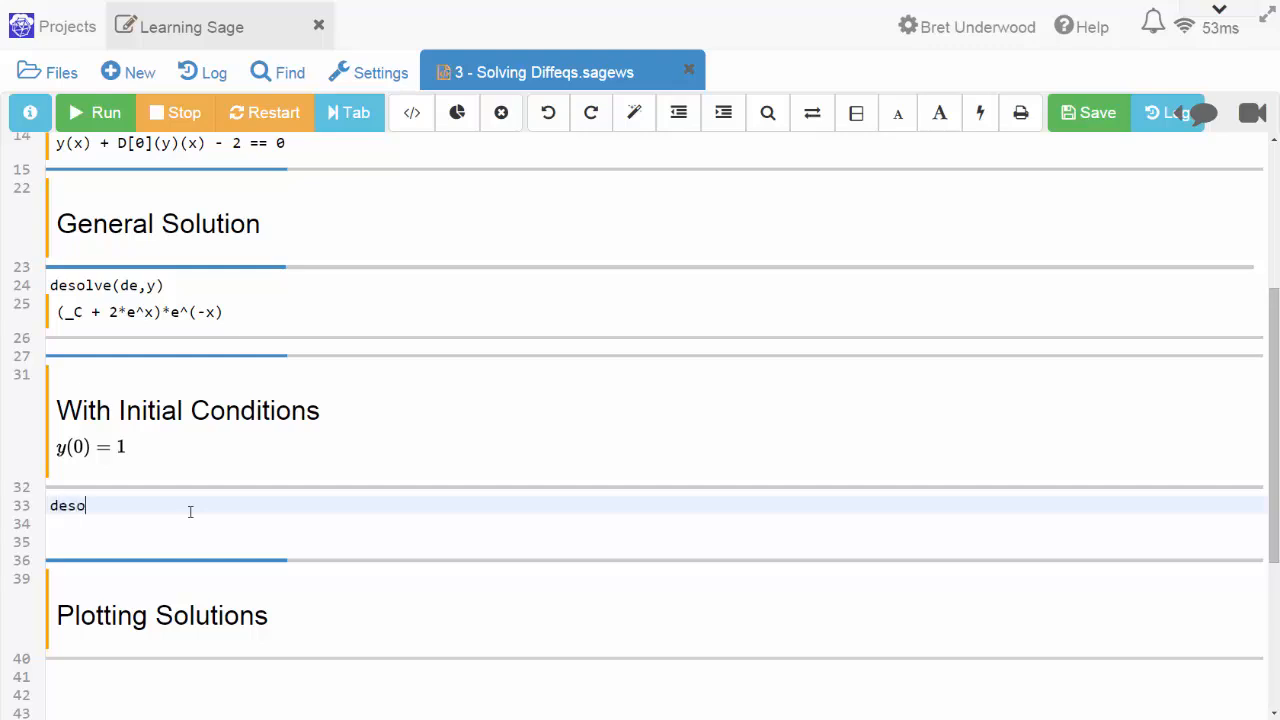
{"action": "type", "text": "lve(de)"}
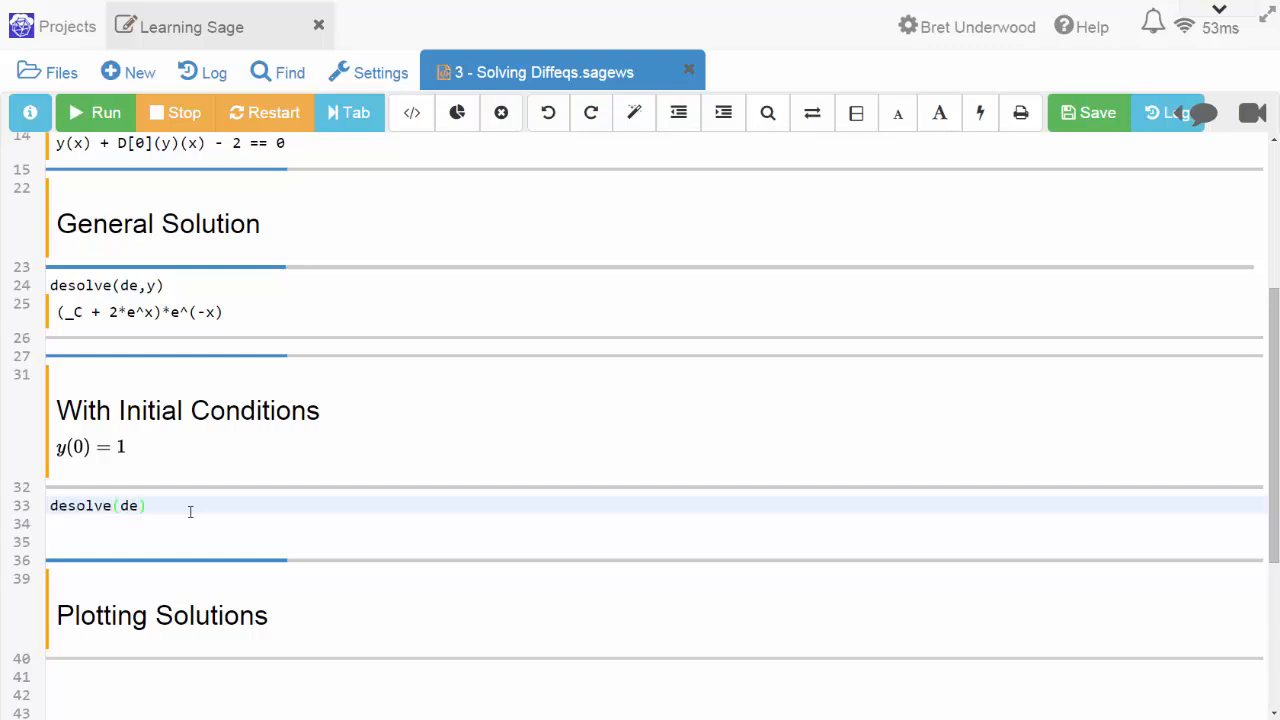
{"action": "type", "text": ",y"}
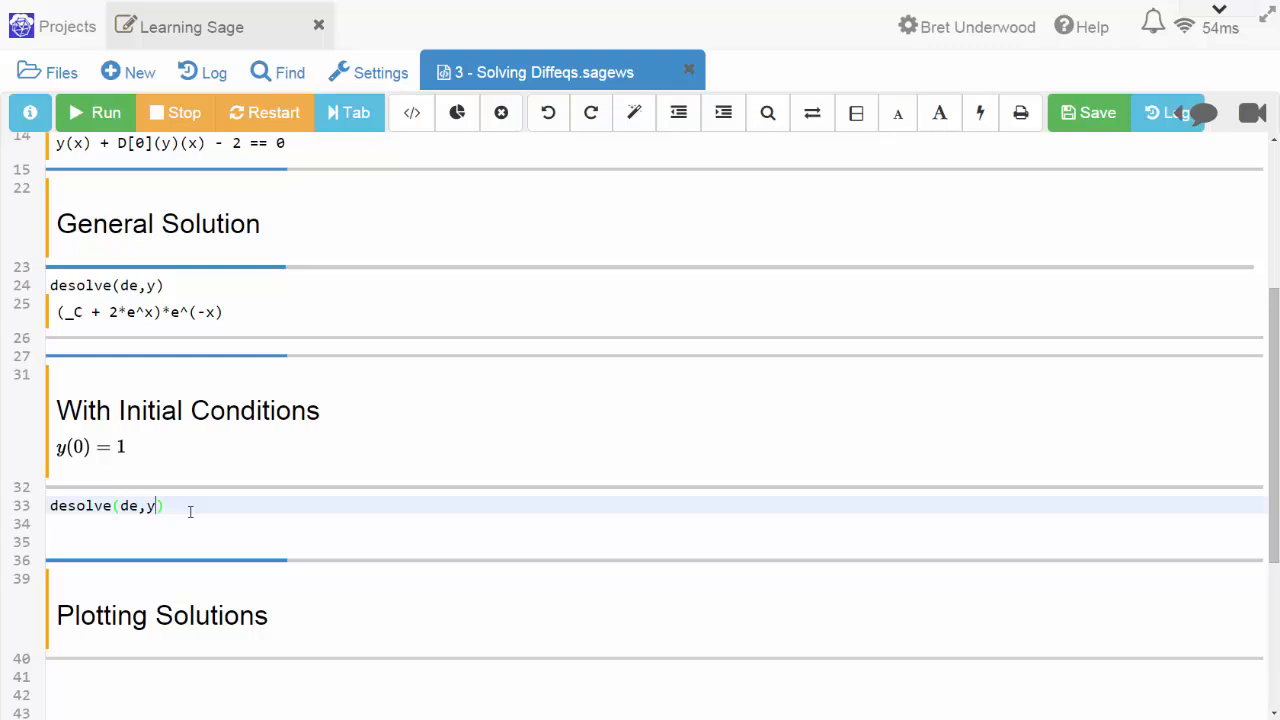
{"action": "type", "text": ","}
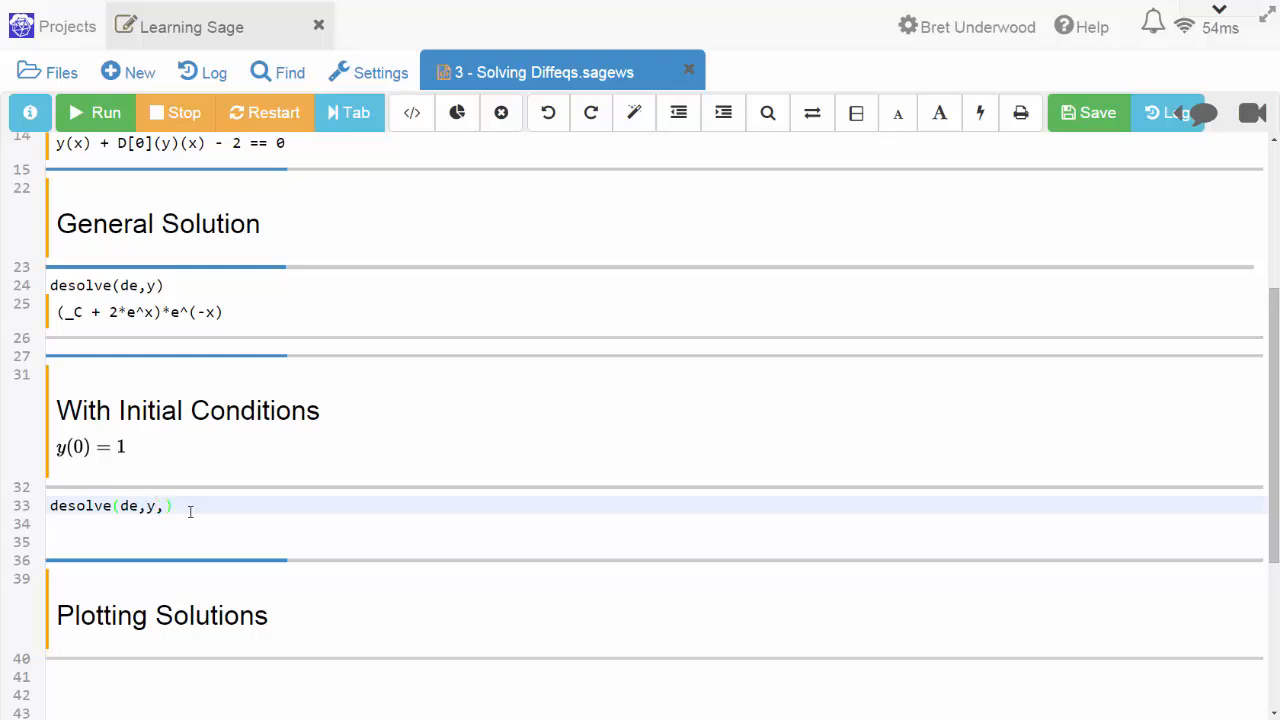
{"action": "type", "text": "ic"}
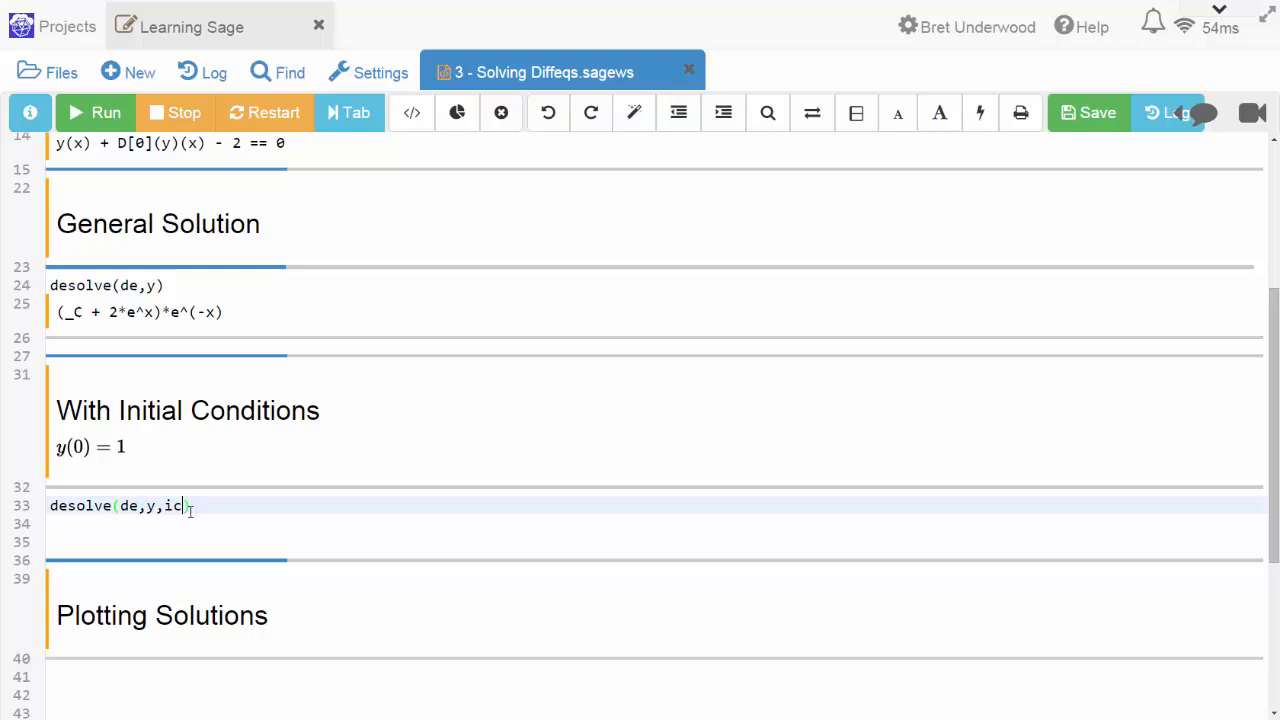
{"action": "type", "text": "s)"}
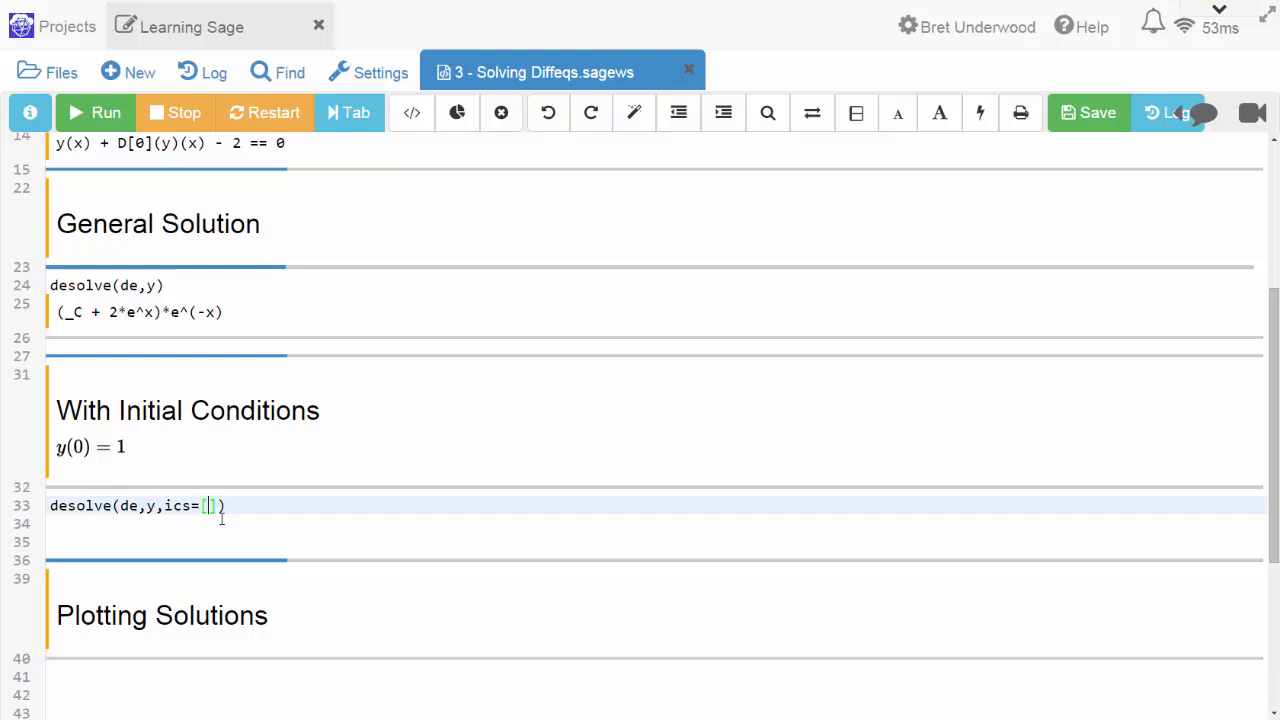
{"action": "type", "text": "0"}
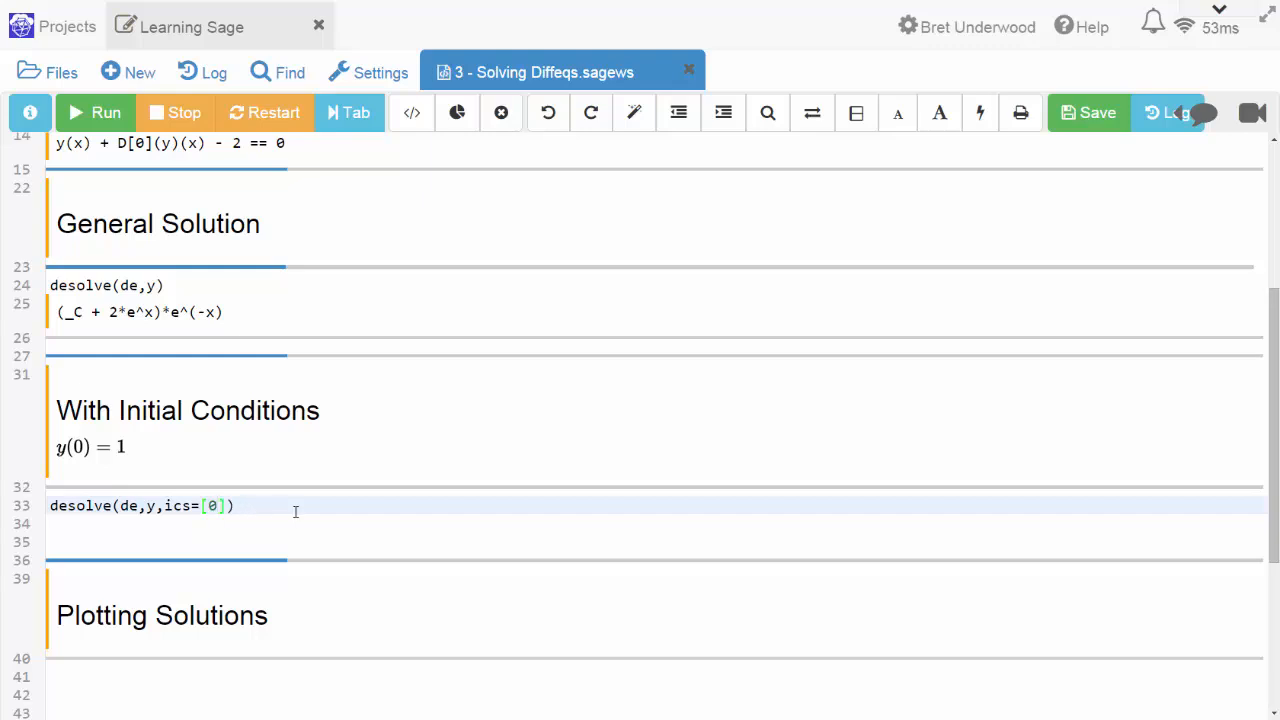
{"action": "scroll", "scroll_direction": "down", "scroll_amount": 3}
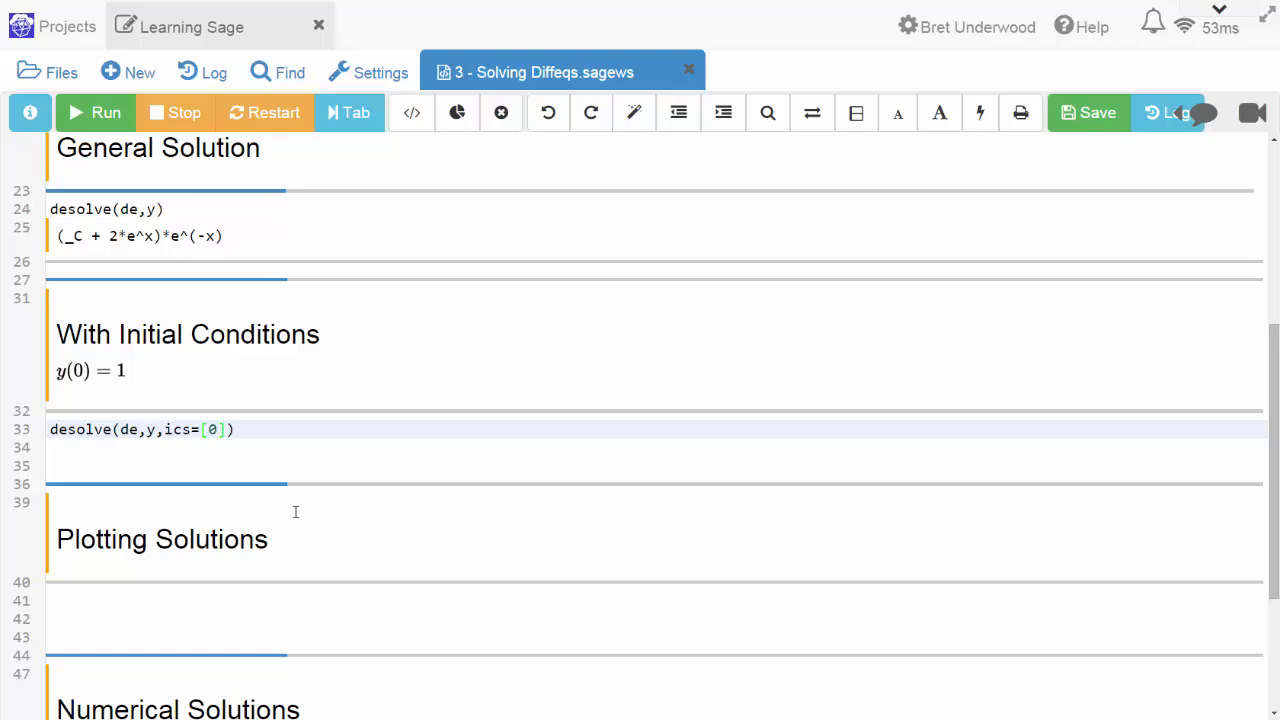
{"action": "type", "text": ","}
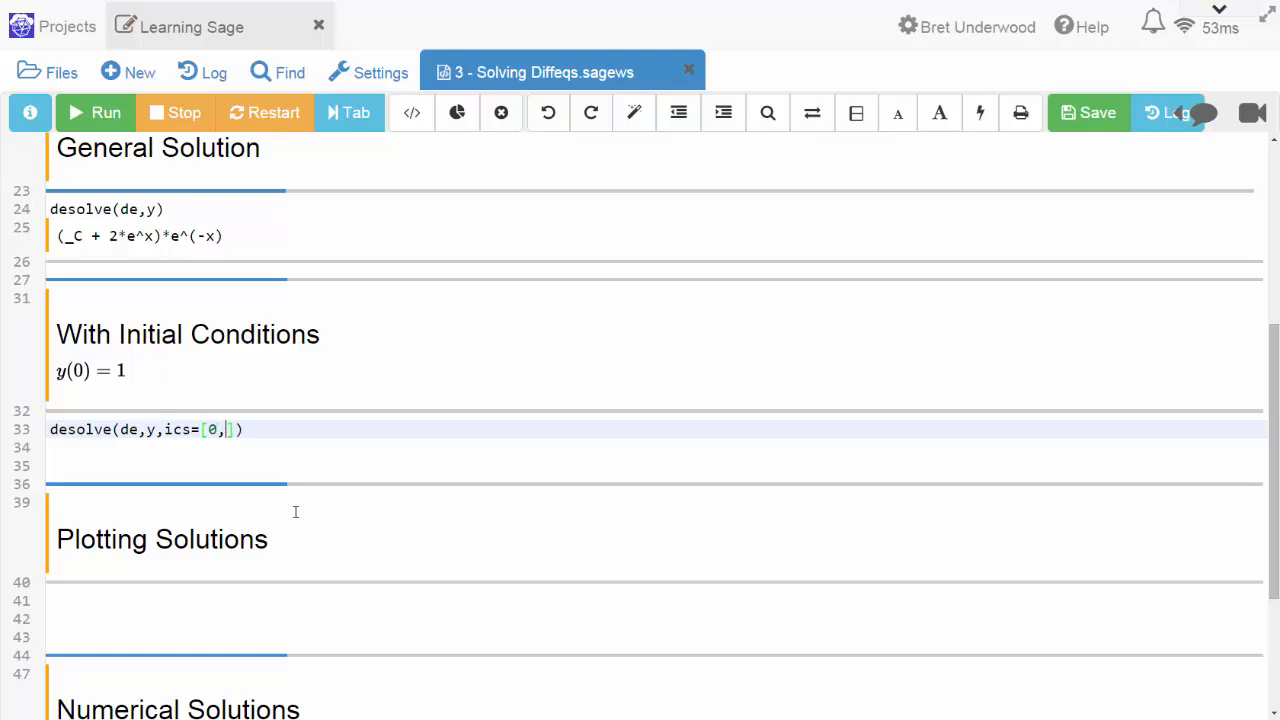
{"action": "type", "text": "1"}
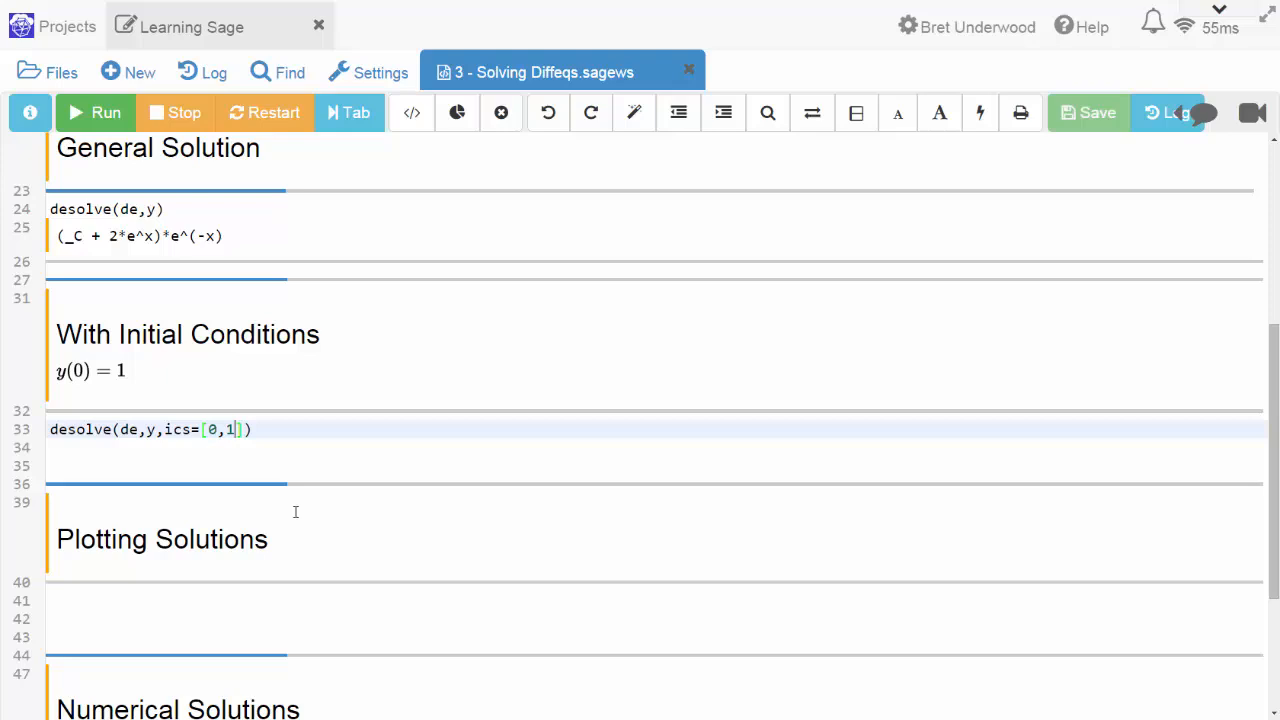
{"action": "left_click", "coordinate": [94, 112]}
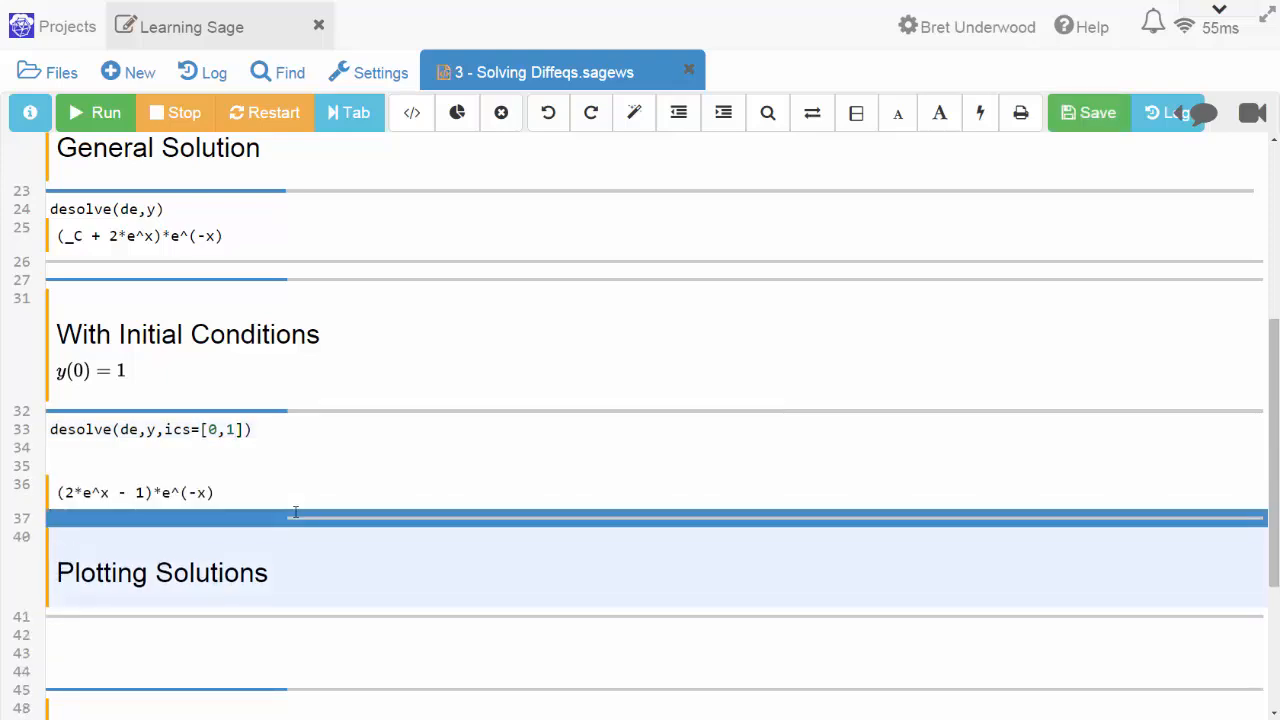
{"action": "left_click", "coordinate": [284, 452]}
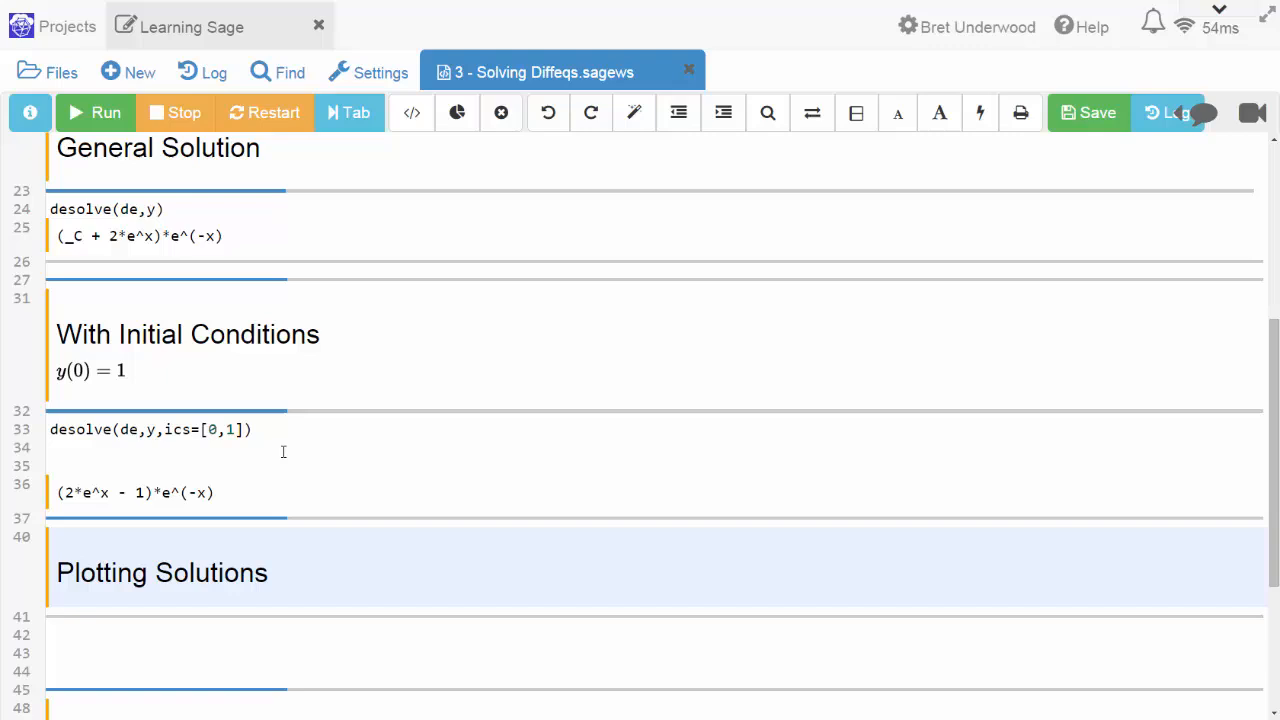
{"action": "scroll", "scroll_direction": "down", "scroll_amount": 3}
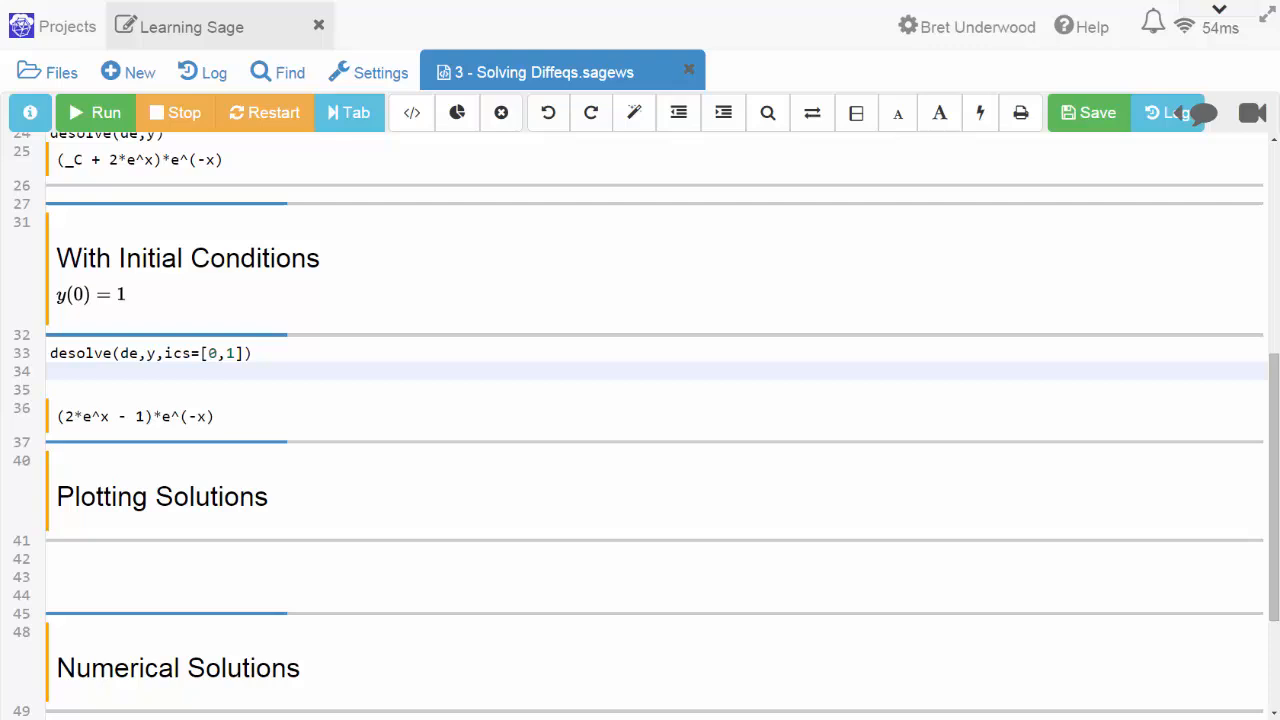
{"action": "mouse_move", "coordinate": [232, 352]}
{"action": "type", "text": "desolve(de,y,ics=[0,1"}
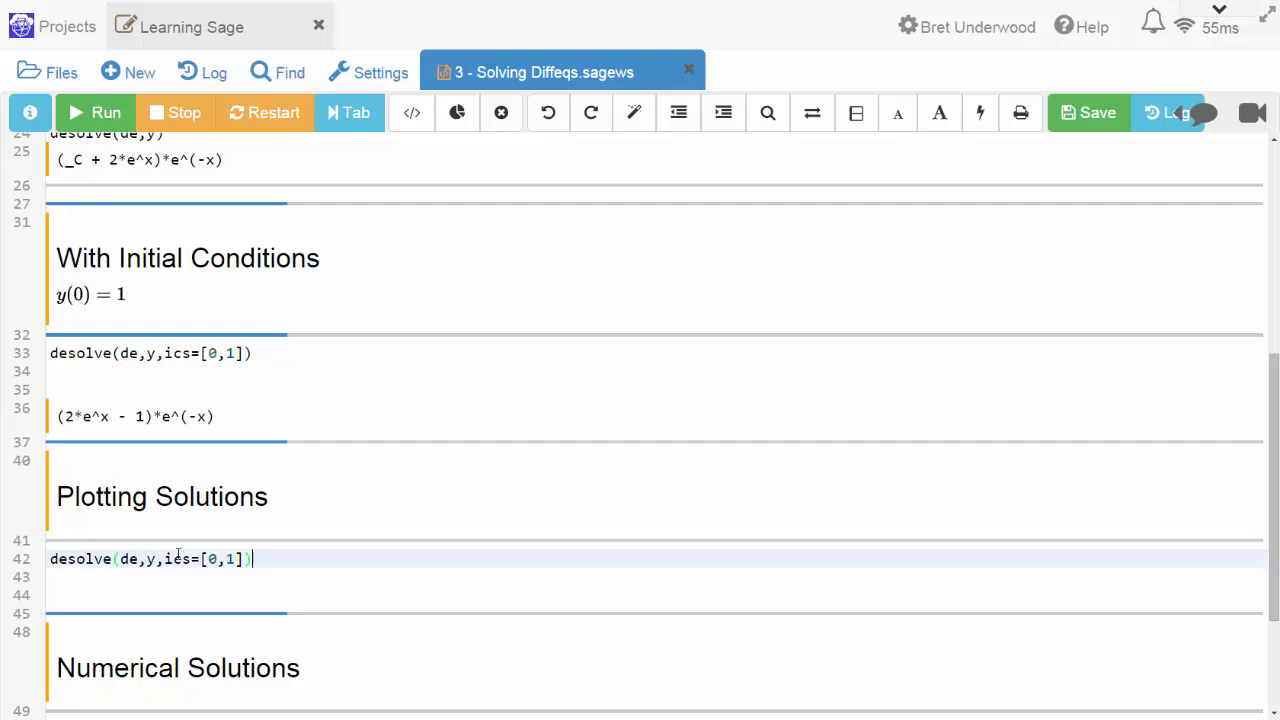
Assign sol1 to the initial-value solution and draw plot(sol1,(x,0,5),ymin=0).
{"action": "type", "text": "sol1,())"}
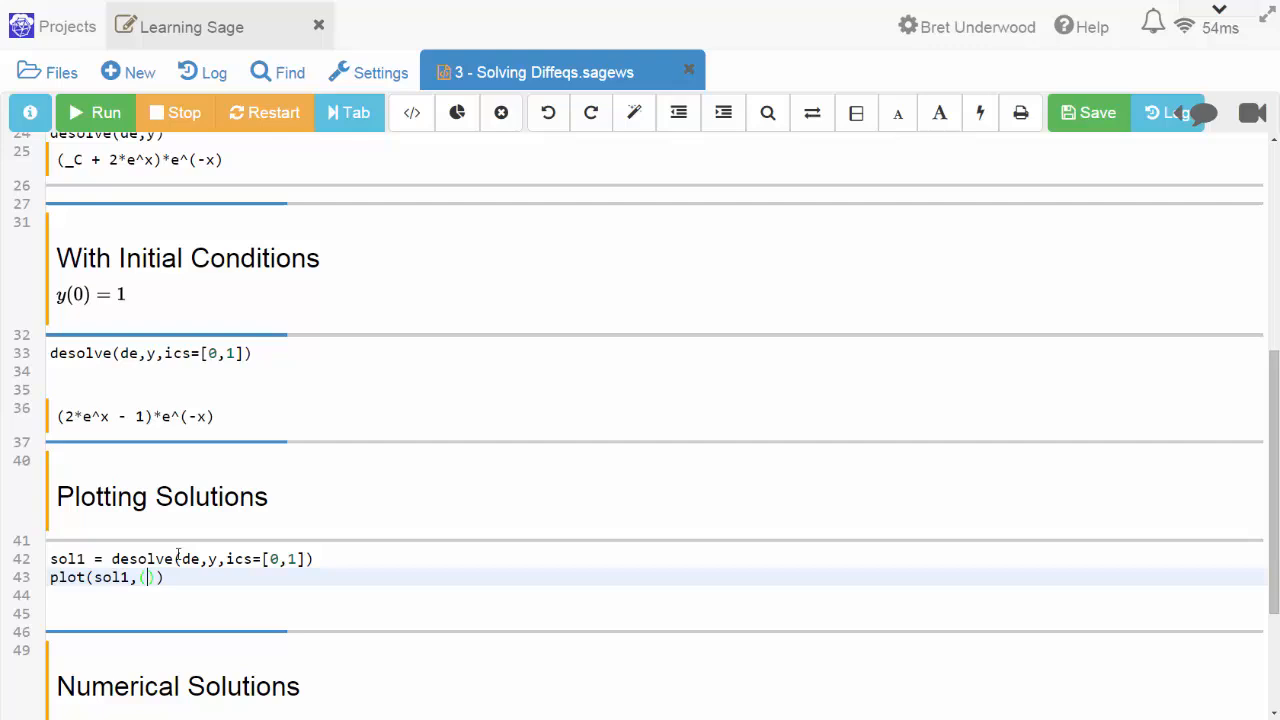
{"action": "type", "text": "x,0,5"}
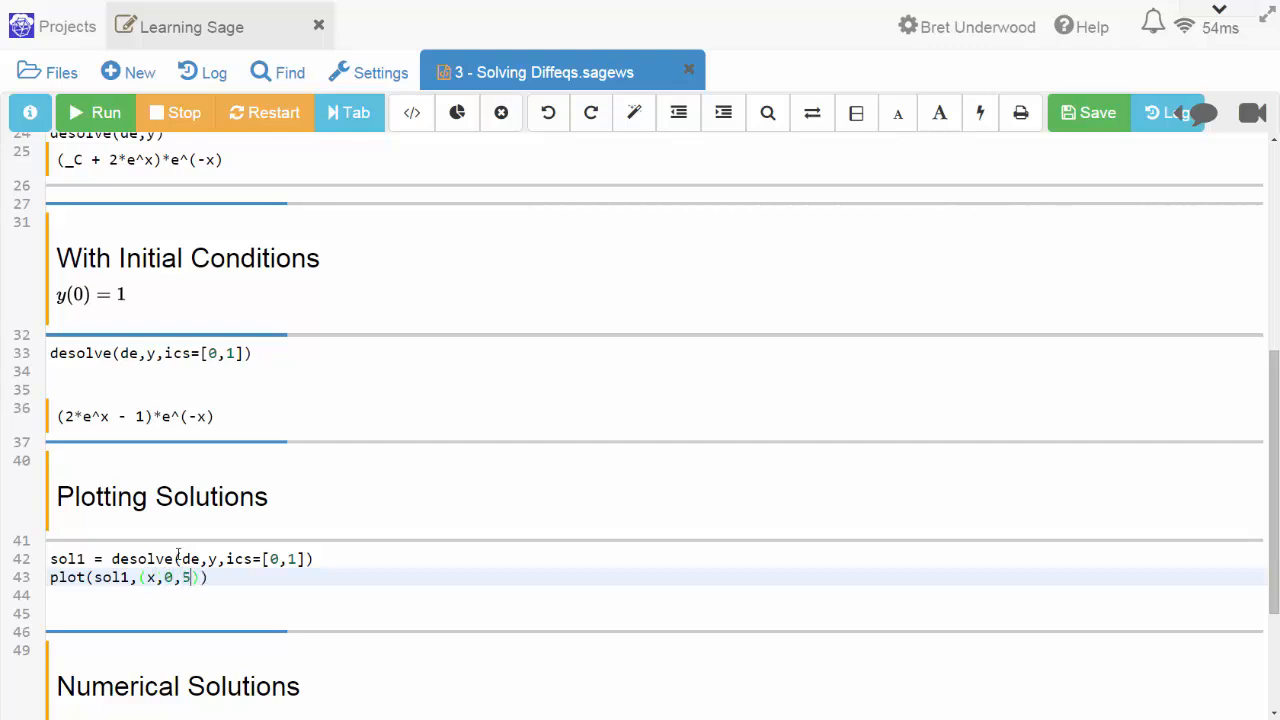
{"action": "type", "text": ",y"}
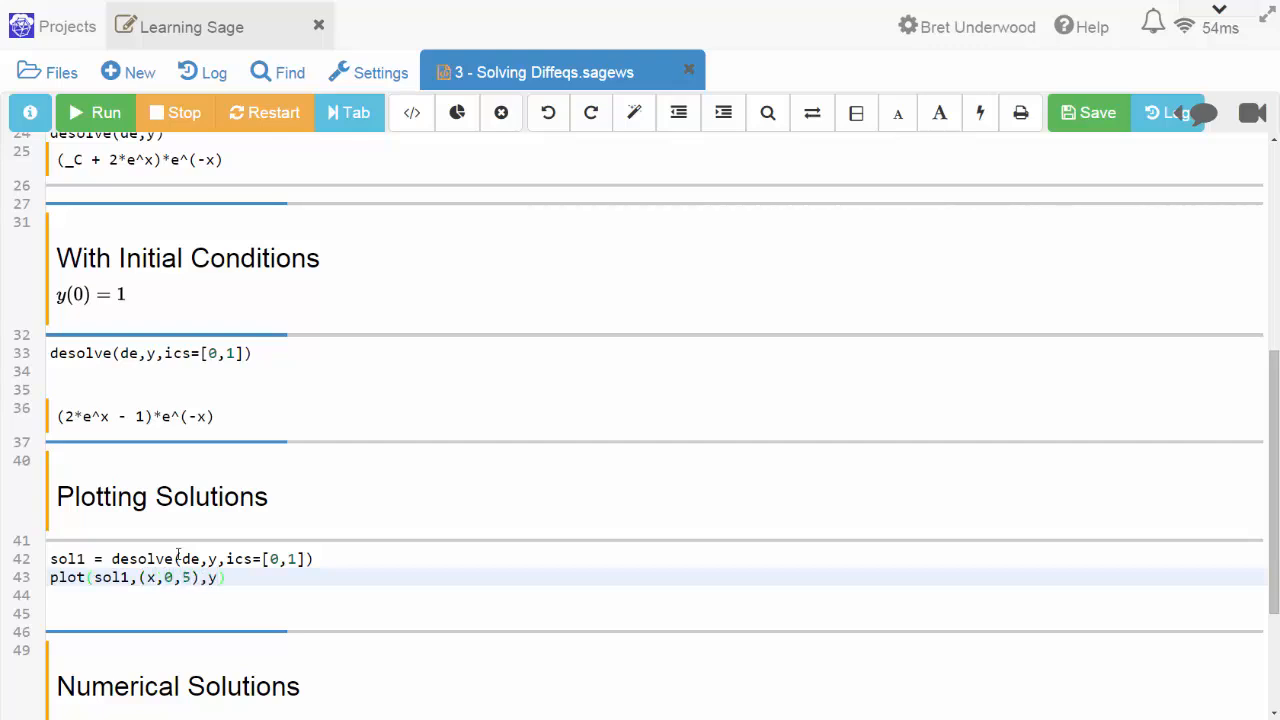
{"action": "type", "text": "min="}
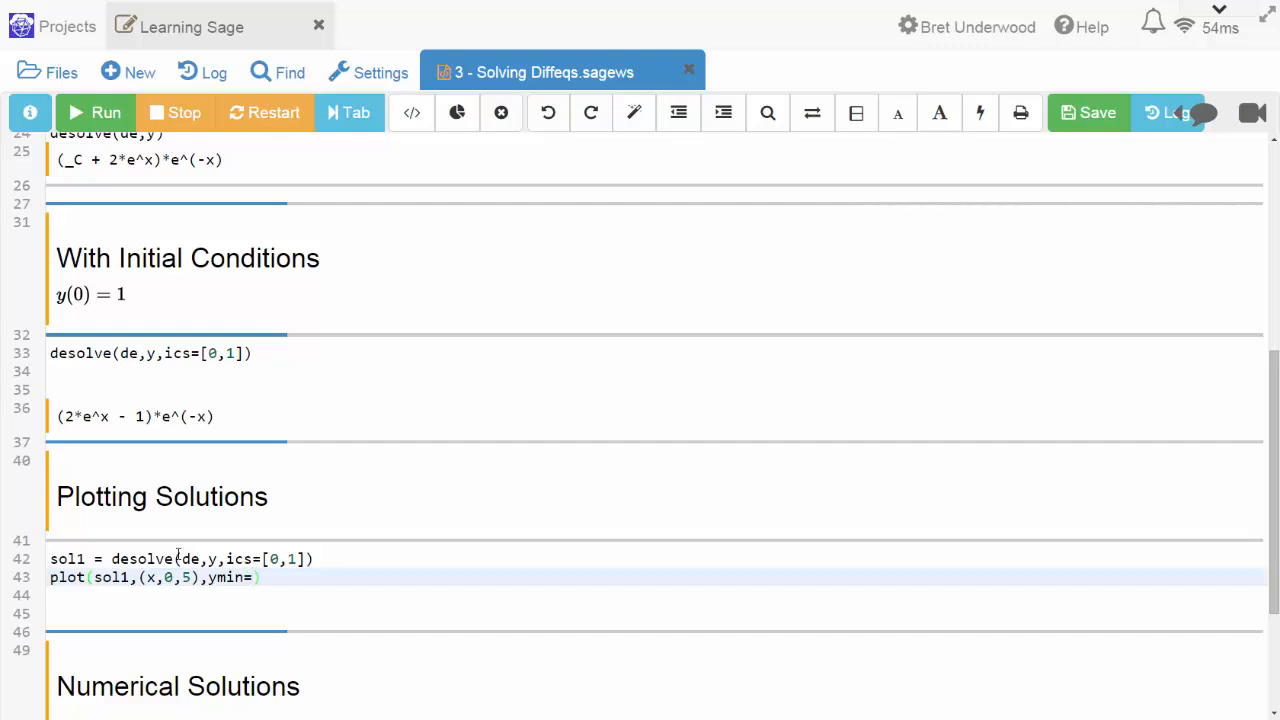
{"action": "type", "text": "0"}
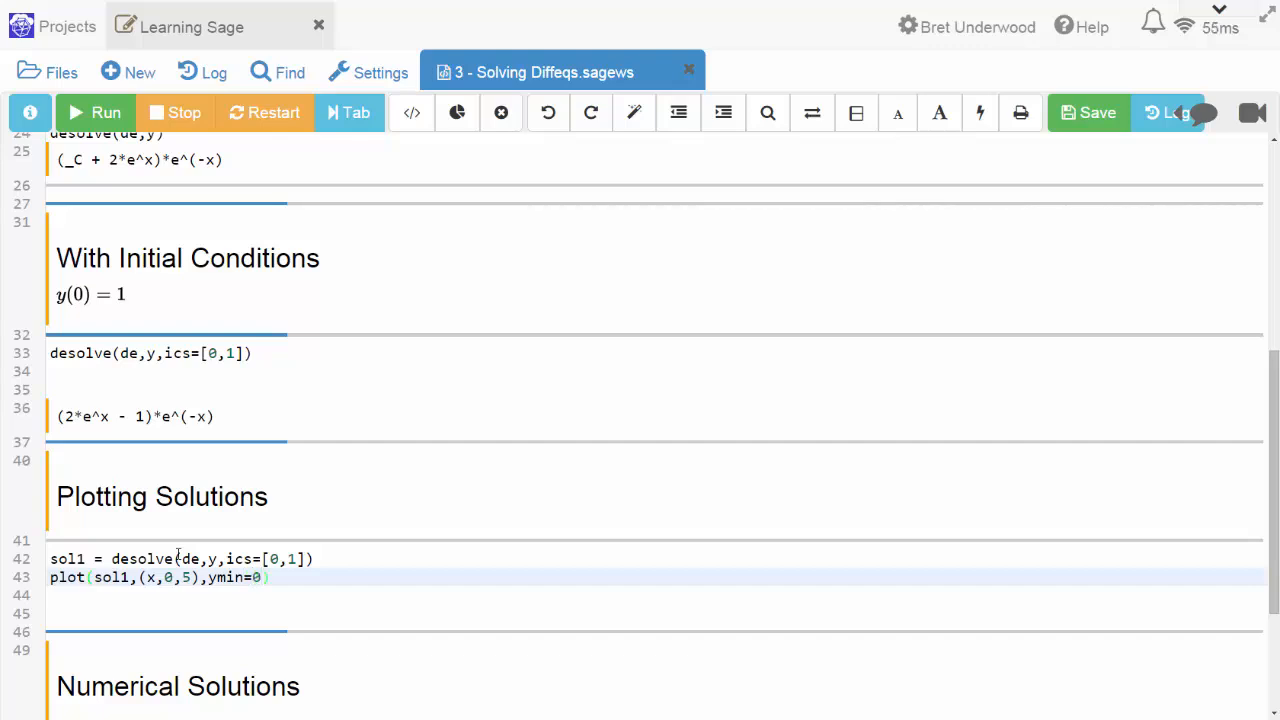
{"action": "scroll", "scroll_direction": "down", "scroll_amount": 3}
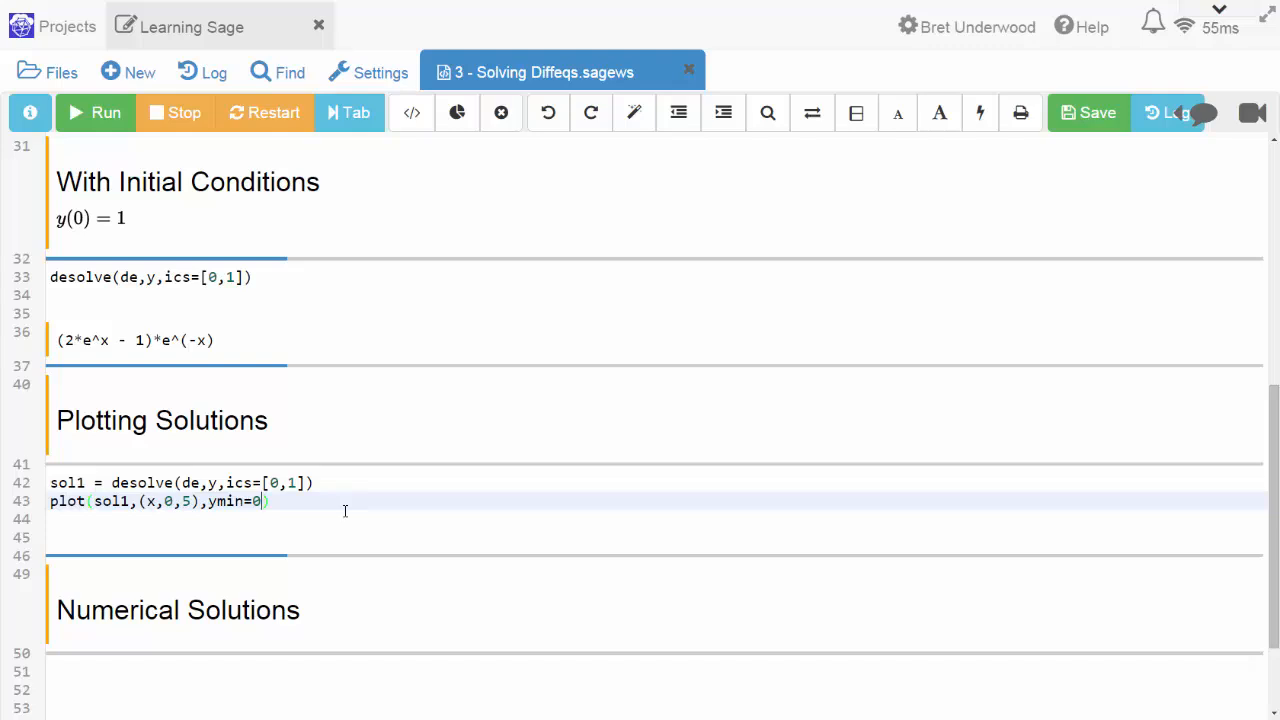
{"action": "left_click", "coordinate": [94, 112]}
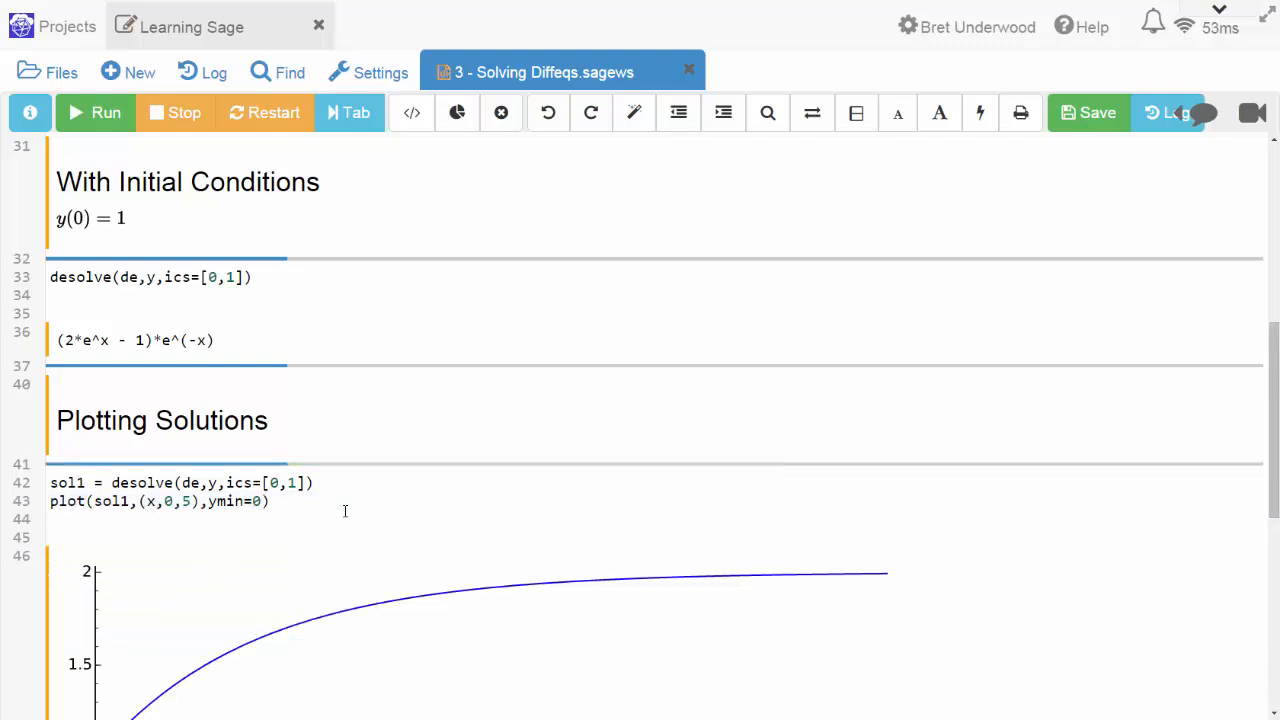
Store the plot as exact_plot and display it by name.
{"action": "scroll", "scroll_direction": "down", "scroll_amount": 3}
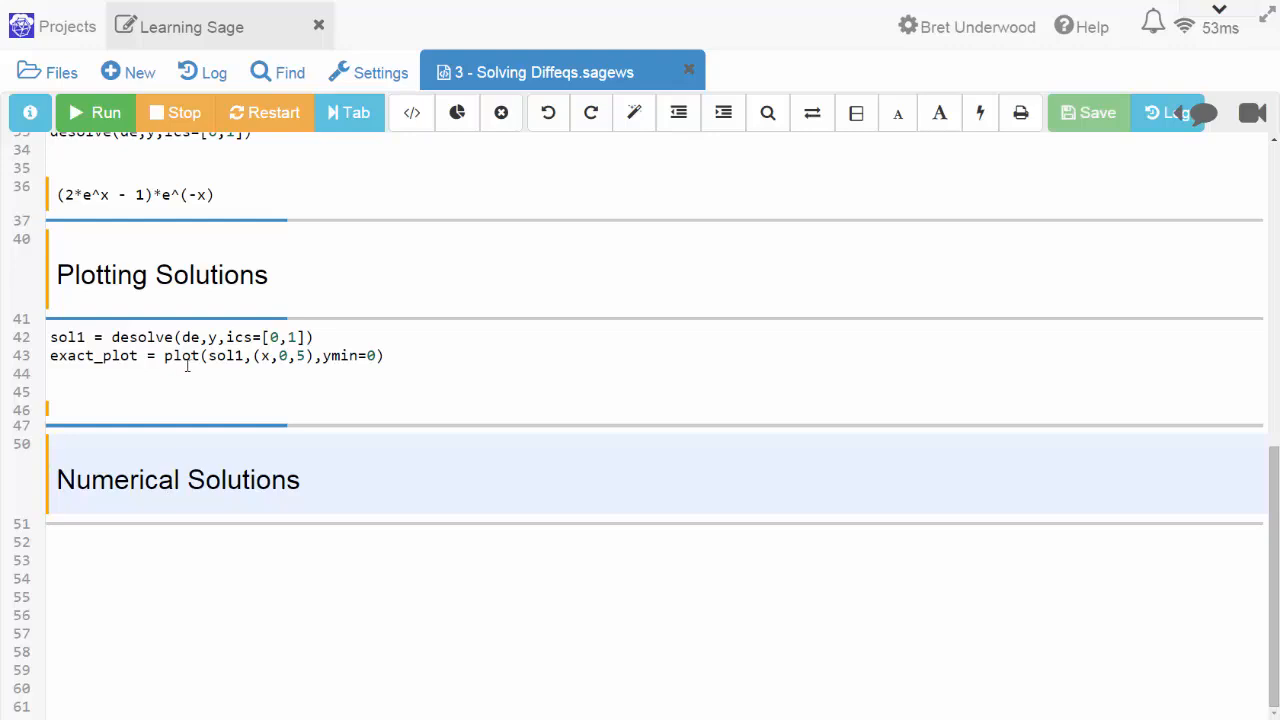
{"action": "type", "text": "exa"}
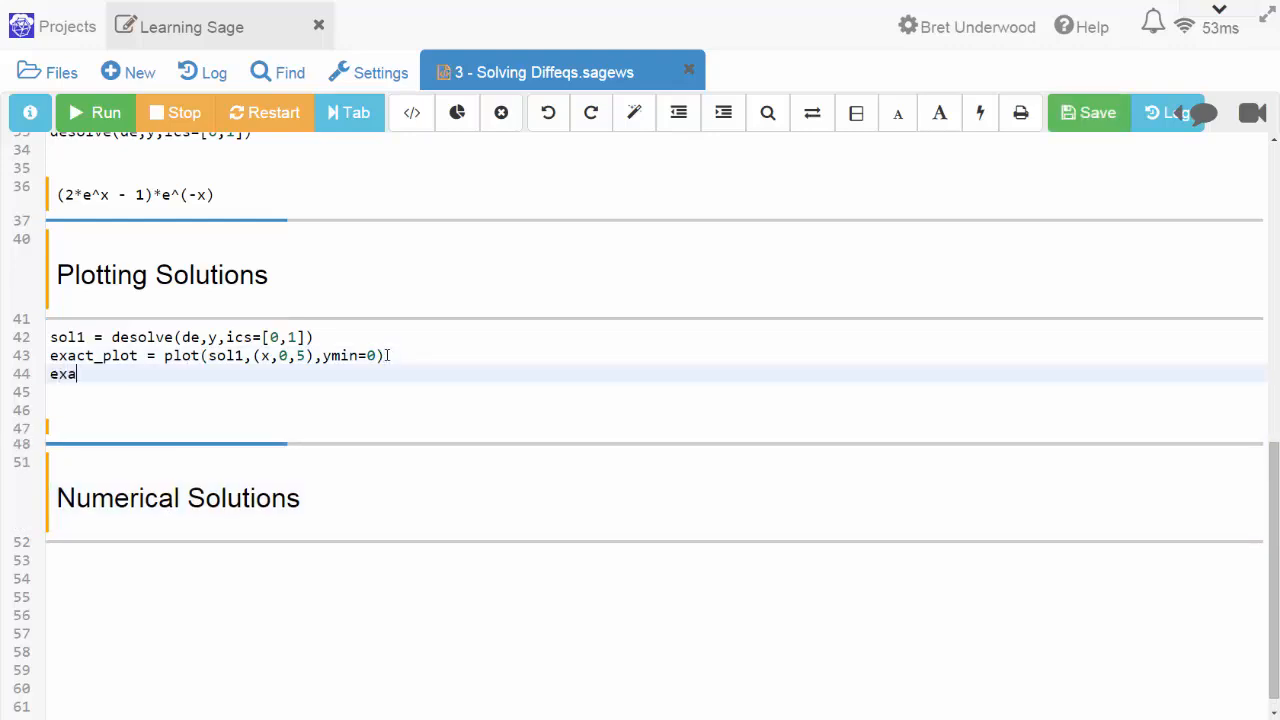
{"action": "type", "text": "ct_plot"}
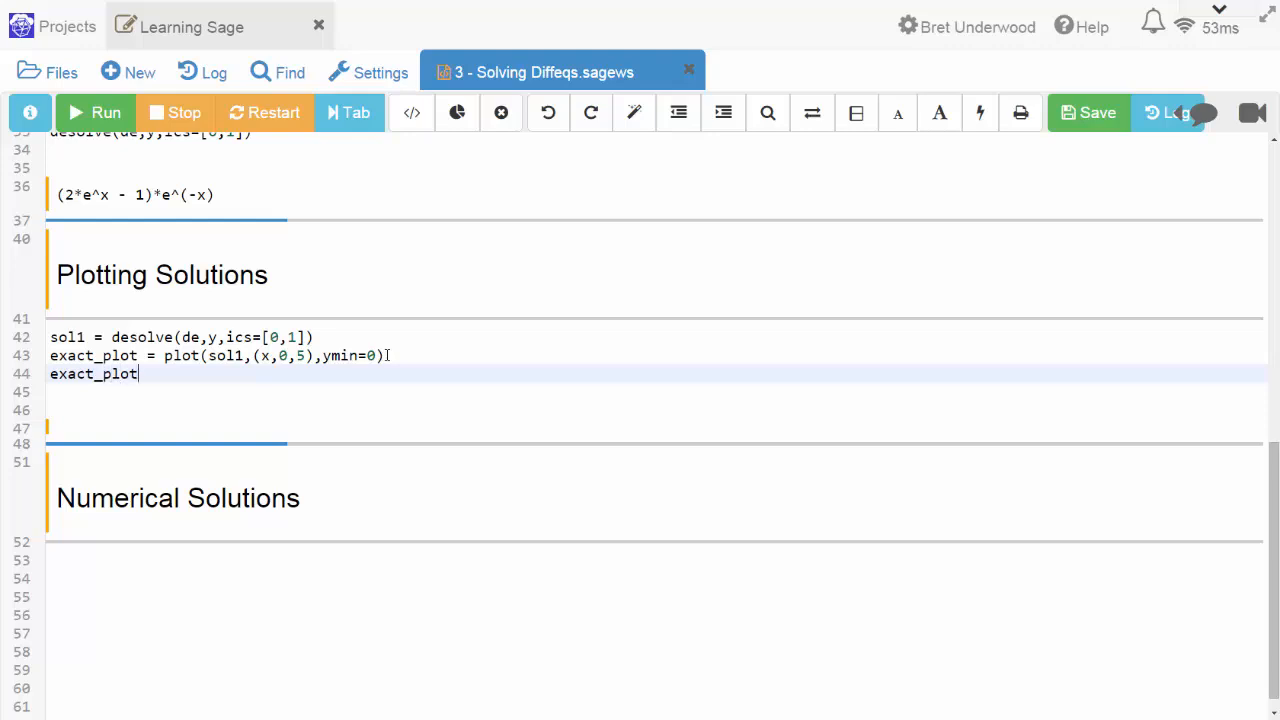
{"action": "left_click", "coordinate": [94, 112]}
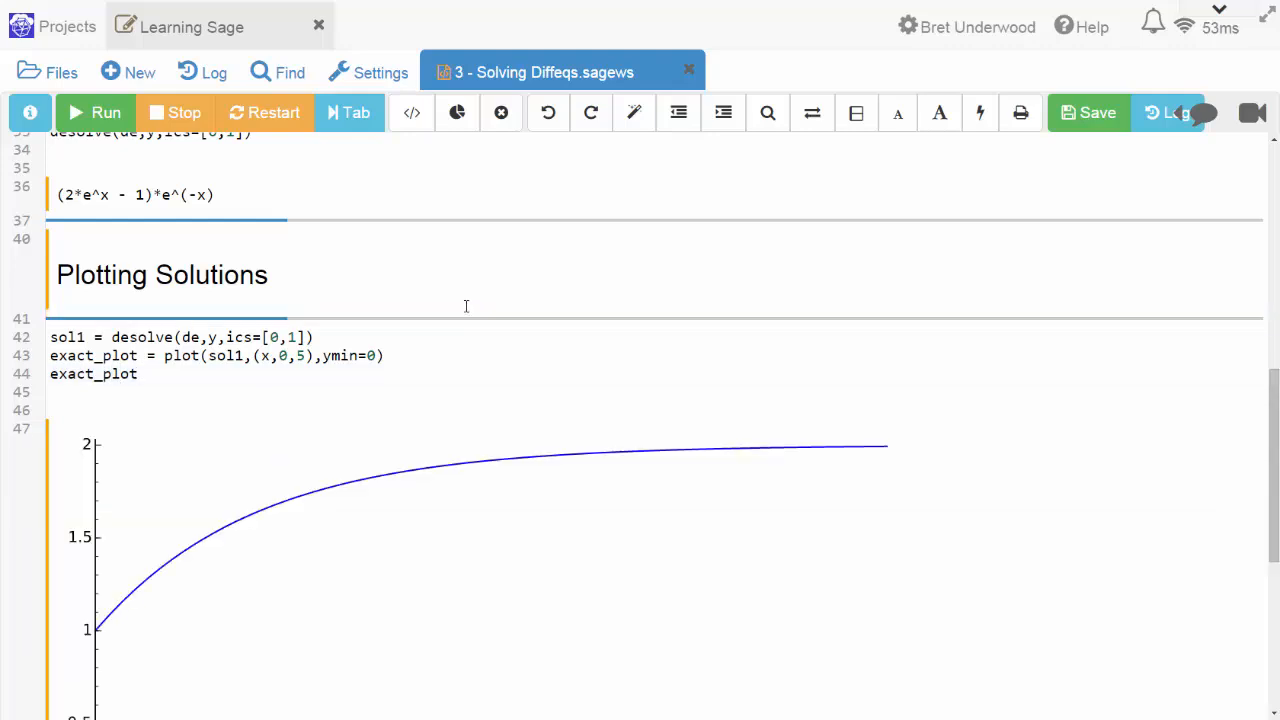
{"action": "scroll", "scroll_direction": "down", "scroll_amount": 3}
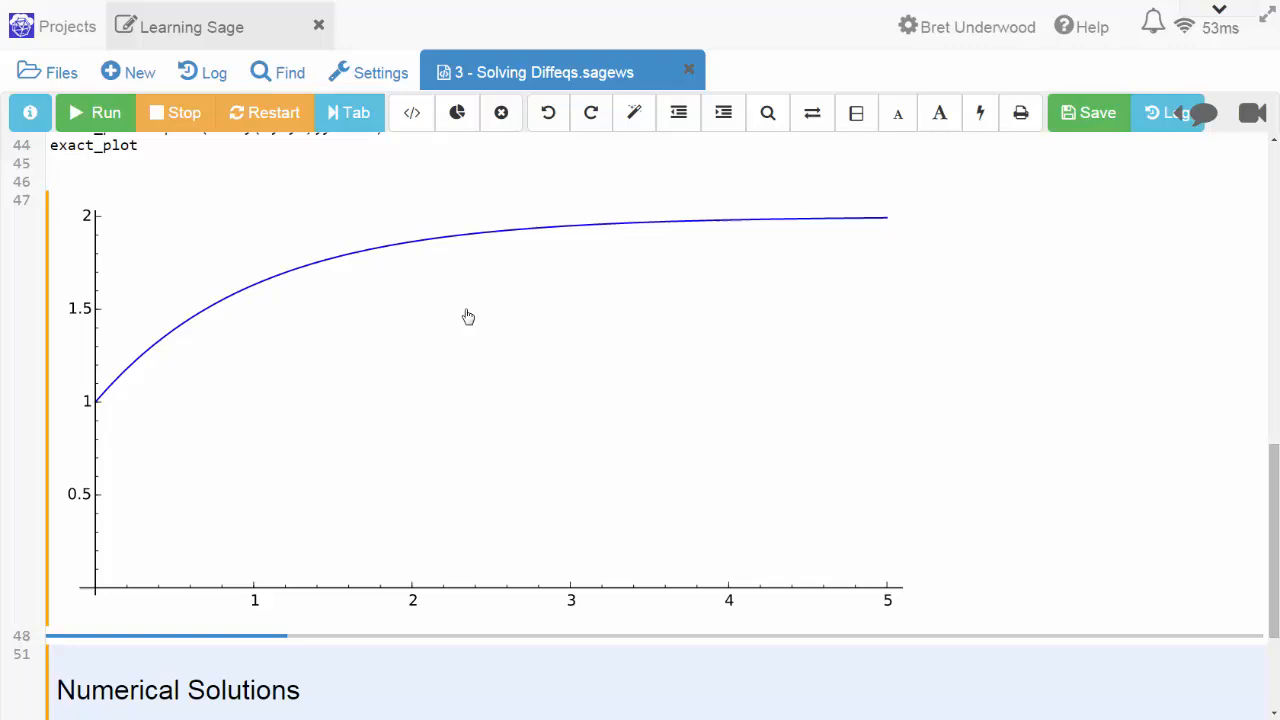
{"action": "scroll", "scroll_direction": "down", "scroll_amount": 3}
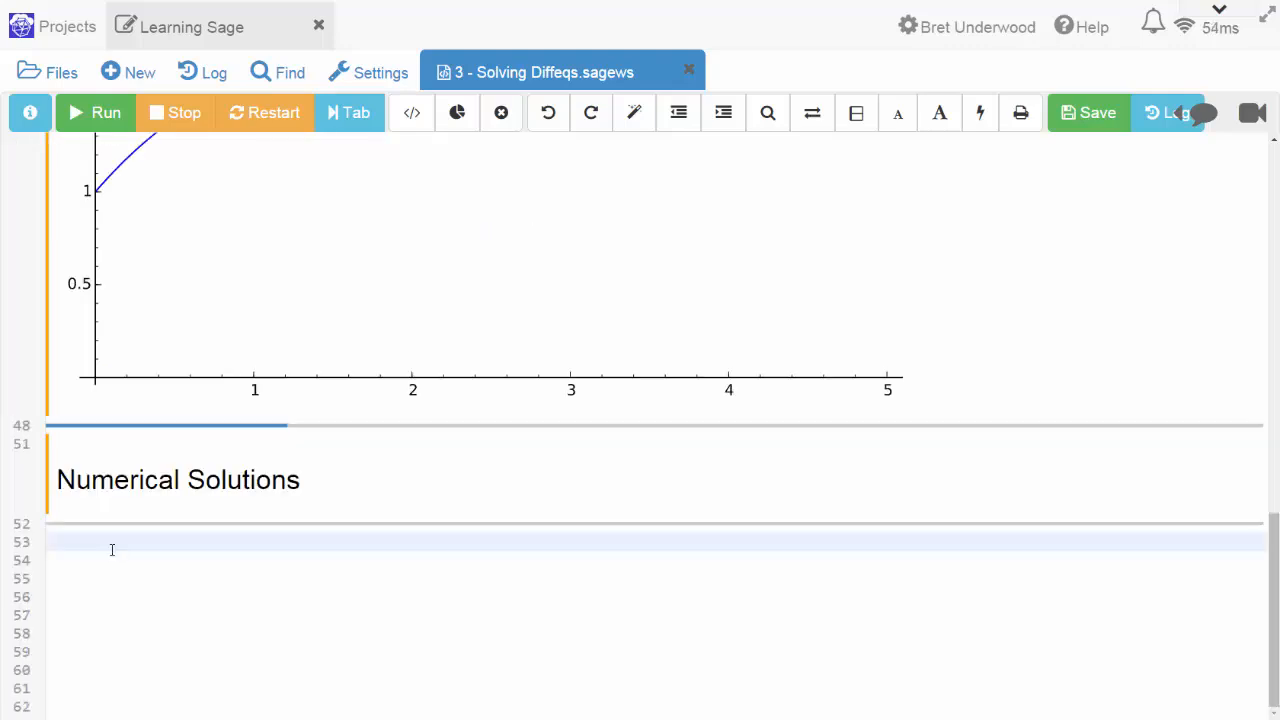
Start desolve_rk4(de,y,ics=[0,1] under Numerical Solutions using the rk4 solver.
{"action": "left_click", "coordinate": [112, 540]}
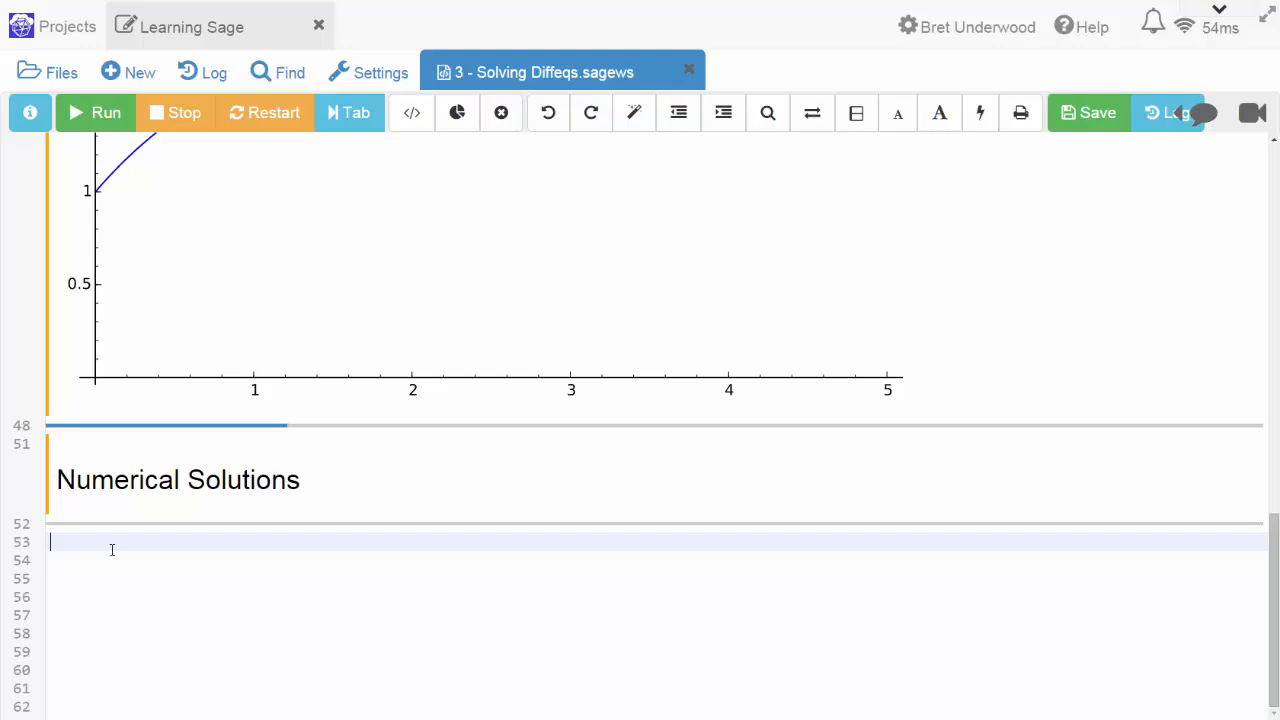
{"action": "type", "text": "desolve"}
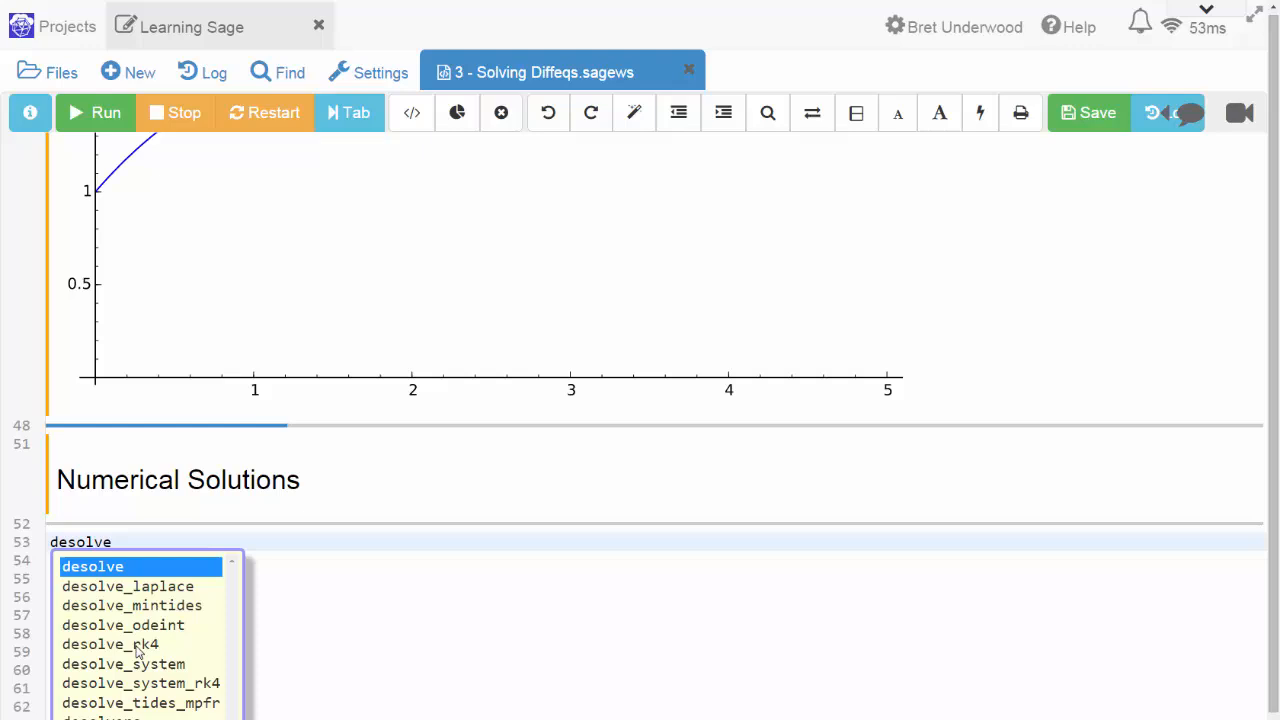
{"action": "mouse_move", "coordinate": [90, 648]}
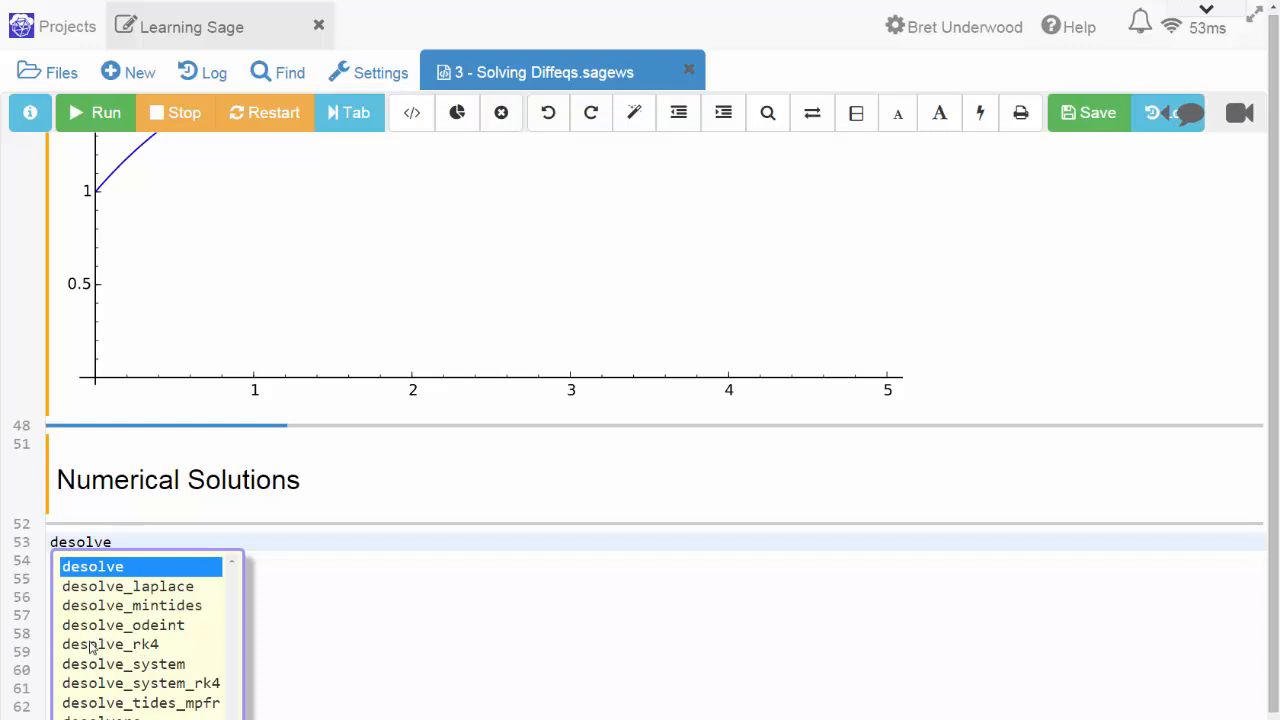
{"action": "left_click", "coordinate": [110, 644]}
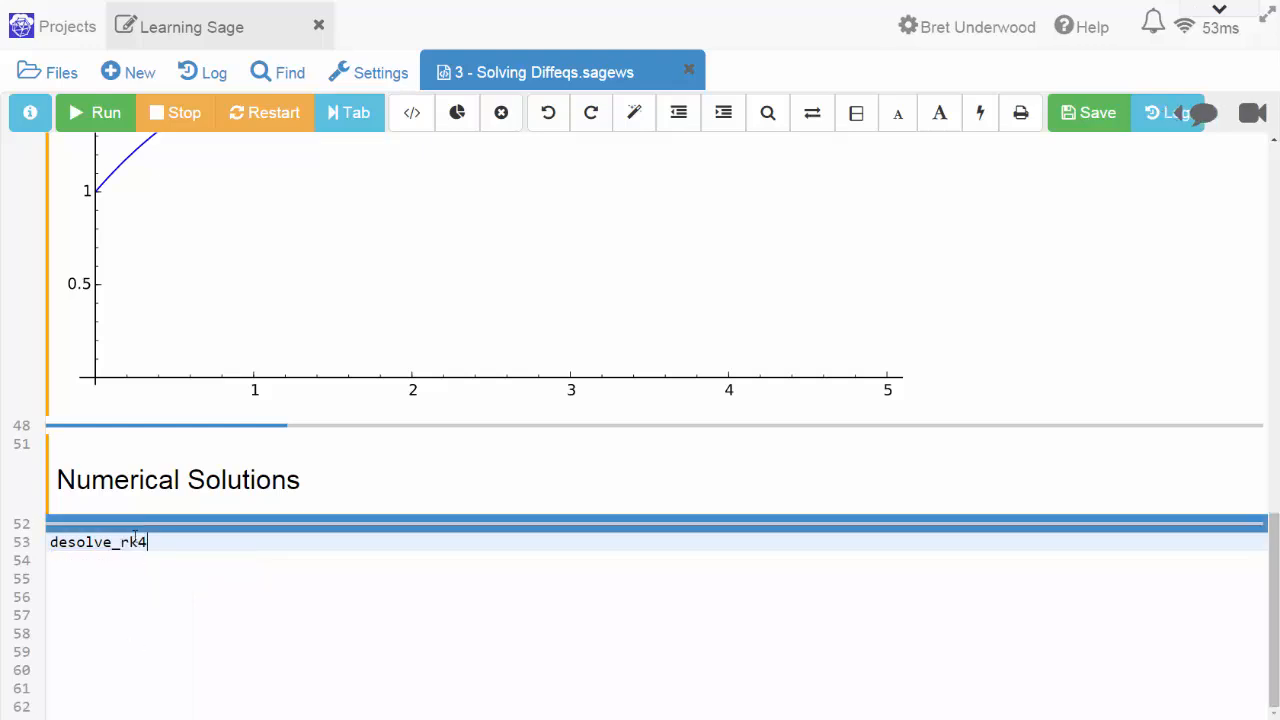
{"action": "type", "text": "()"}
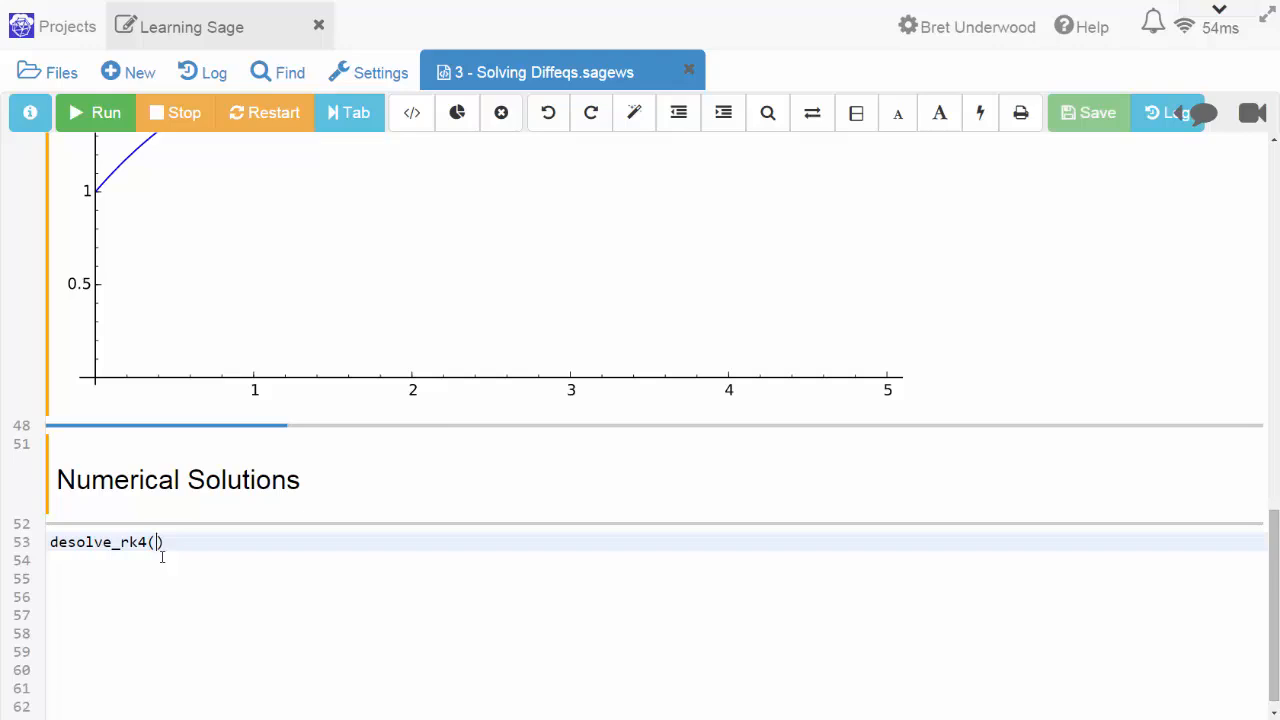
{"action": "type", "text": "de,"}
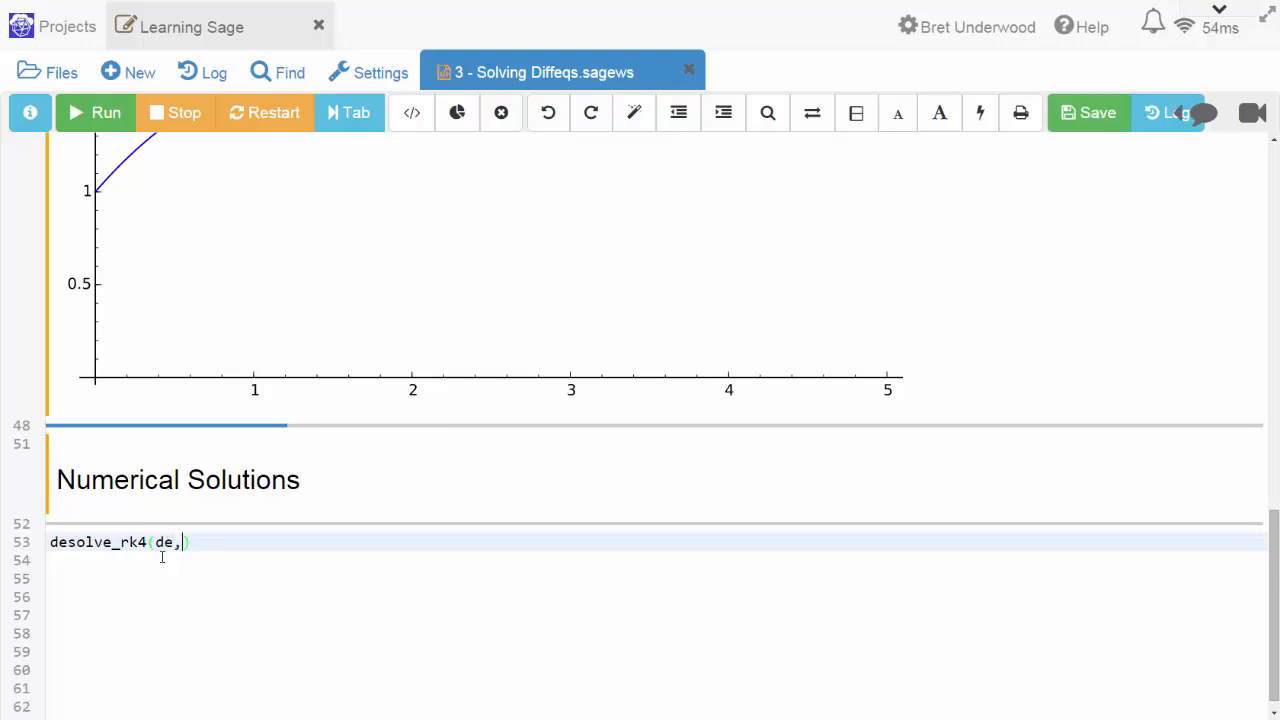
{"action": "type", "text": "y,"}
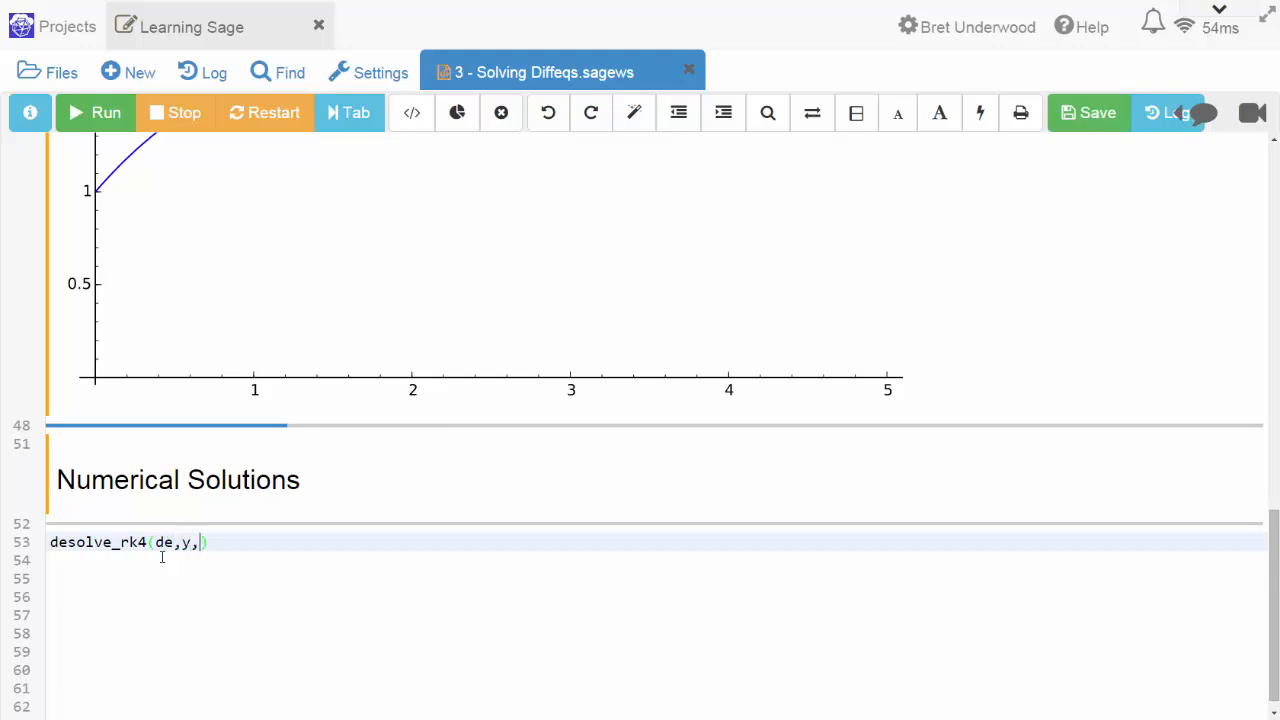
{"action": "type", "text": "ics=[0,1"}
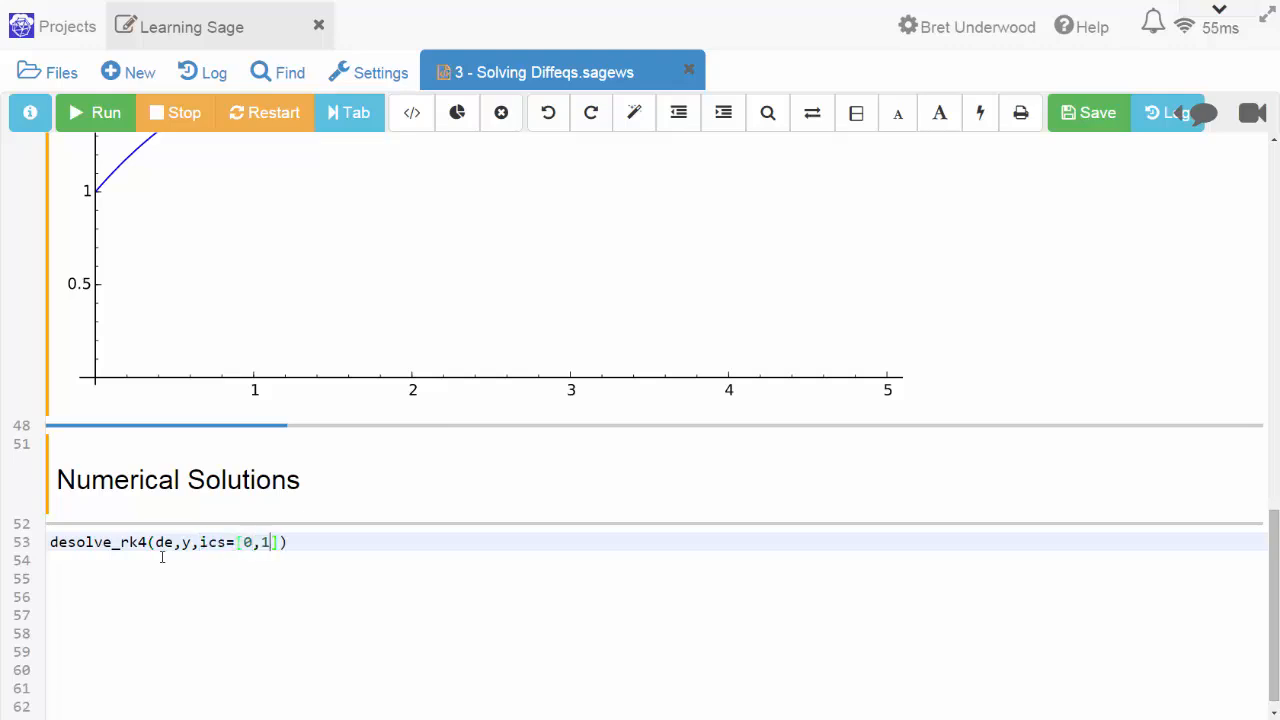
Complete it with end_point=5, step=0.05 and assign the result to sol2.
{"action": "type", "text": ",en"}
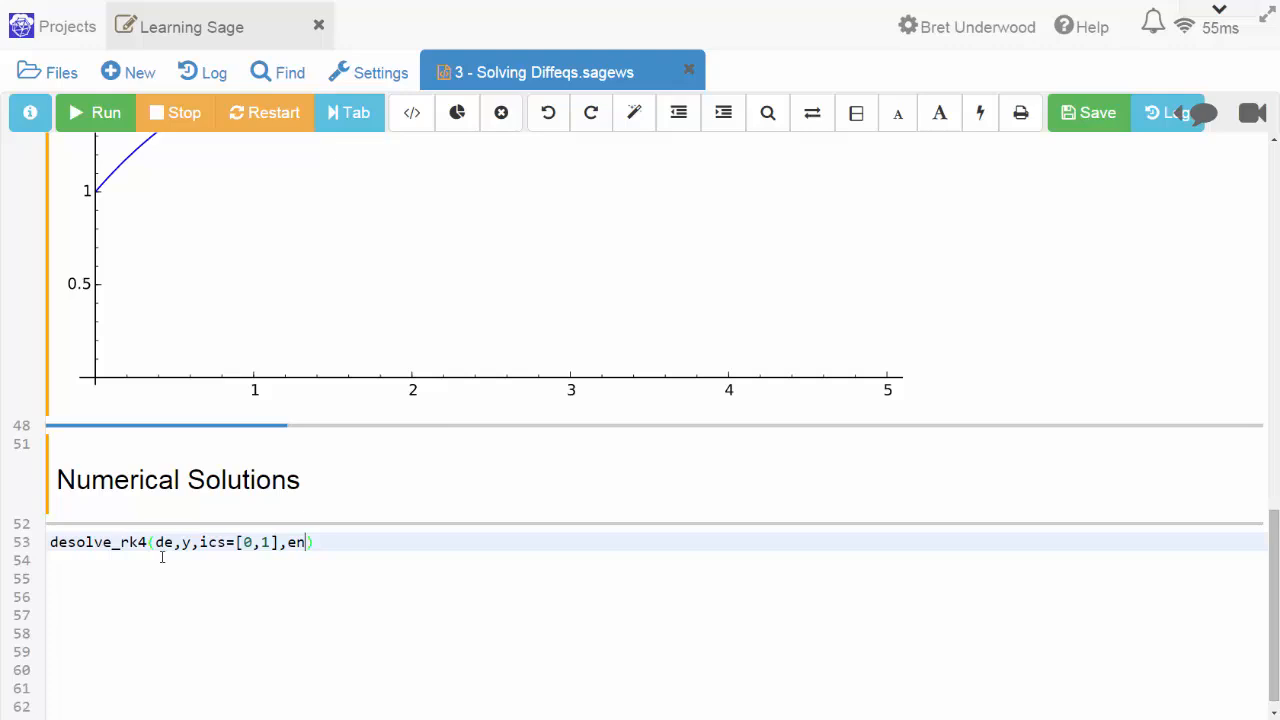
{"action": "type", "text": "d_point"}
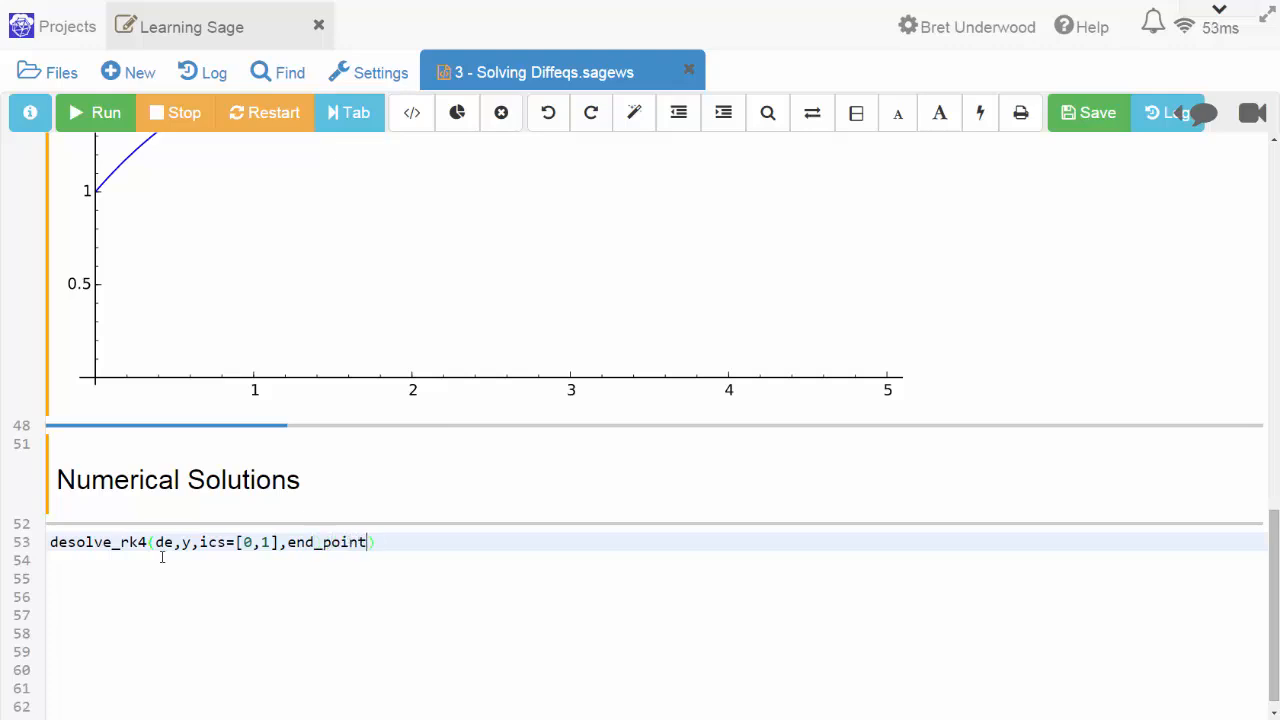
{"action": "type", "text": "="}
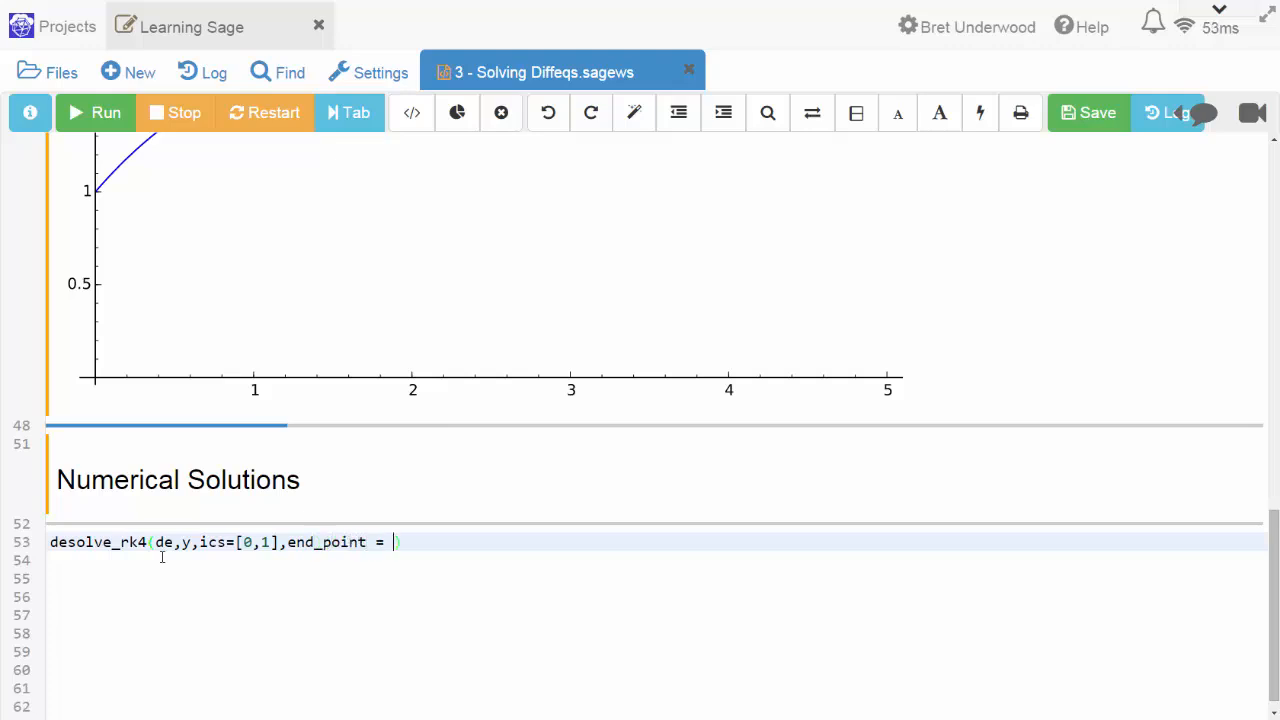
{"action": "type", "text": "5)"}
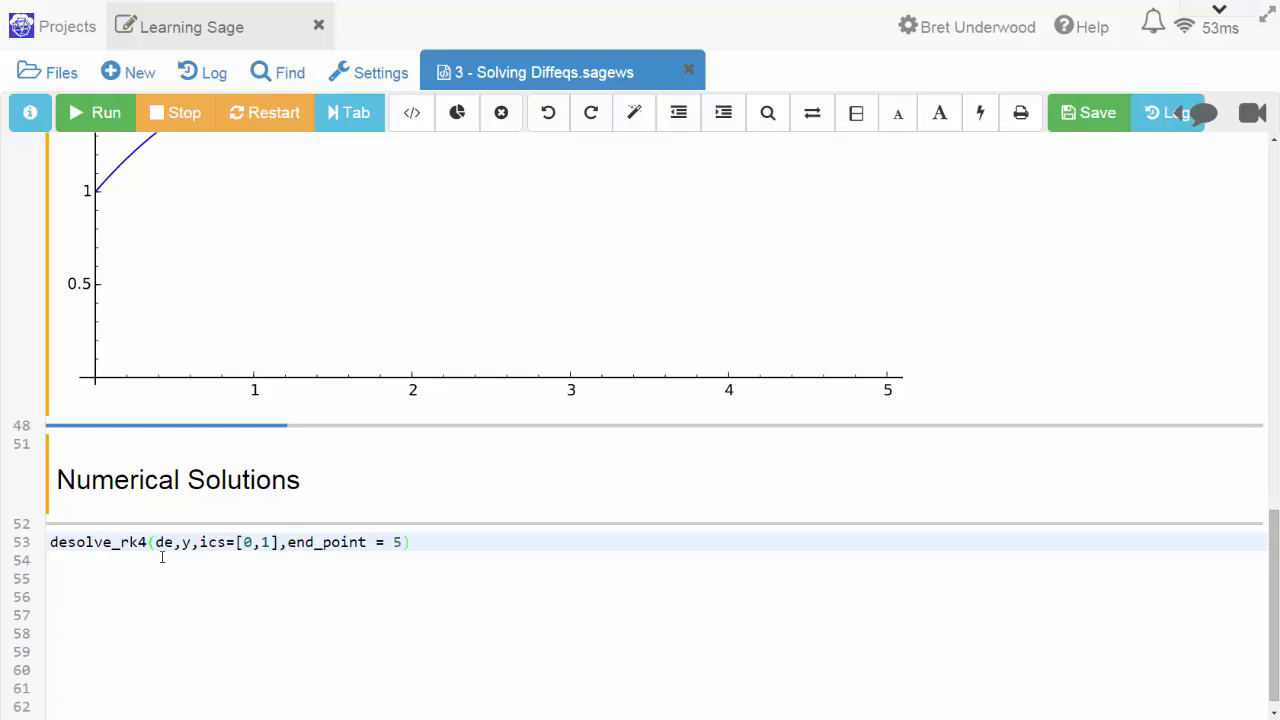
{"action": "type", "text": ","}
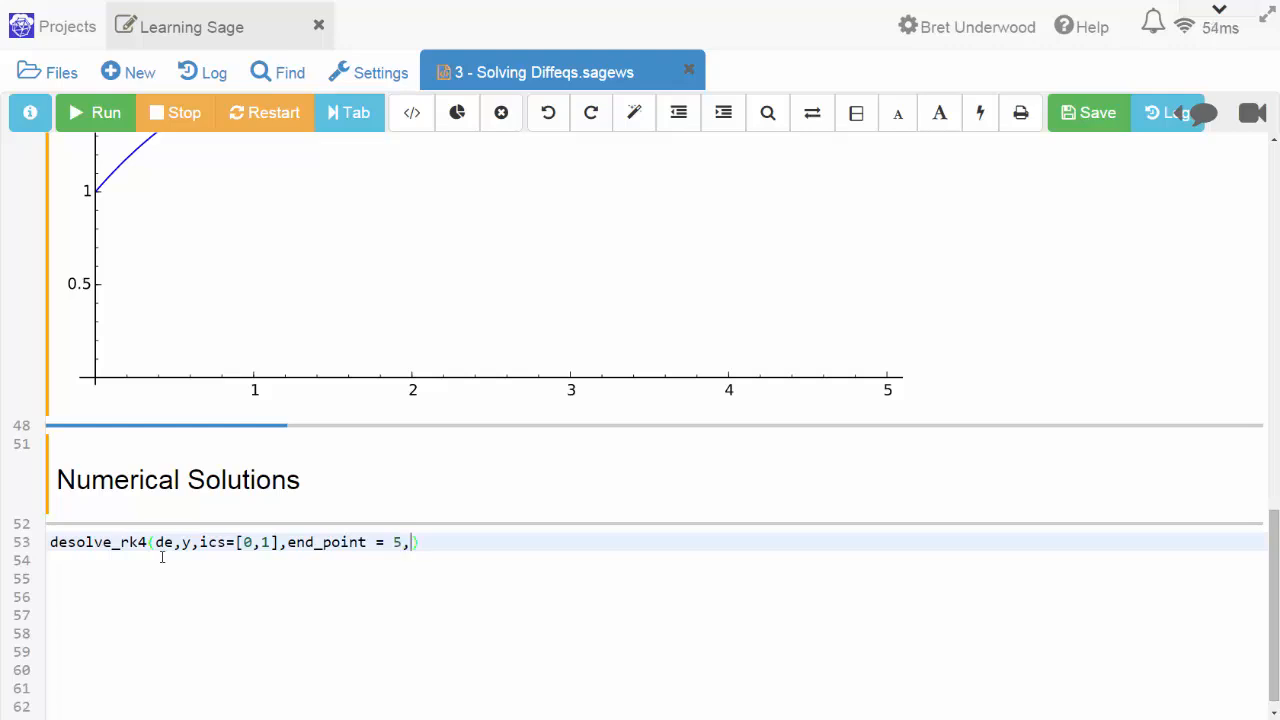
{"action": "type", "text": "step"}
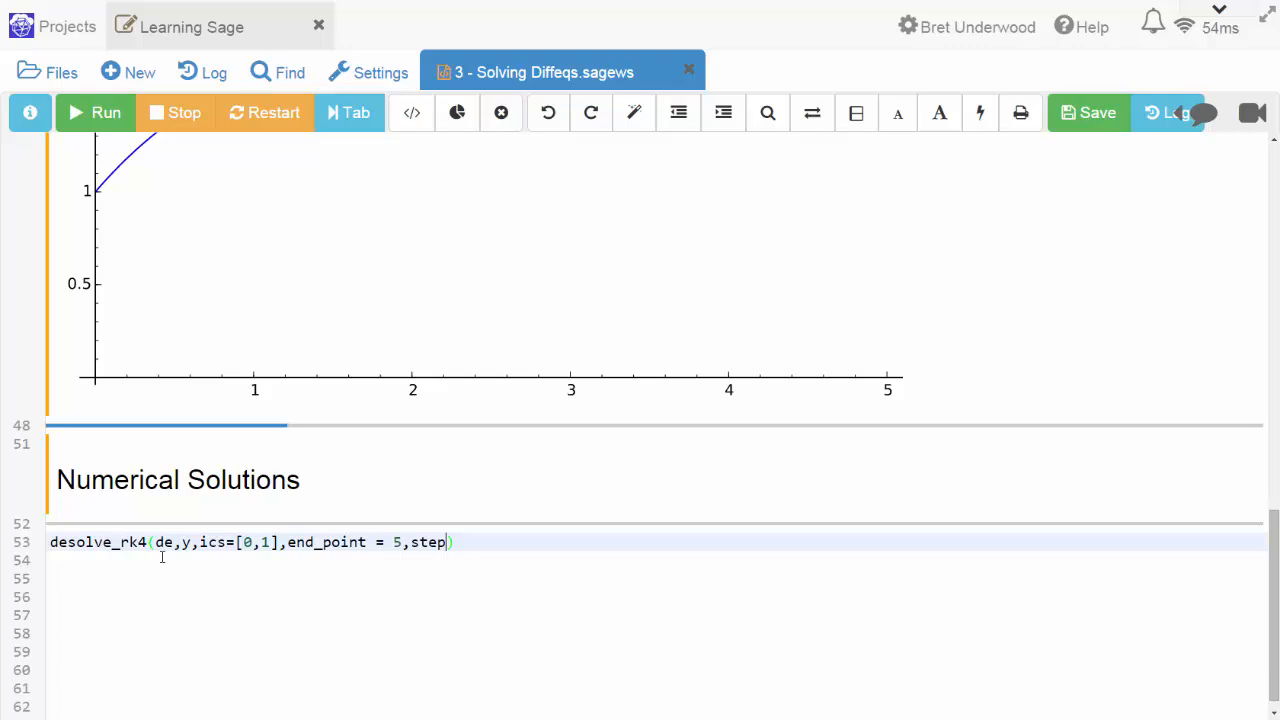
{"action": "type", "text": "=0.05"}
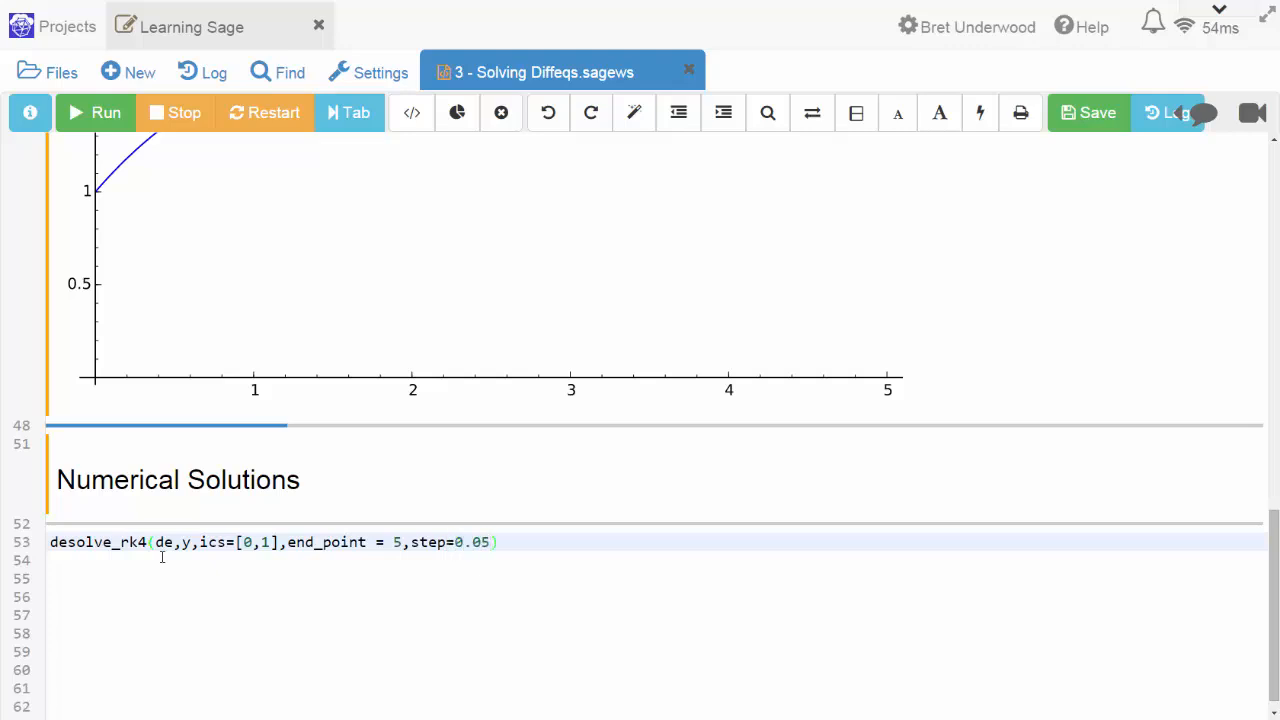
{"action": "type", "text": "sol2 ="}
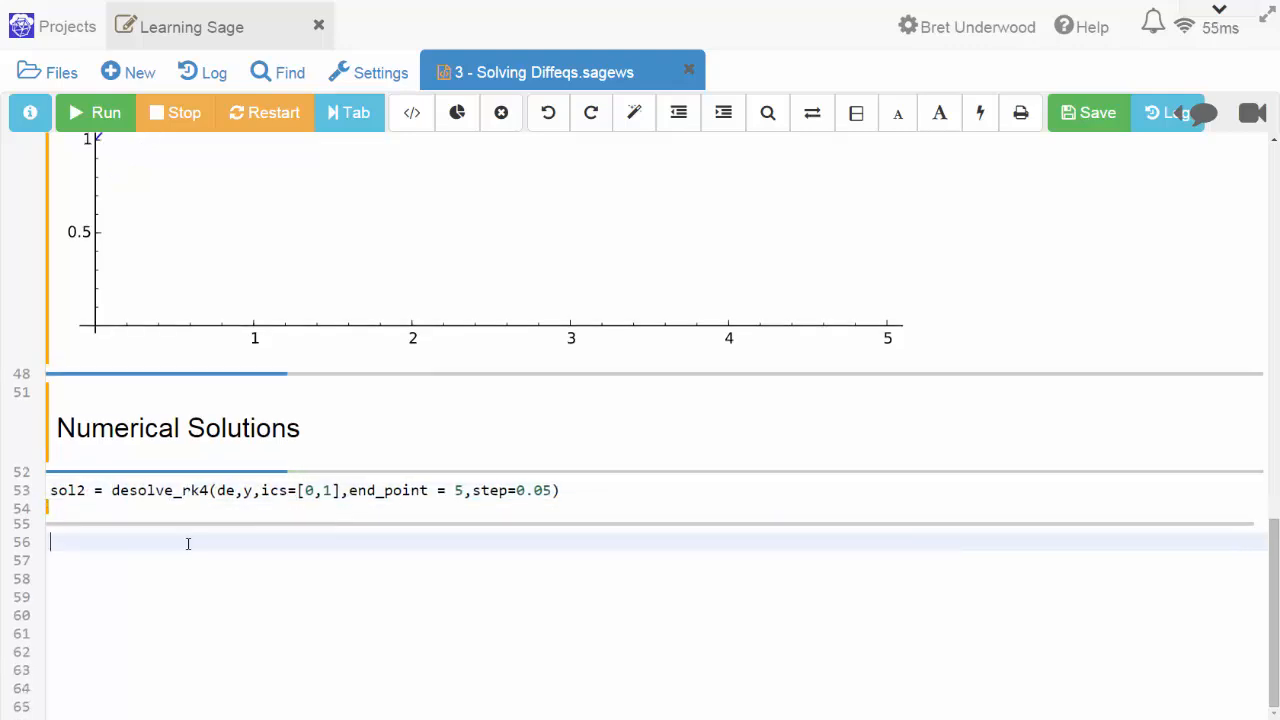
{"action": "mouse_move", "coordinate": [142, 568]}
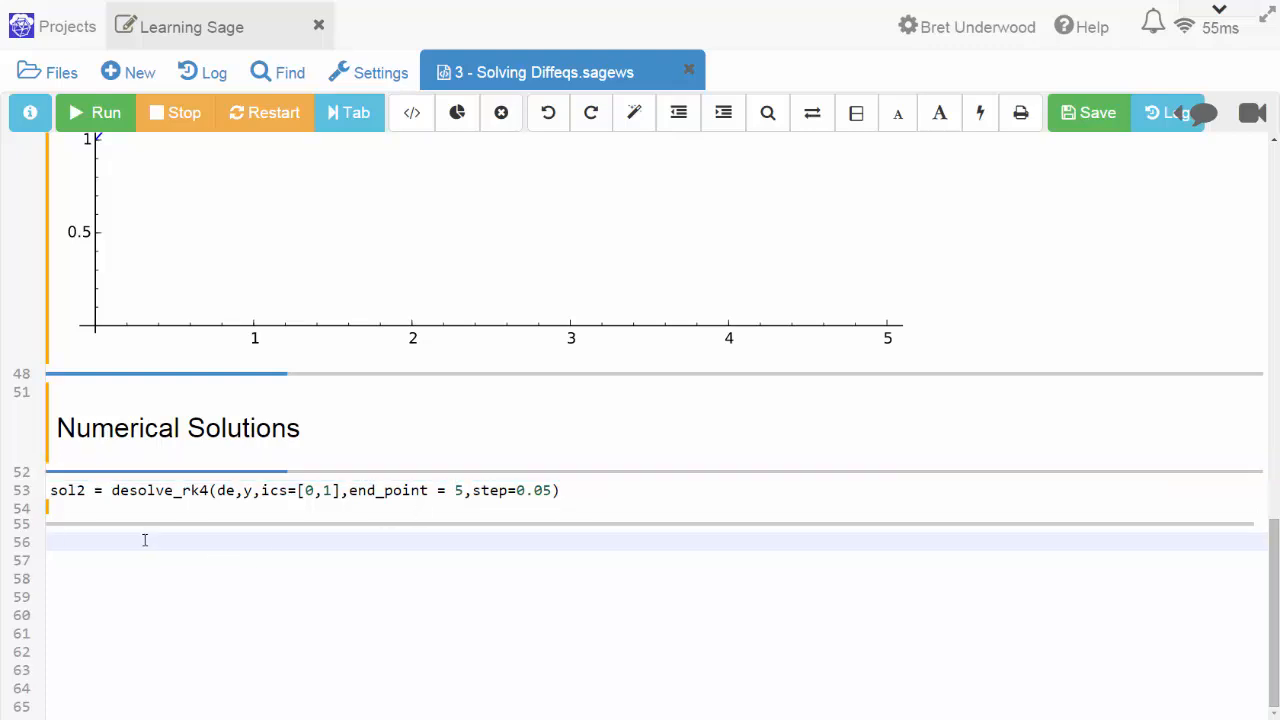
Plot points(sol2), the RK4 solution rising from 1 toward 2.
{"action": "type", "text": "points("}
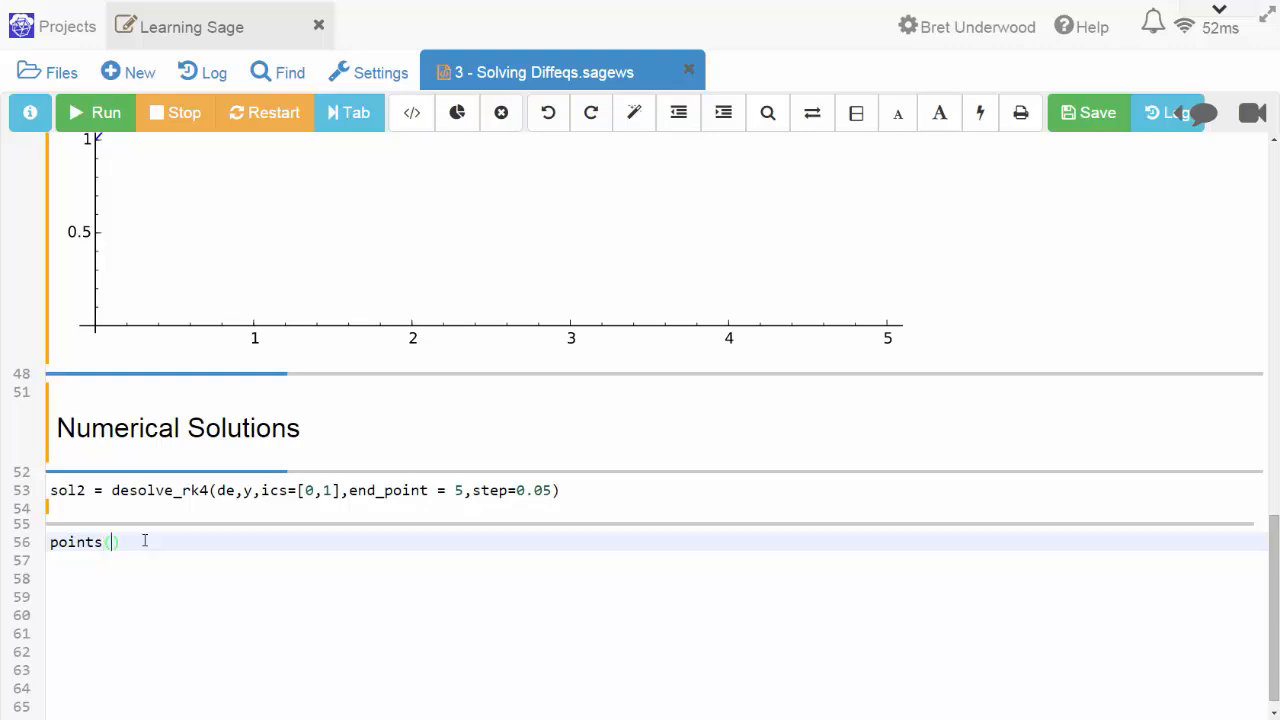
{"action": "type", "text": "sol2"}
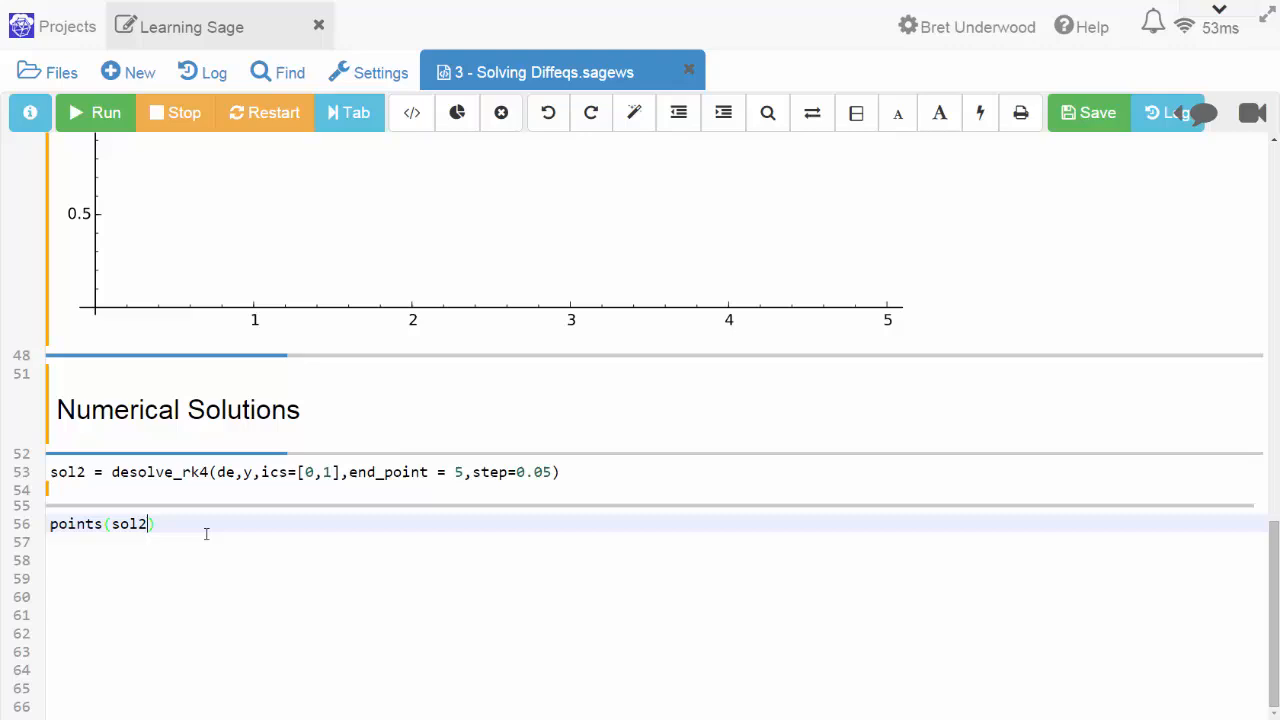
{"action": "key", "text": "enter"}
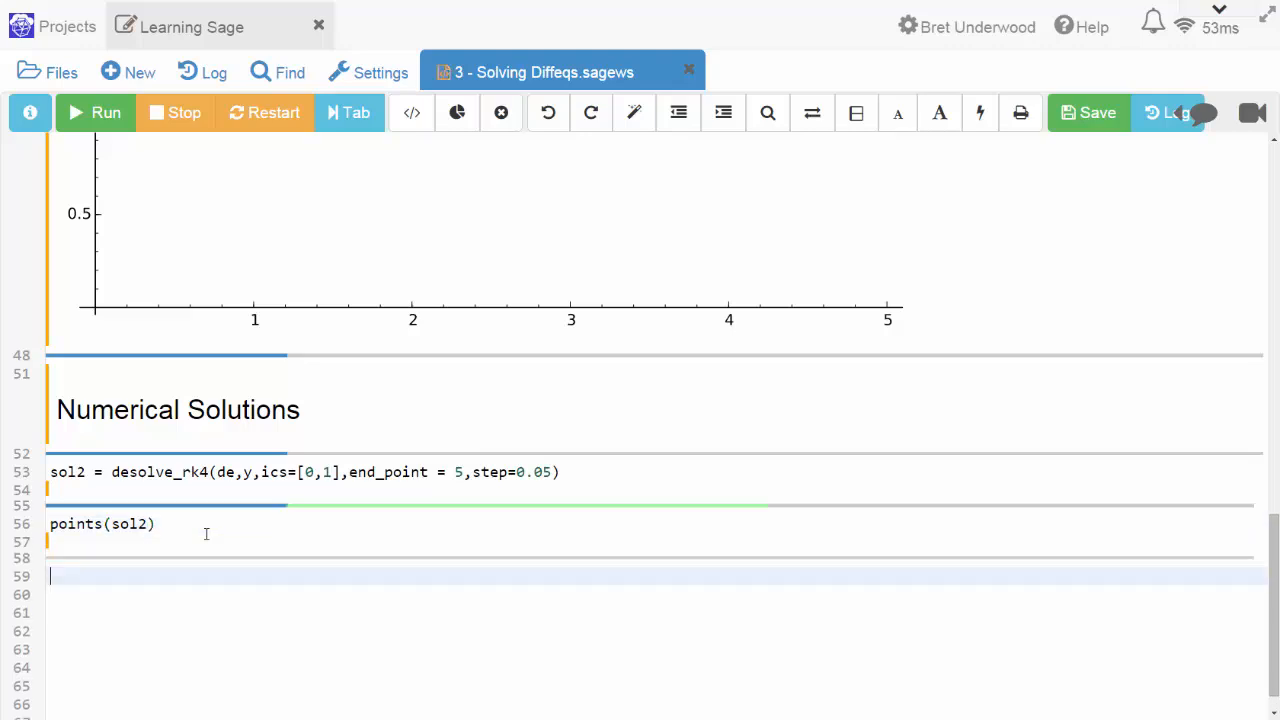
{"action": "left_click", "coordinate": [96, 112]}
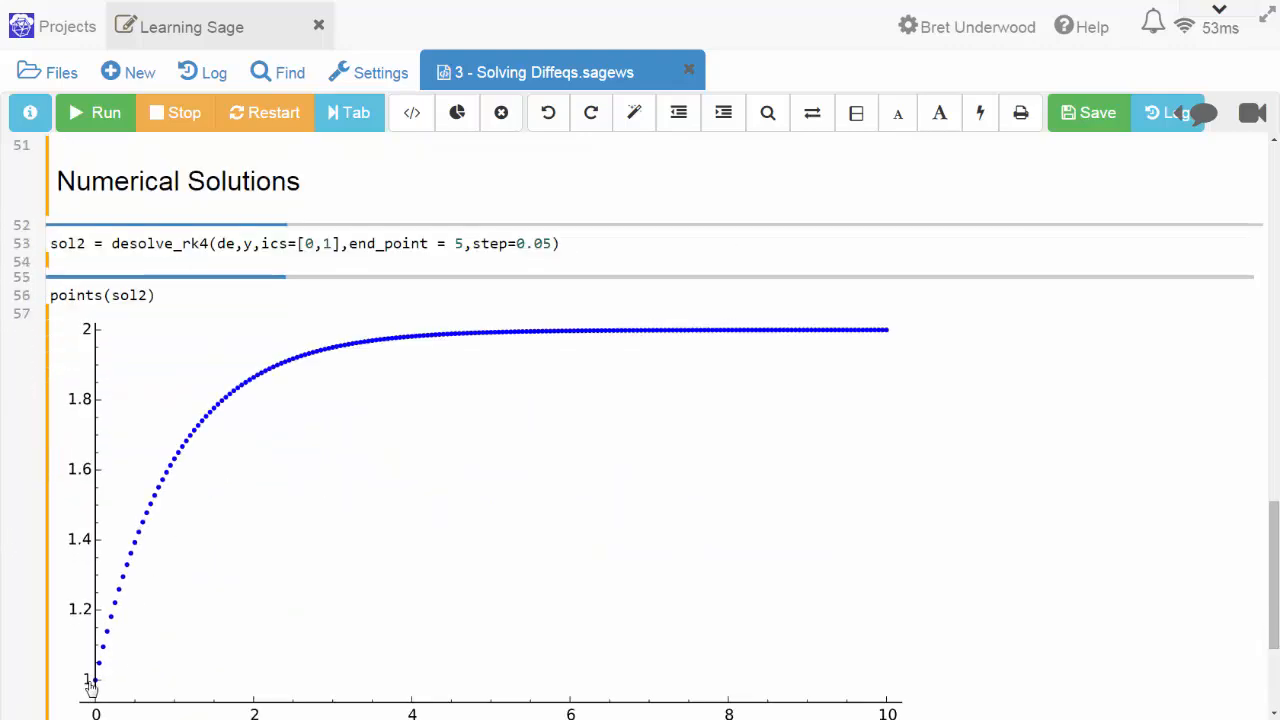
{"action": "mouse_move", "coordinate": [816, 350]}
{"action": "type", "text": "numerical_plot = "}
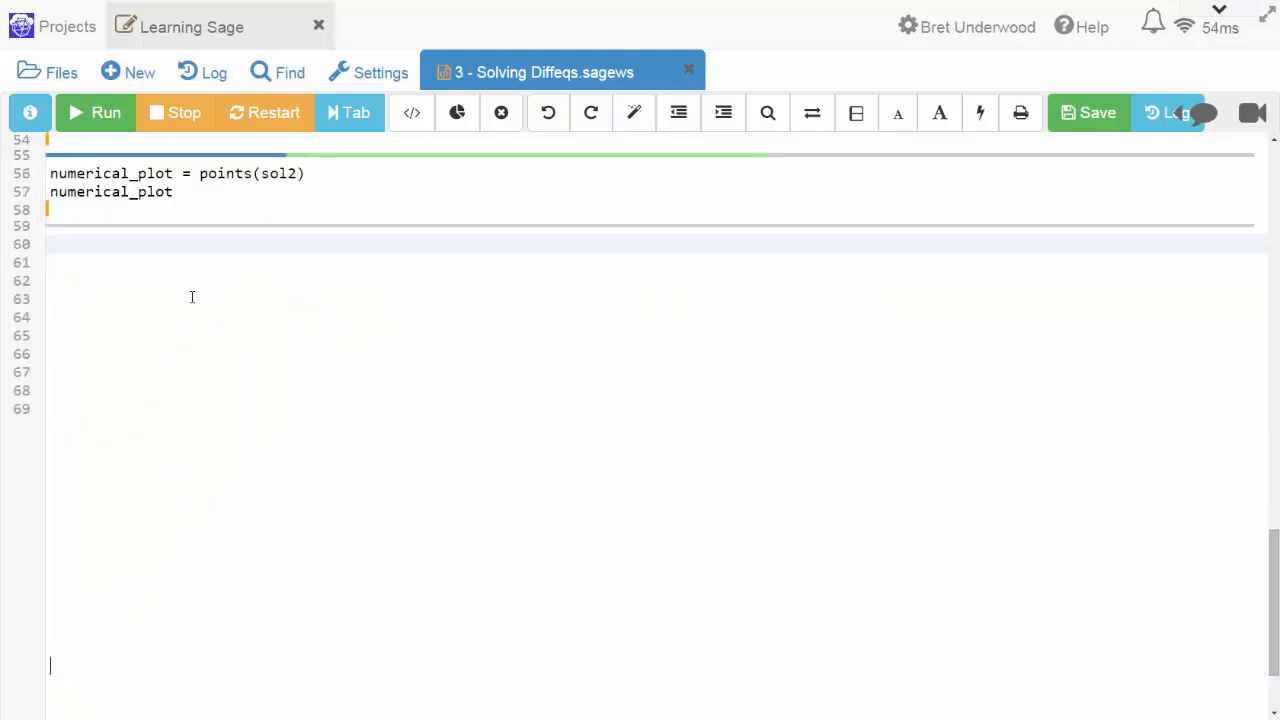
Store the point plot as numerical_plot and display it by name.
{"action": "left_click", "coordinate": [104, 112]}
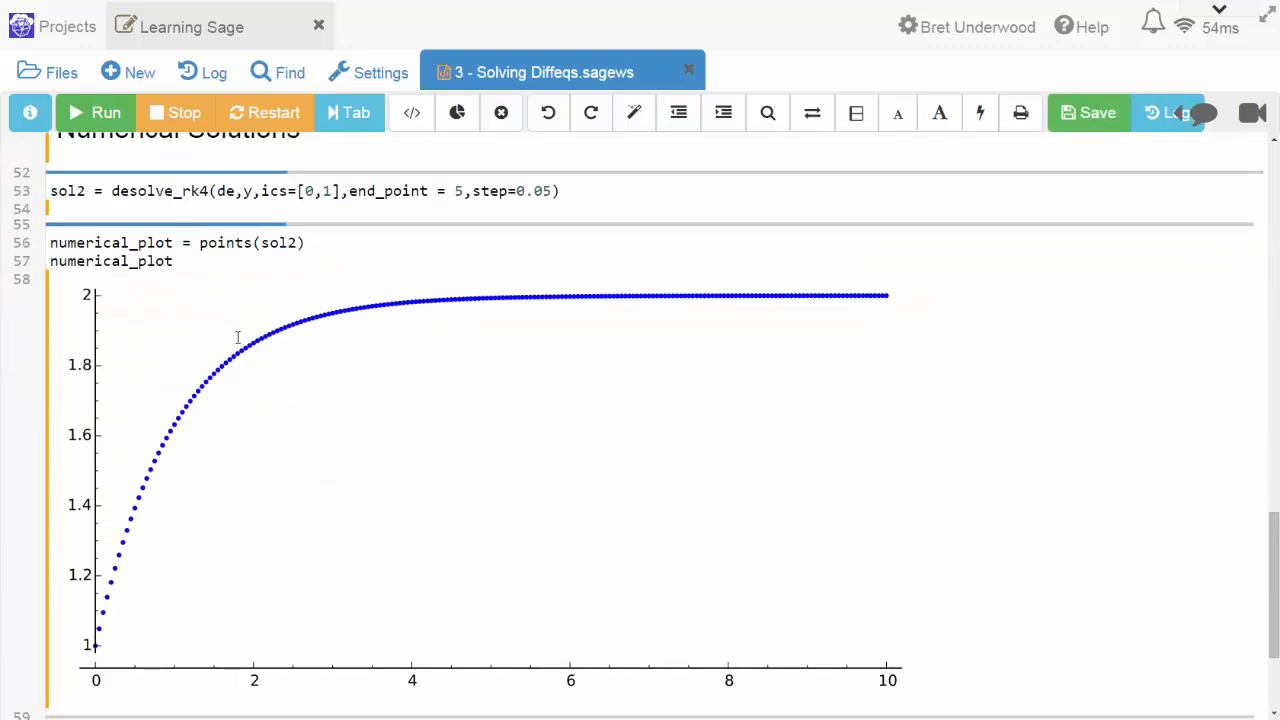
{"action": "scroll", "scroll_direction": "down", "scroll_amount": 3}
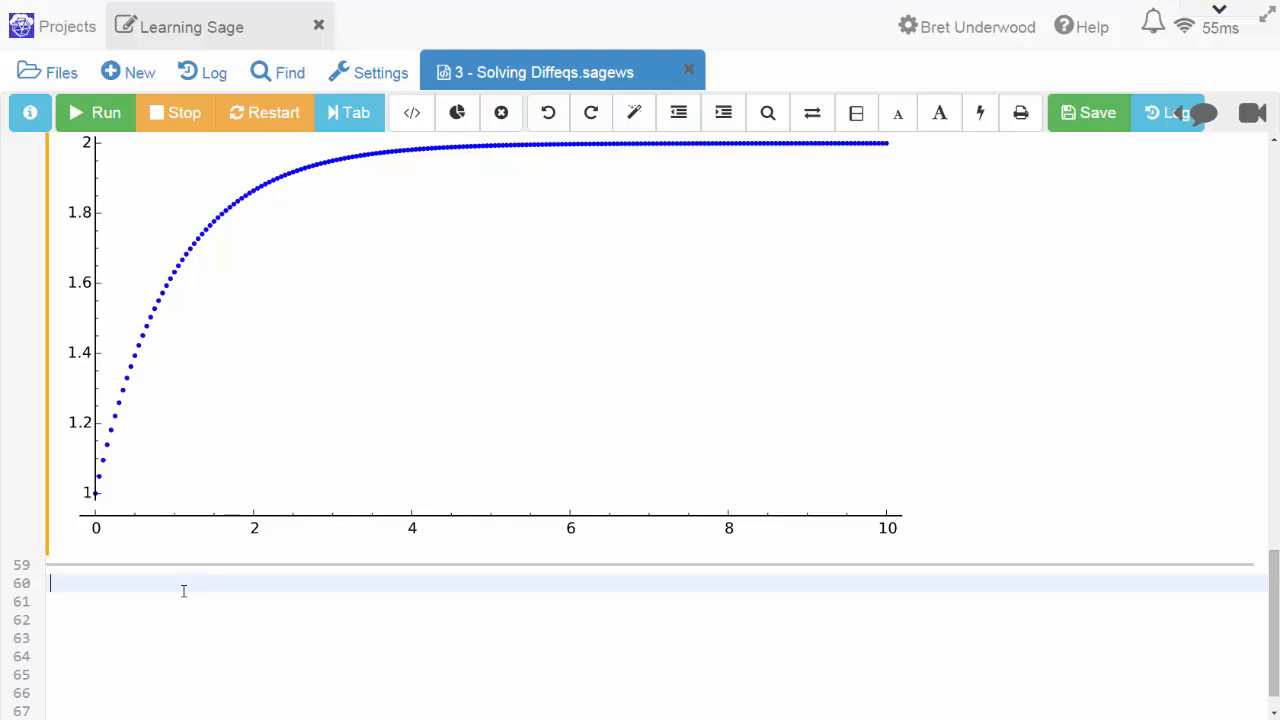
Evaluate exact_plot + numerical_plot to overlay the exact curve and RK4 points.
{"action": "type", "text": "exact"}
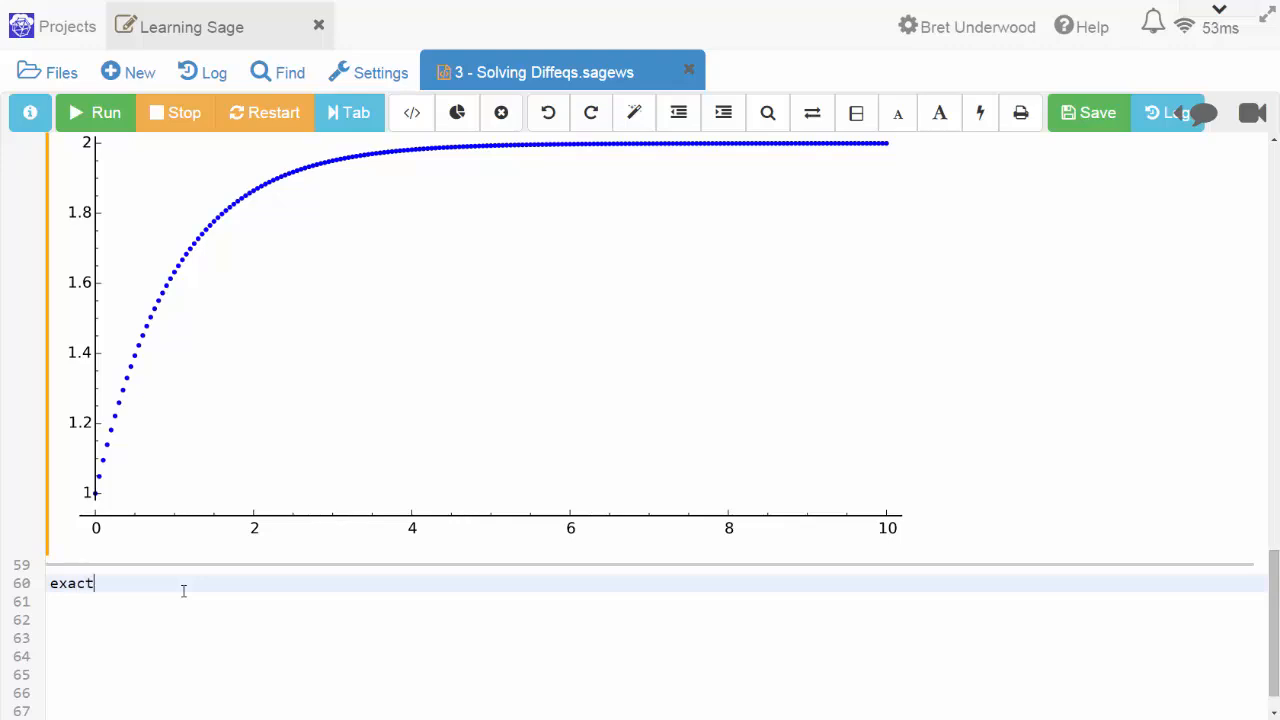
{"action": "type", "text": "_plot"}
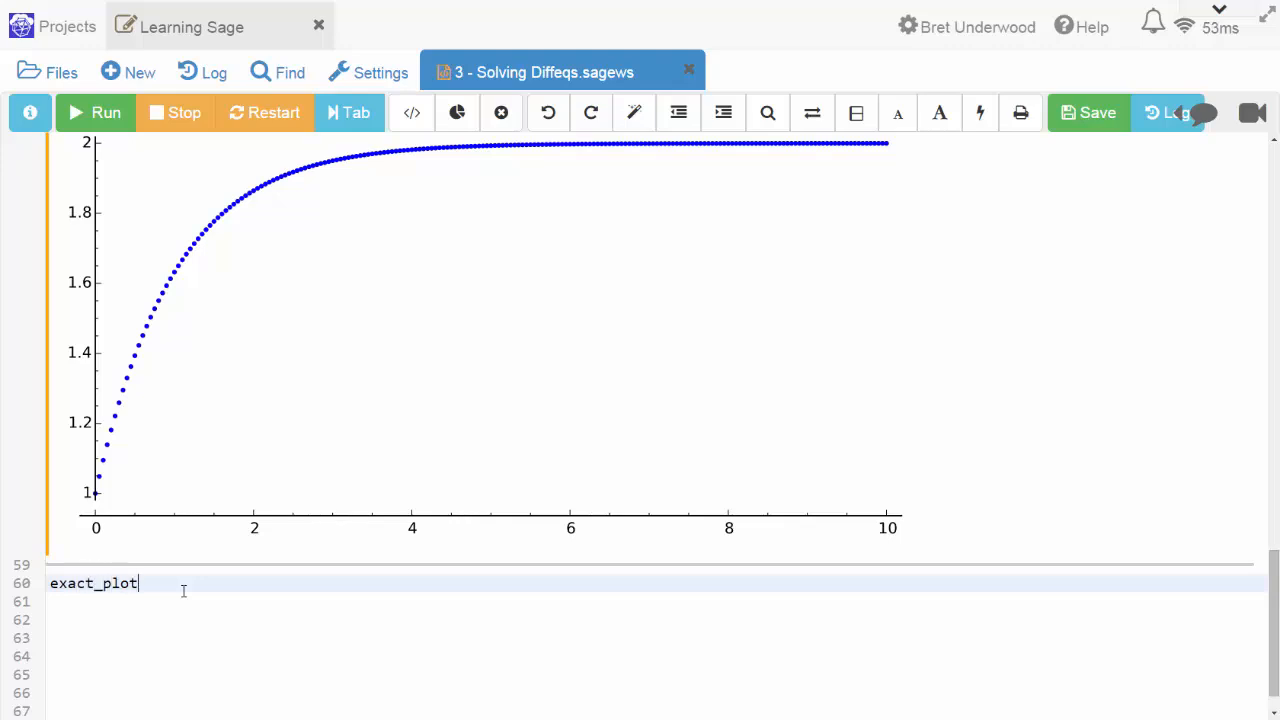
{"action": "type", "text": "+ n"}
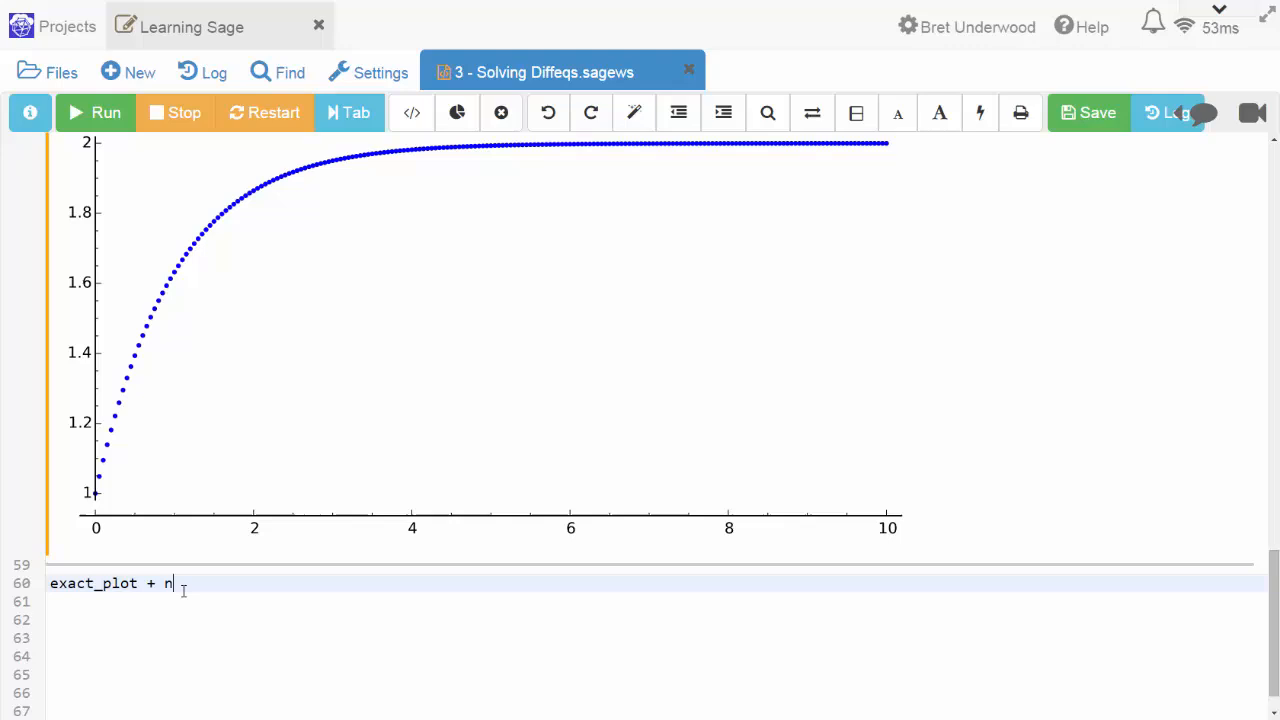
{"action": "type", "text": "umerical_"}
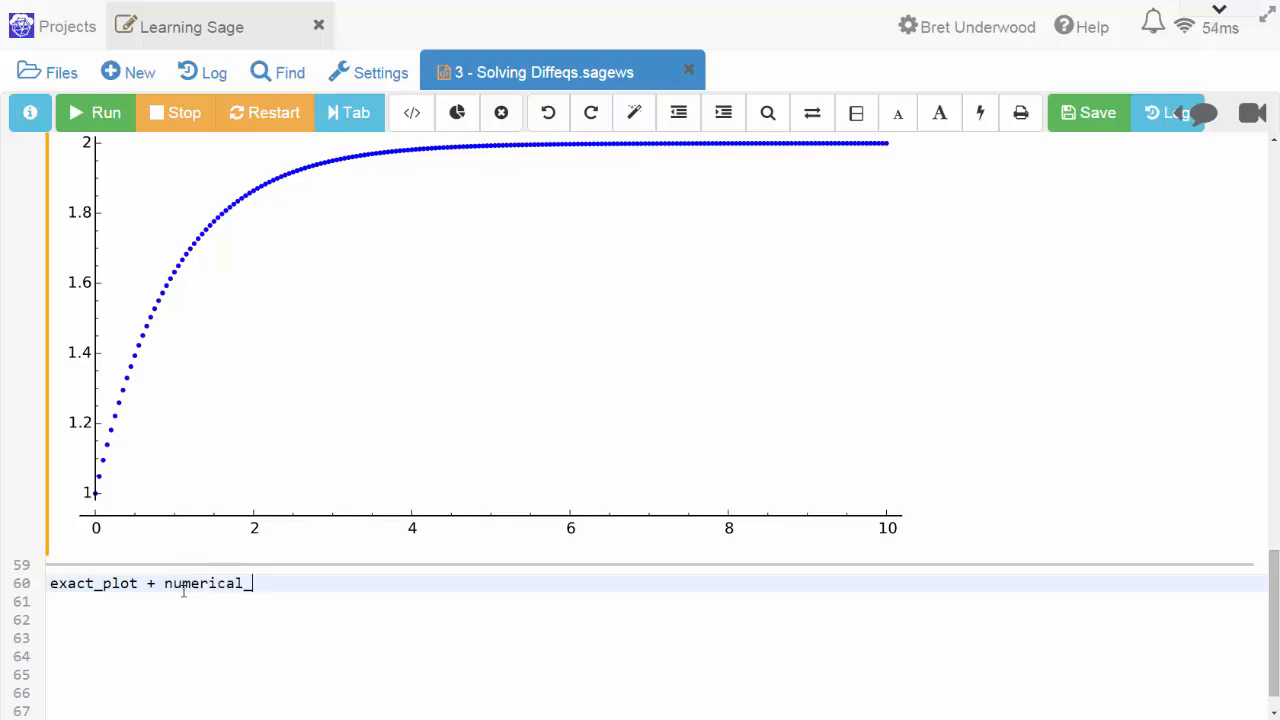
{"action": "type", "text": "plot"}
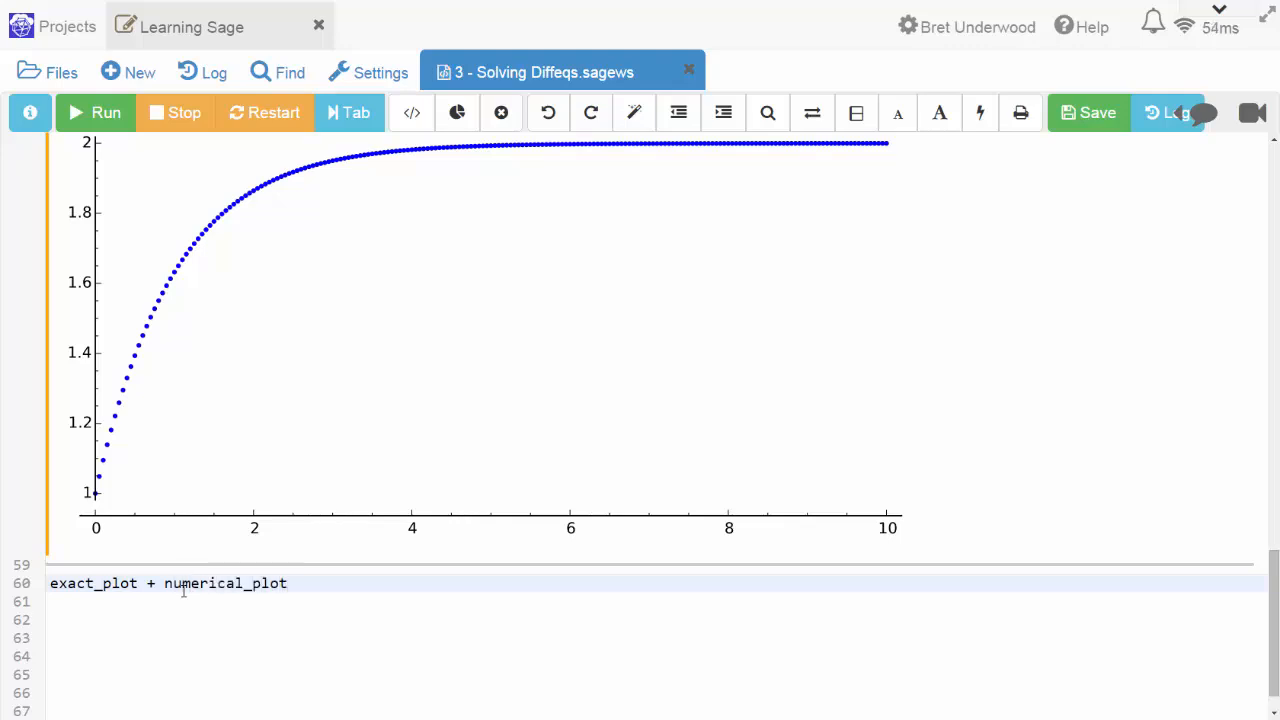
{"action": "scroll", "scroll_direction": "down", "scroll_amount": 3}
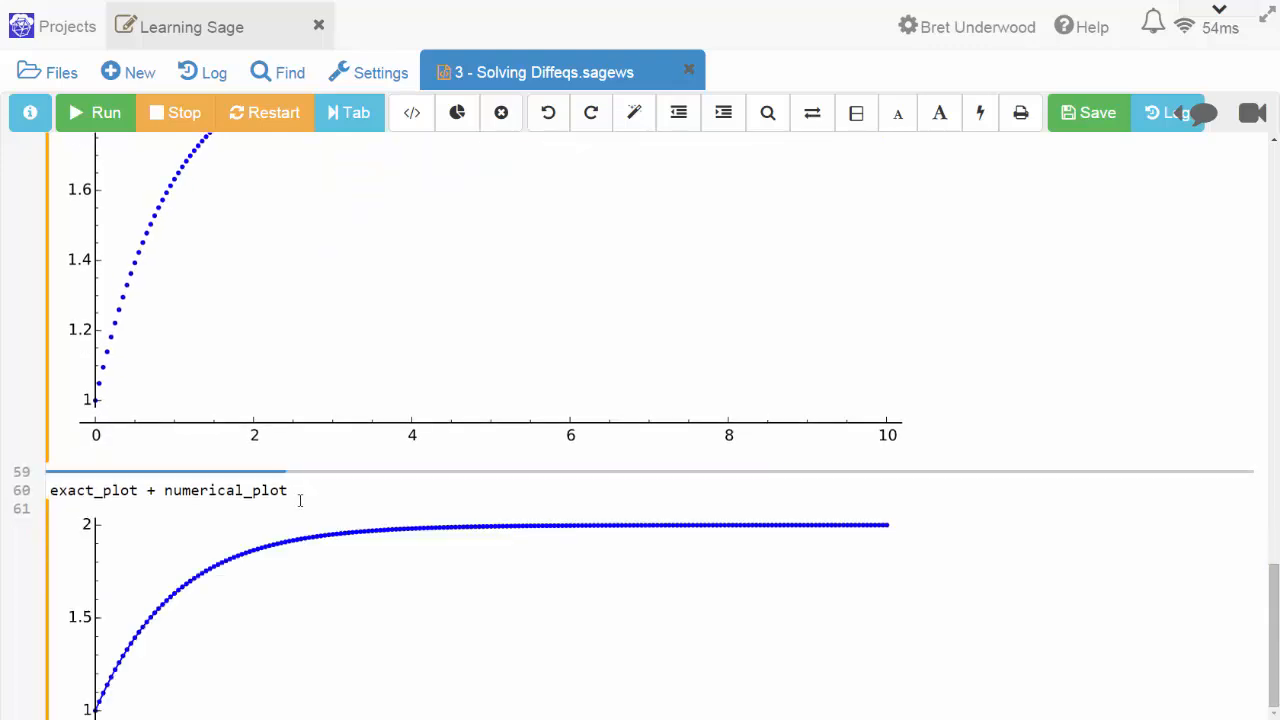
{"action": "scroll", "scroll_direction": "down", "scroll_amount": 3}
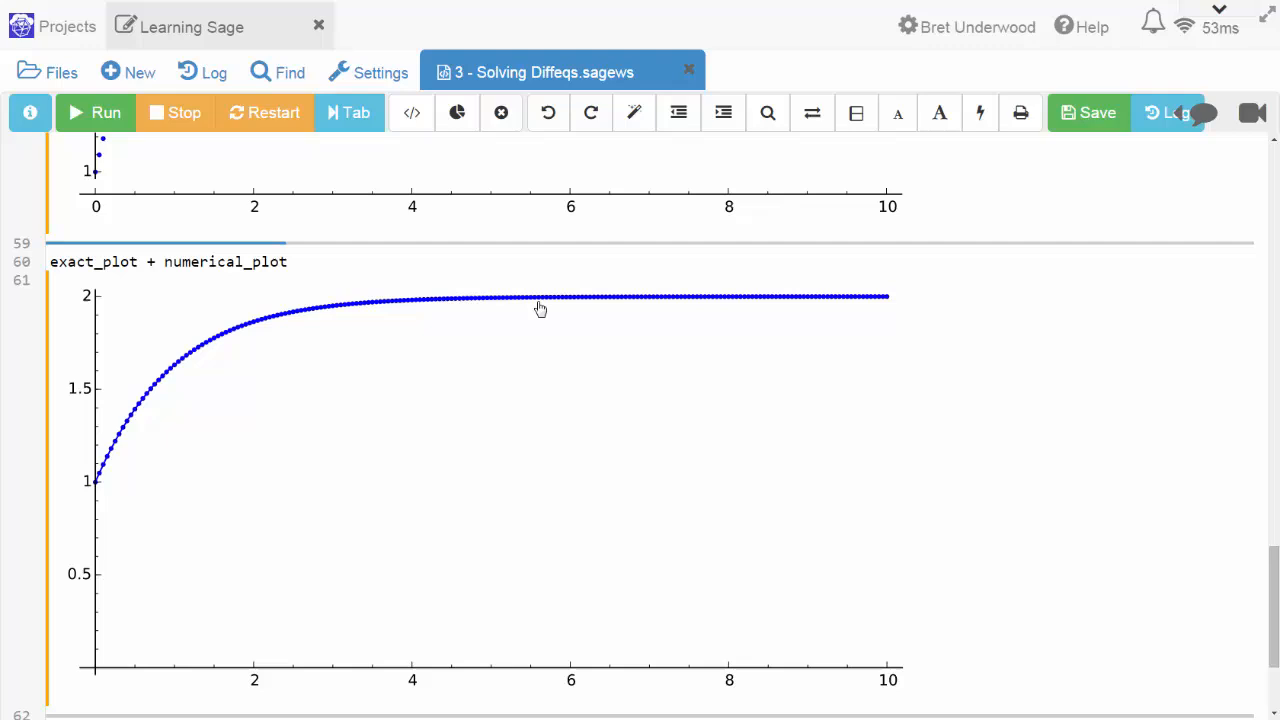
{"action": "mouse_move", "coordinate": [116, 432]}
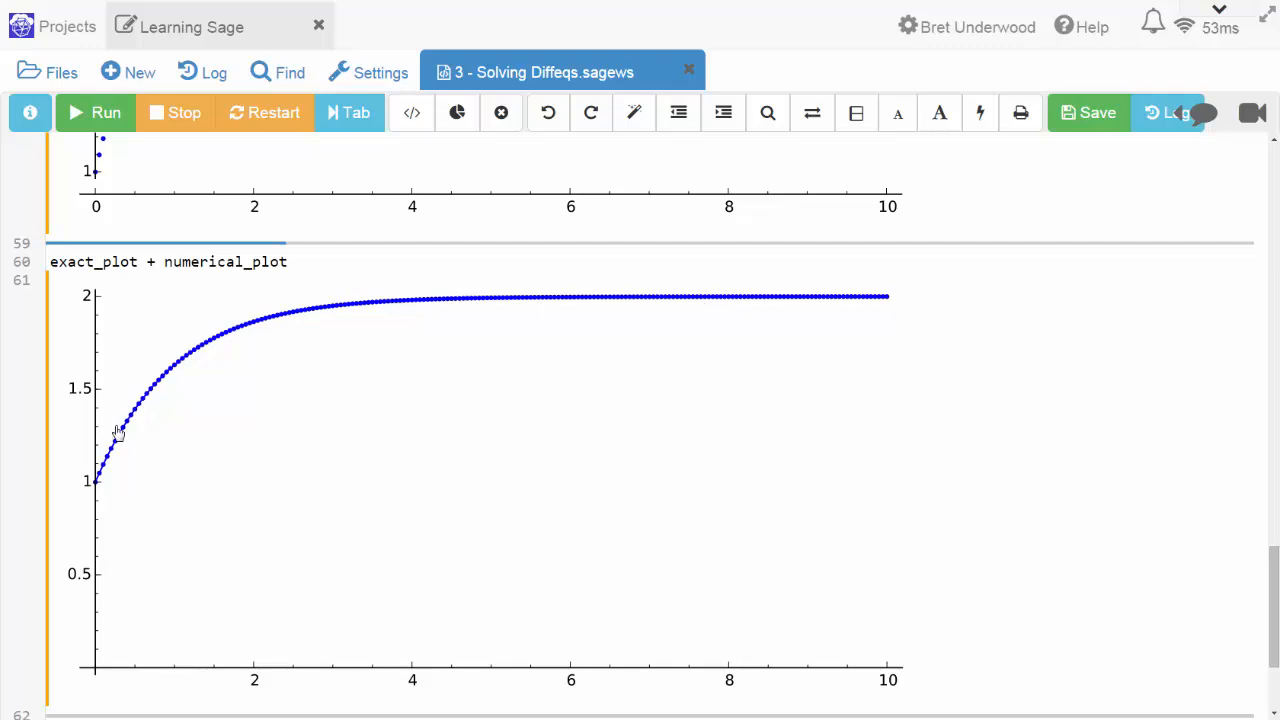
{"action": "mouse_move", "coordinate": [176, 348]}
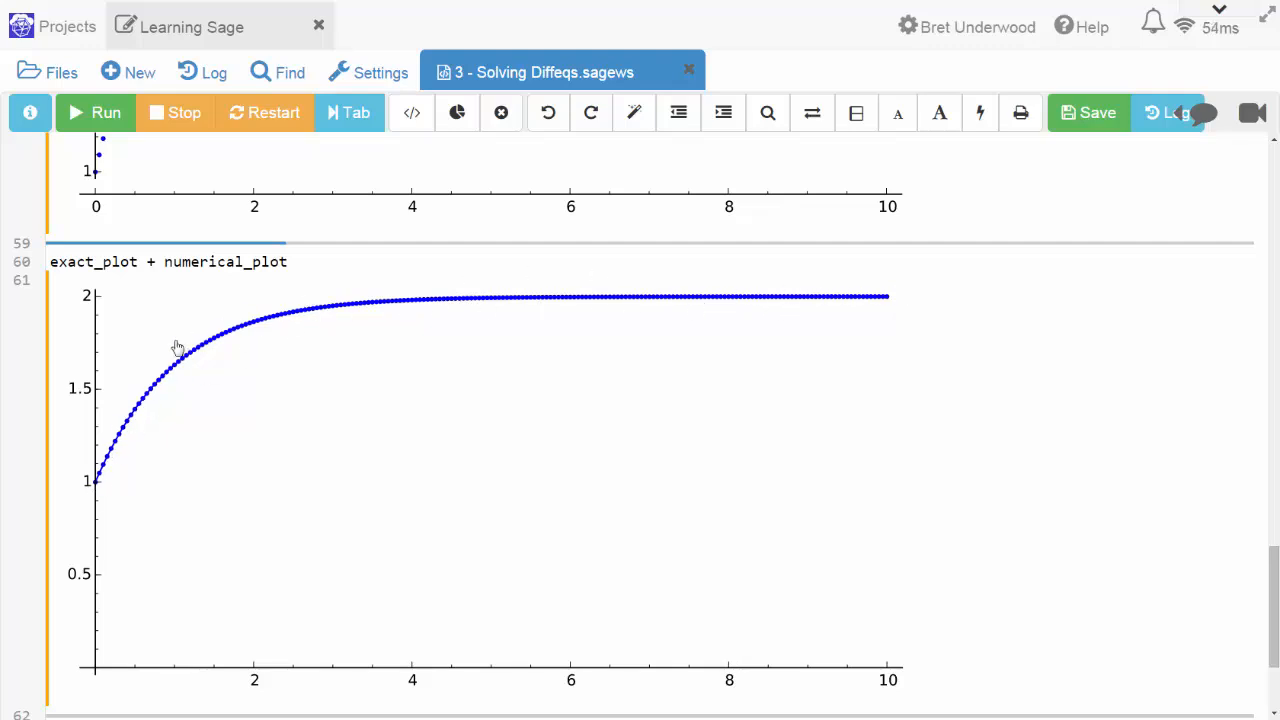
{"action": "scroll", "scroll_direction": "down", "scroll_amount": 3}
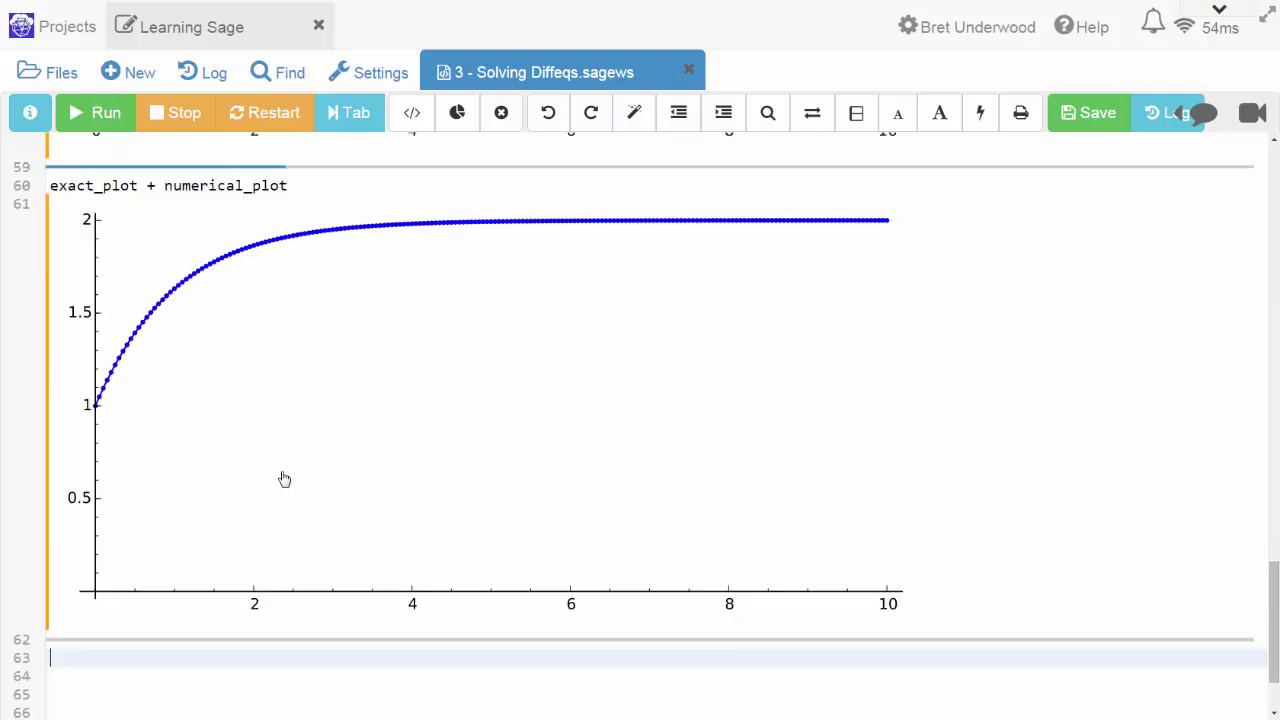
{"action": "mouse_move", "coordinate": [280, 480]}
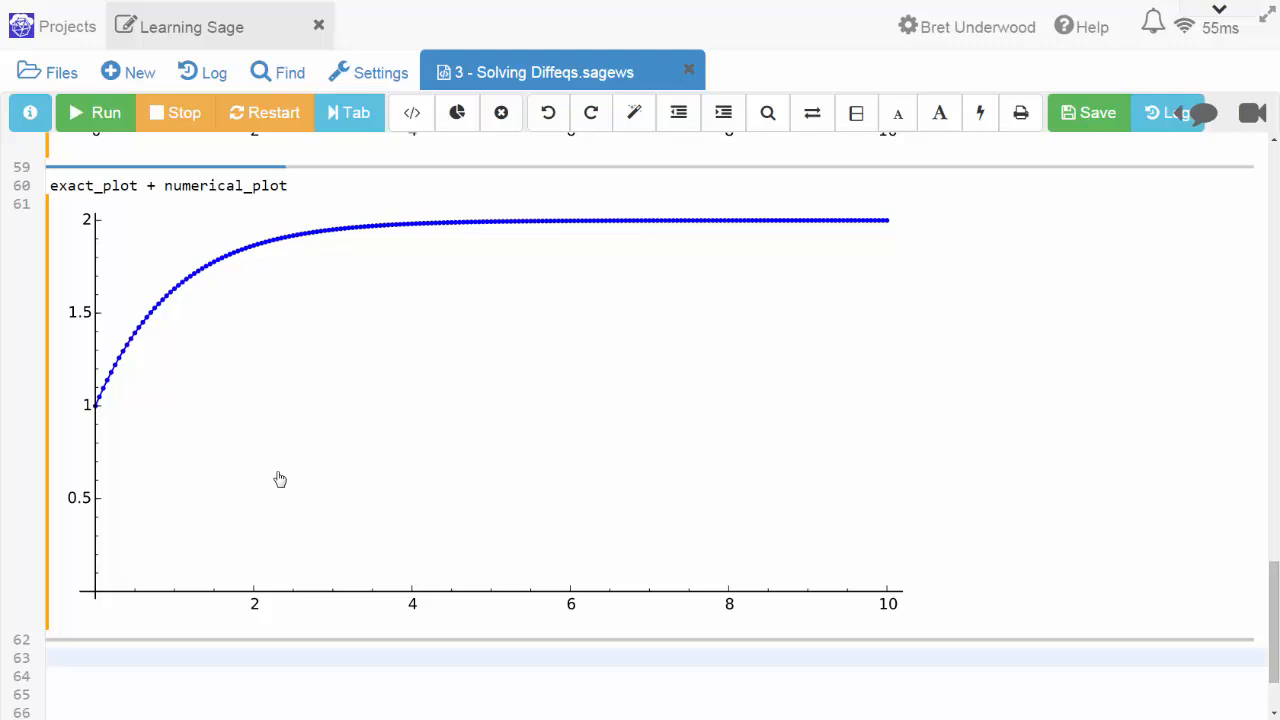
{"action": "mouse_move", "coordinate": [224, 424]}
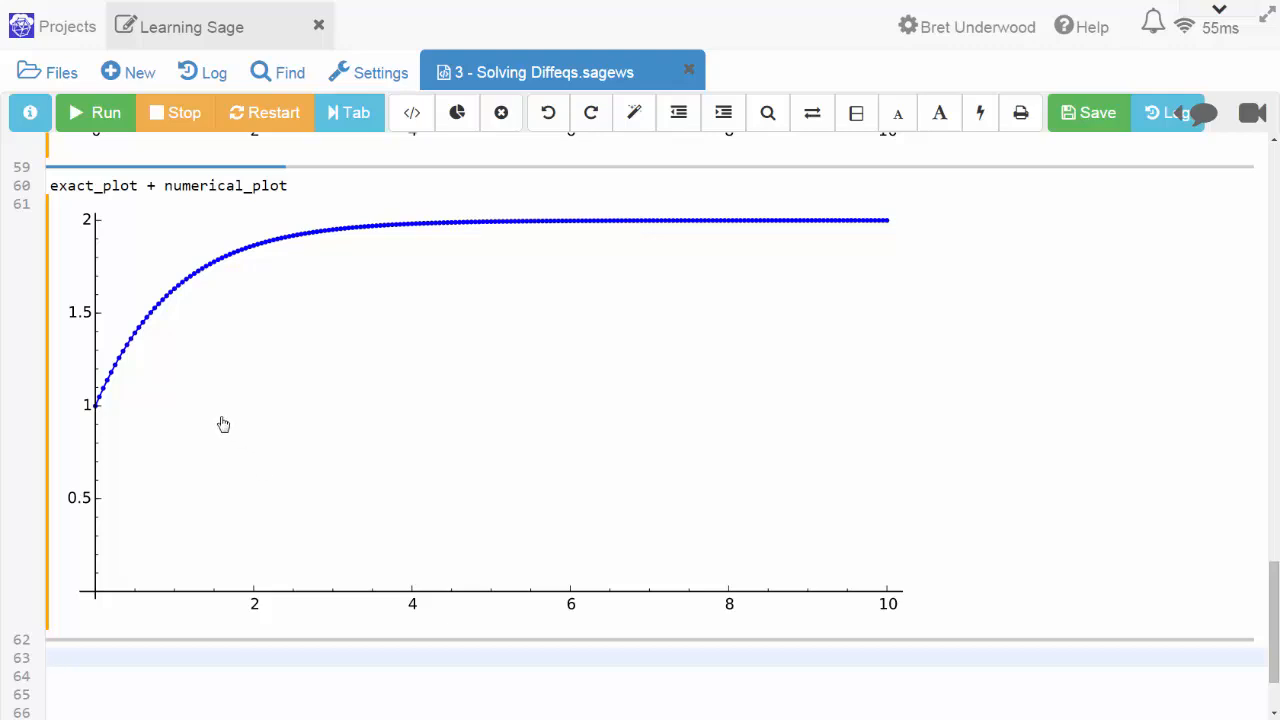
{"action": "mouse_move", "coordinate": [184, 420]}
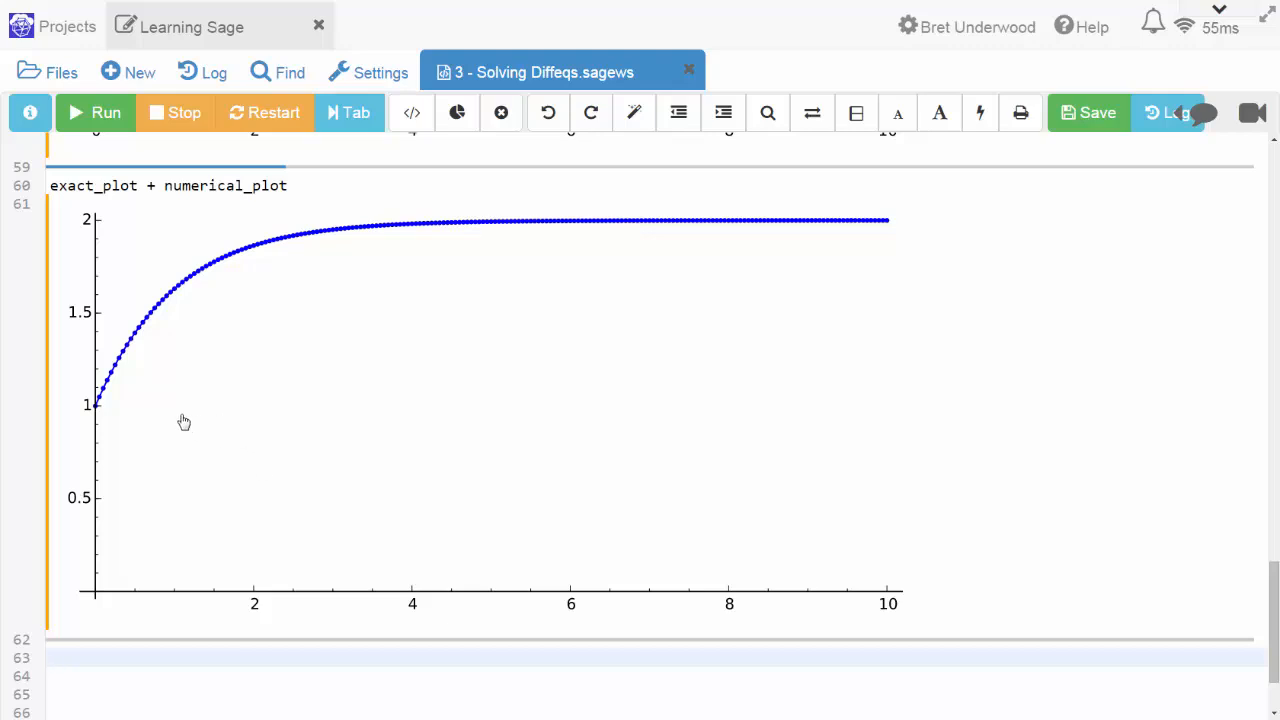